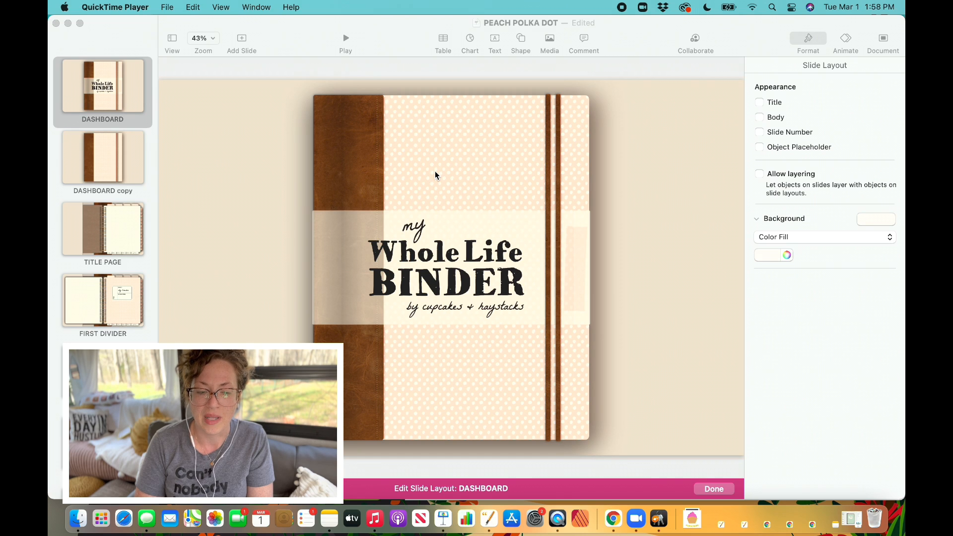
mouse_move(97, 272)
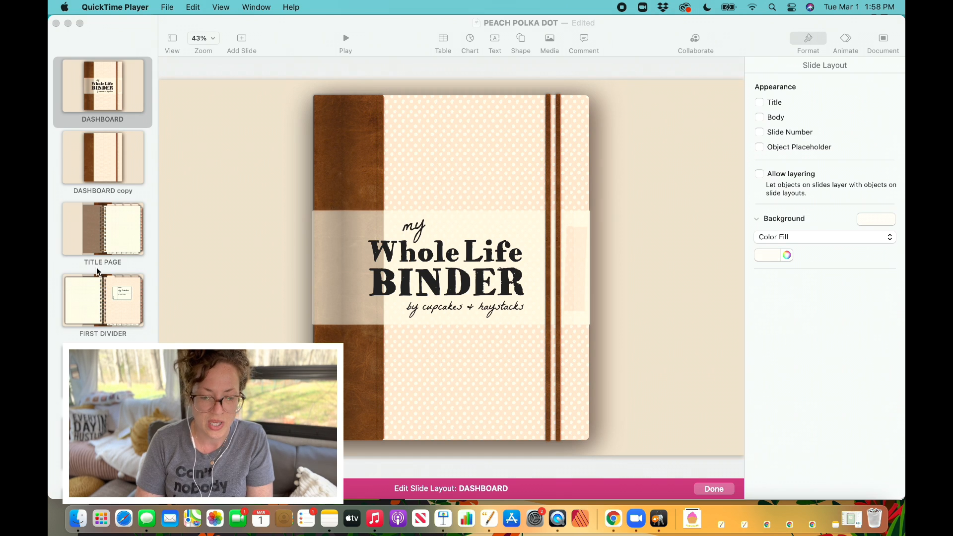
mouse_move(230, 146)
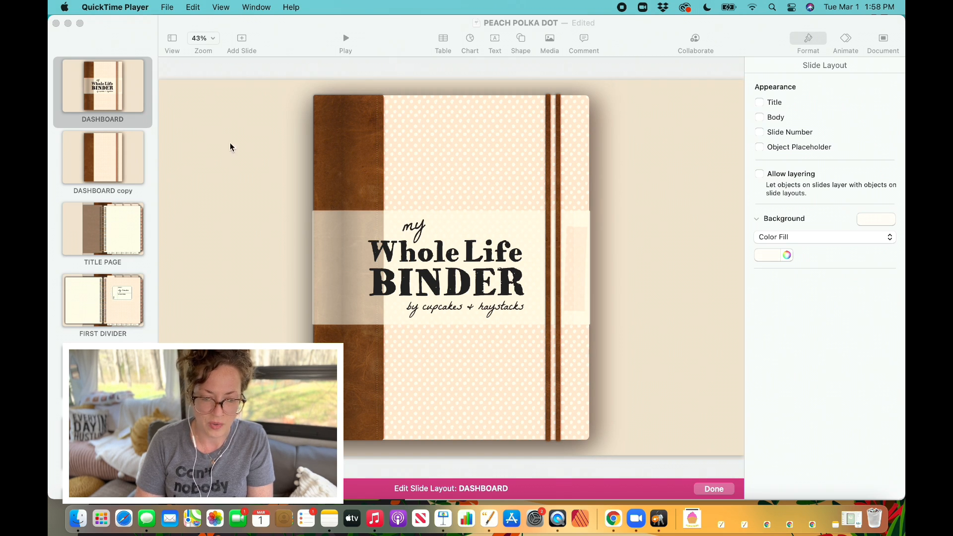
- View the FIRST DIVIDER and Page Crease Example layouts, then pick the DASHBOARD copy
click(102, 300)
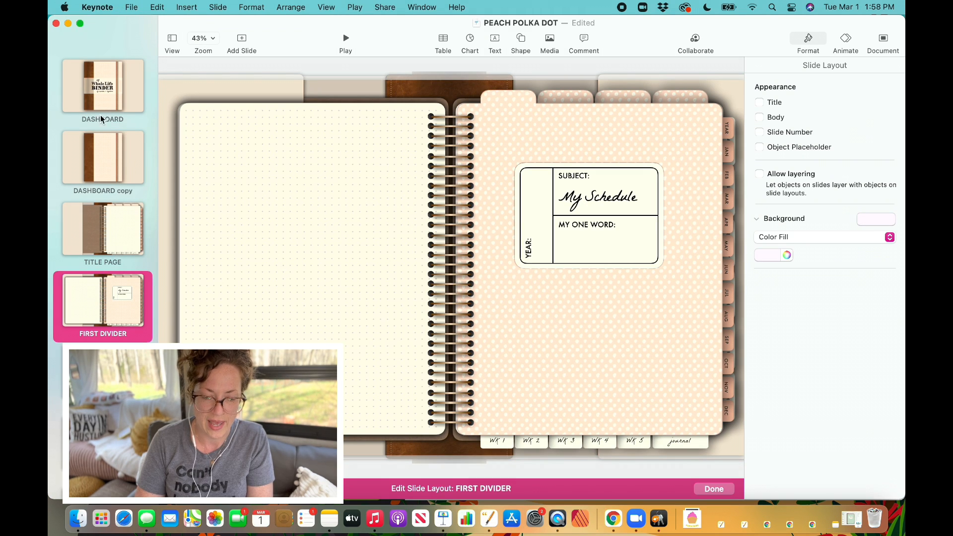
click(103, 85)
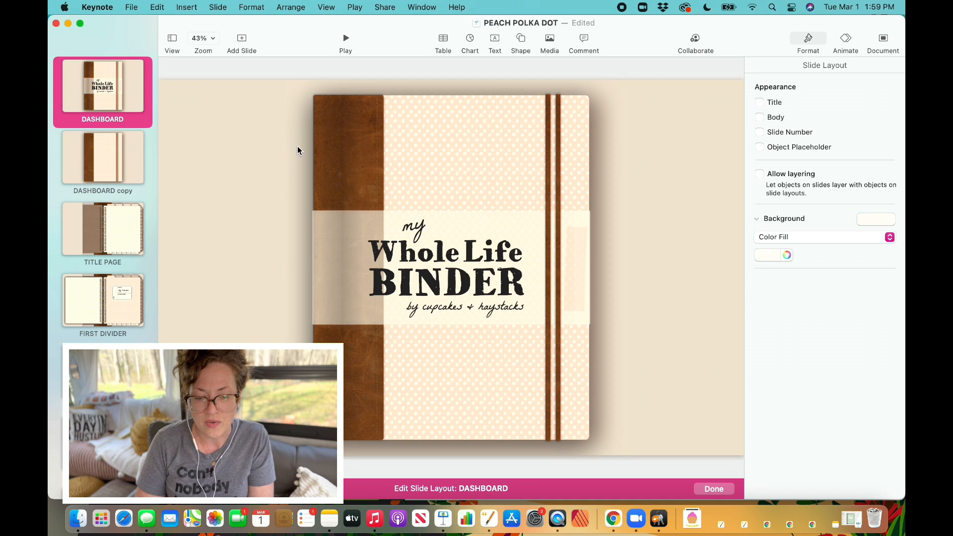
mouse_move(336, 100)
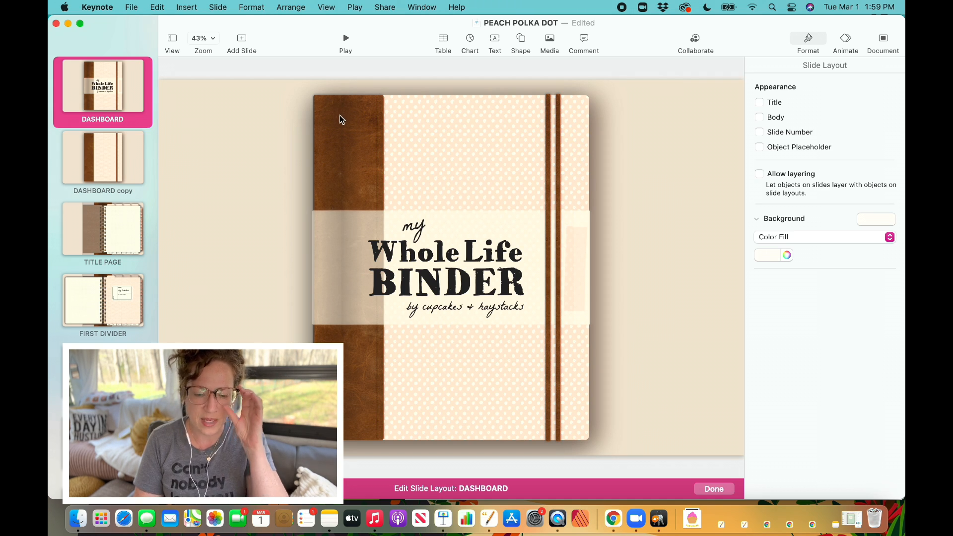
mouse_move(349, 227)
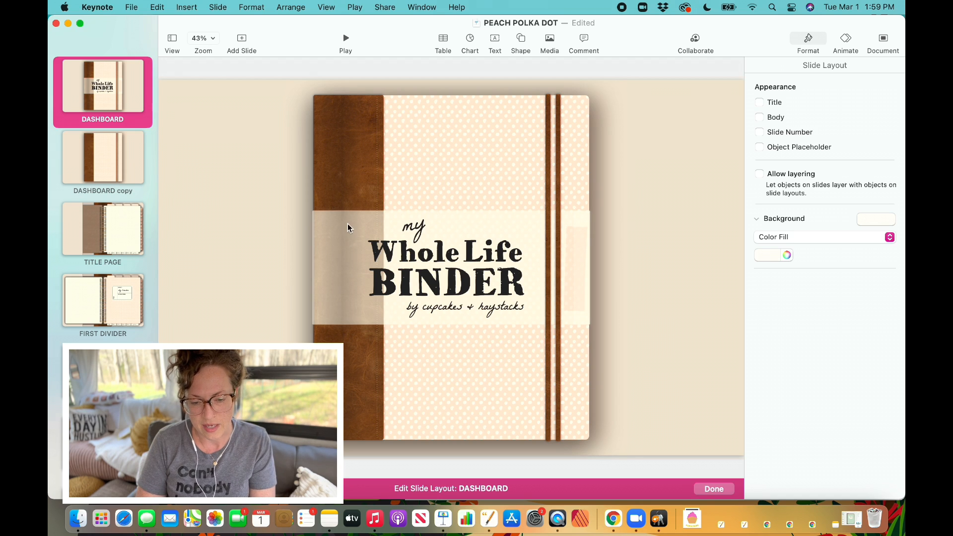
mouse_move(351, 262)
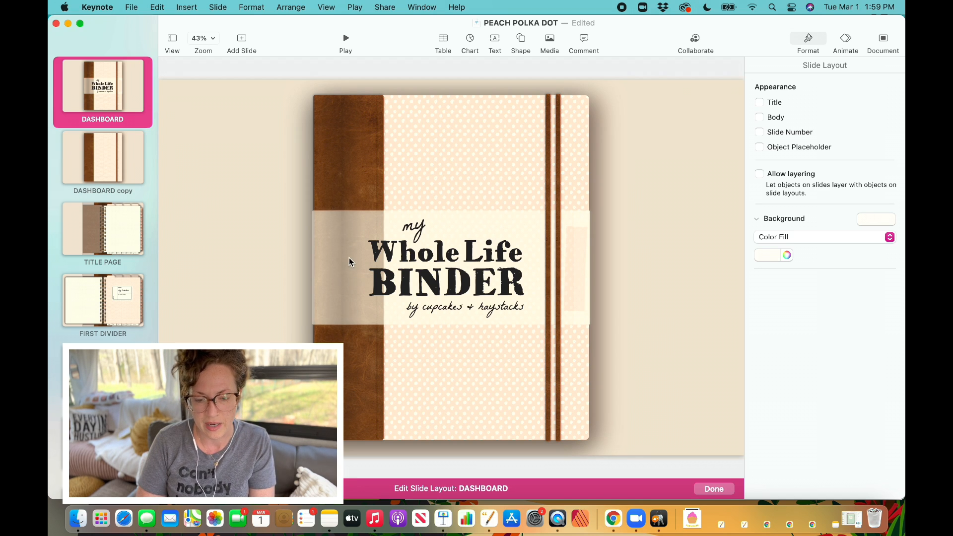
mouse_move(352, 148)
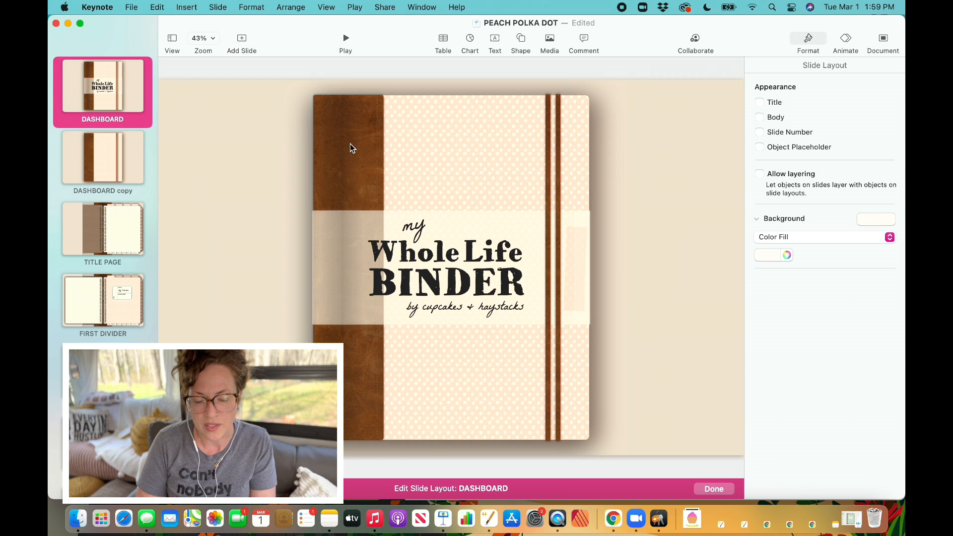
mouse_move(356, 130)
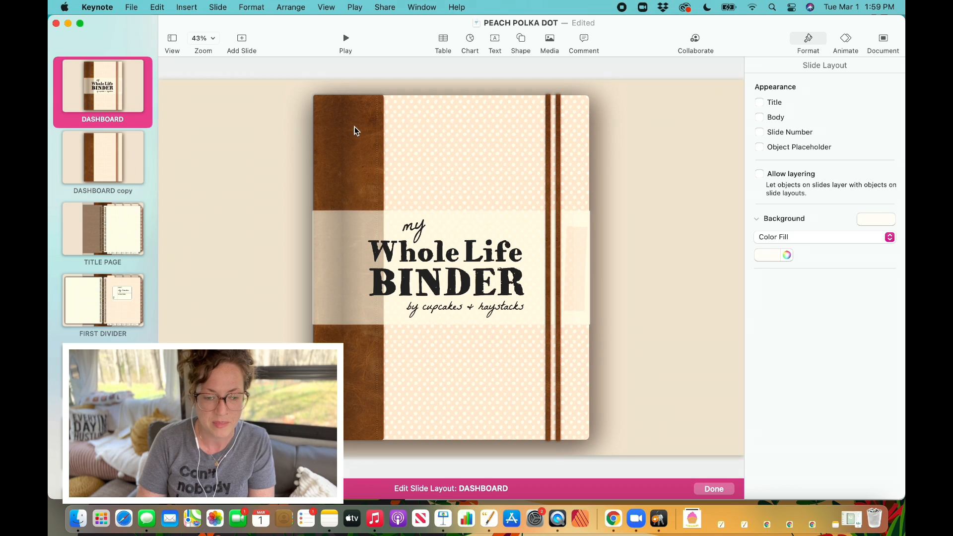
mouse_move(328, 192)
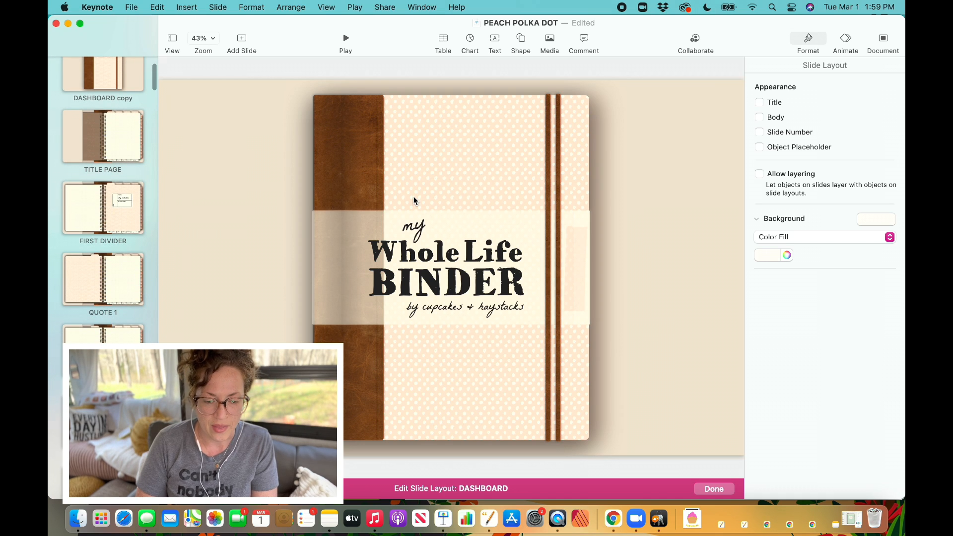
click(102, 209)
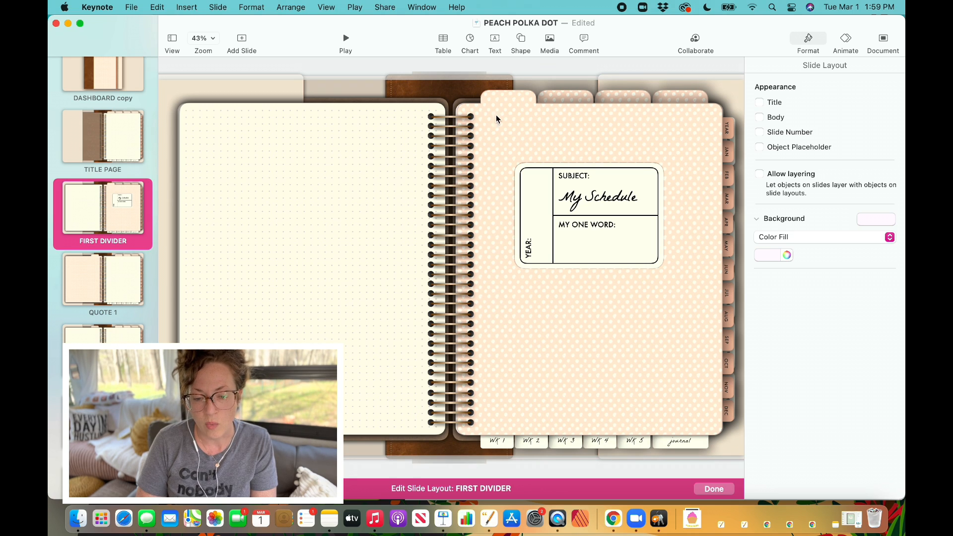
mouse_move(446, 144)
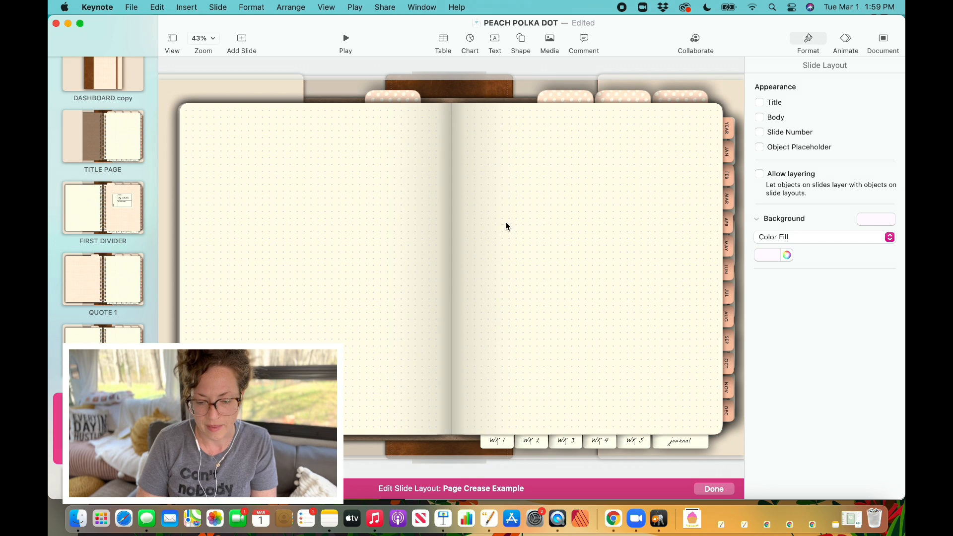
mouse_move(463, 292)
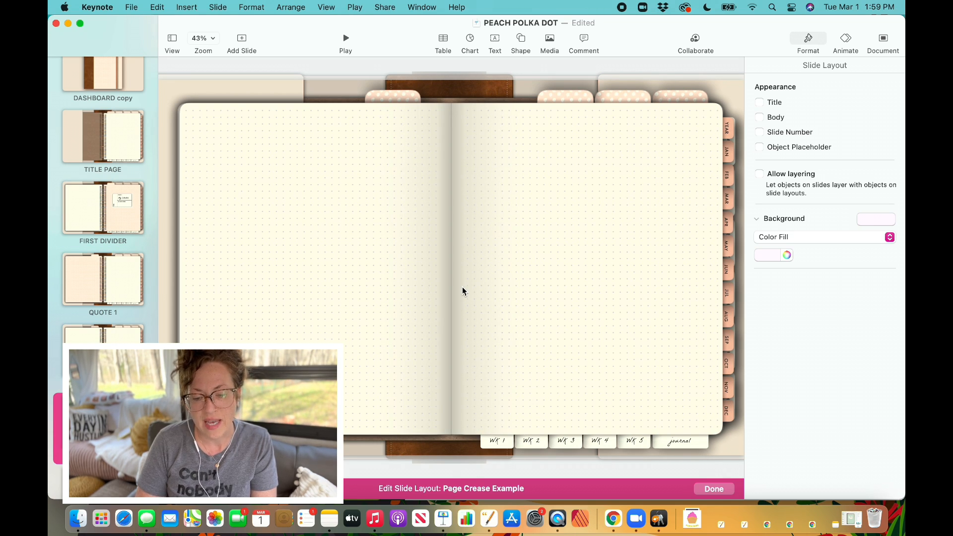
mouse_move(462, 276)
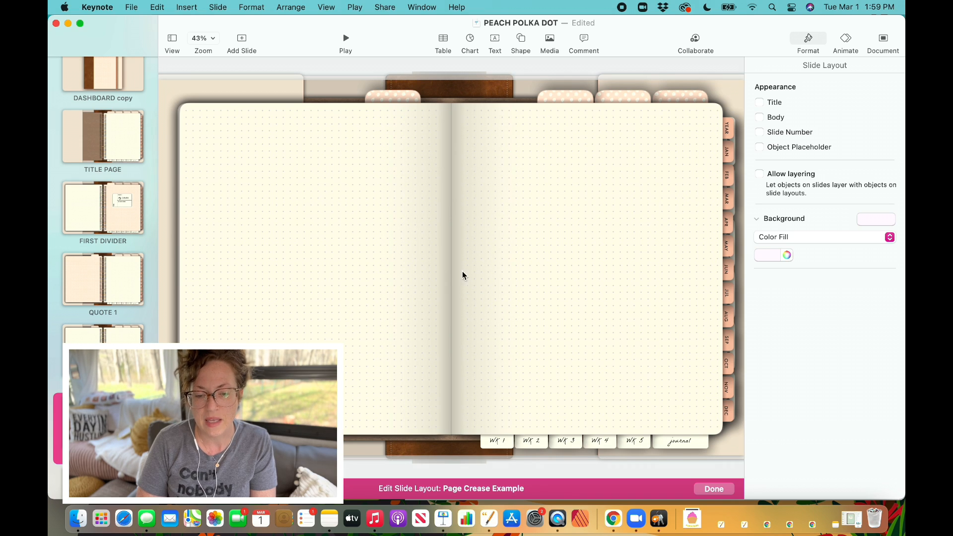
mouse_move(398, 194)
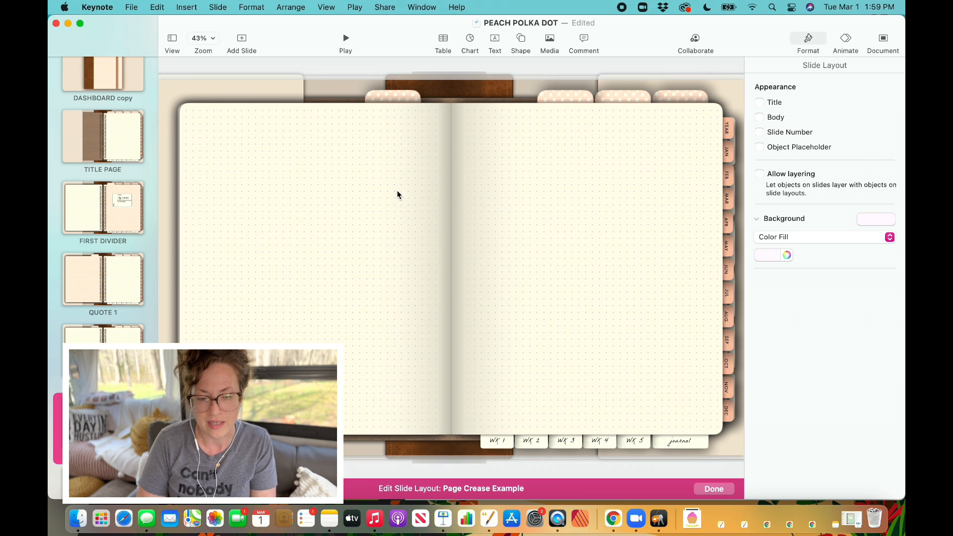
mouse_move(214, 135)
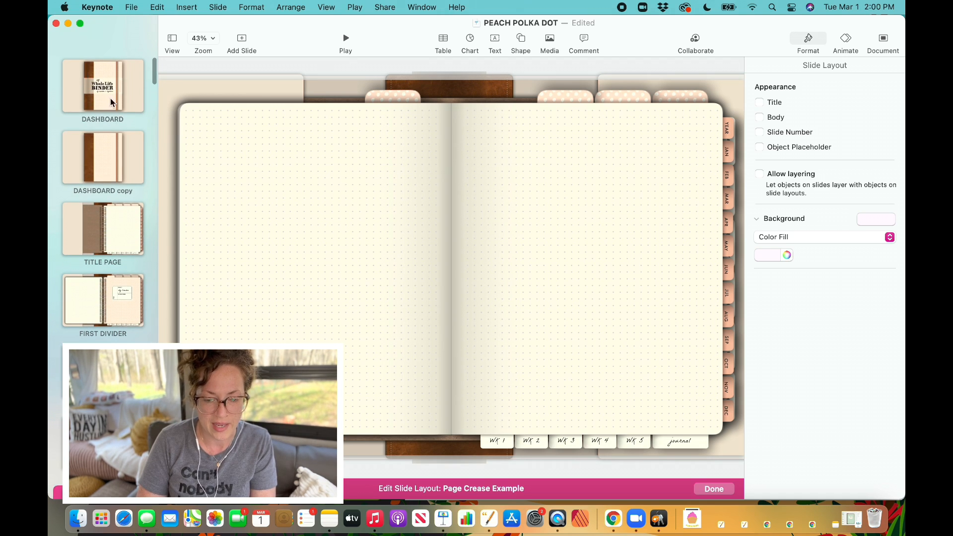
mouse_move(401, 258)
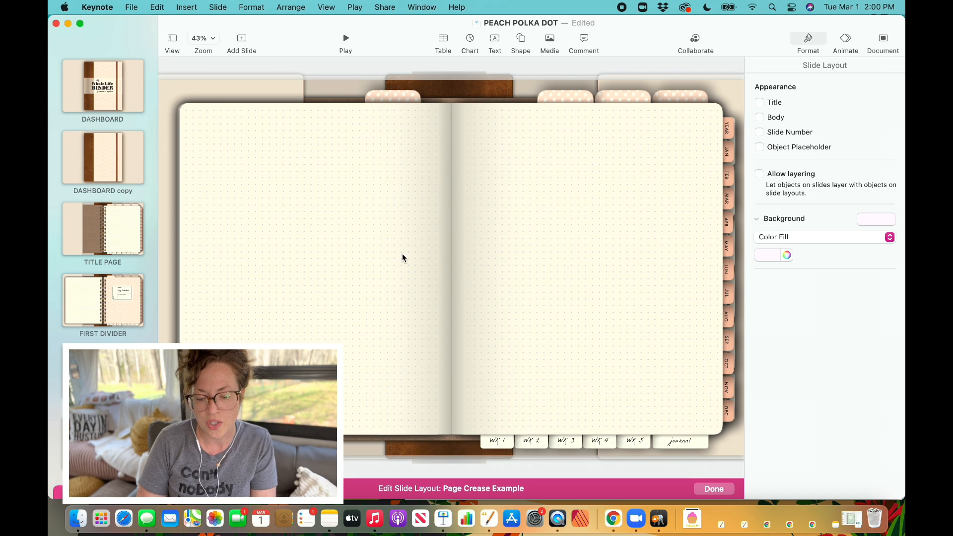
mouse_move(580, 303)
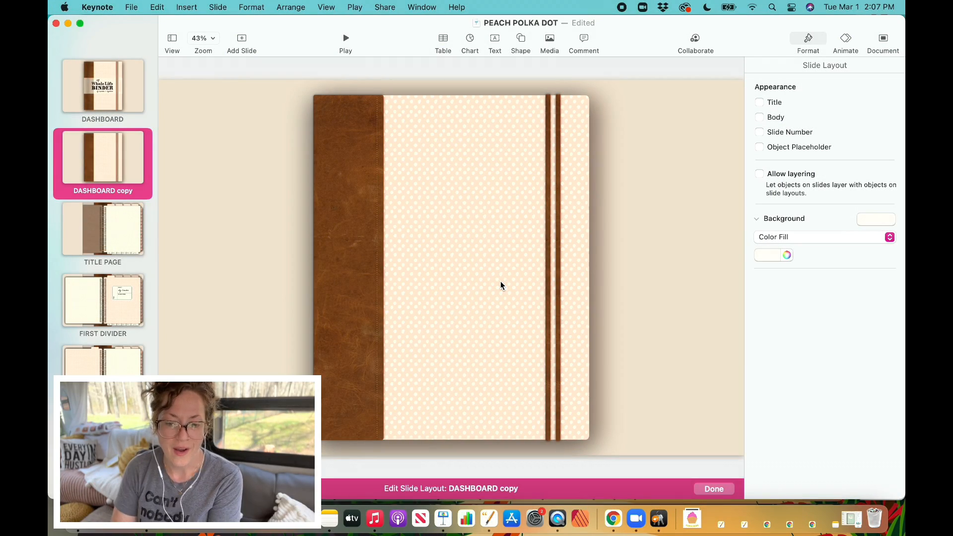
mouse_move(507, 228)
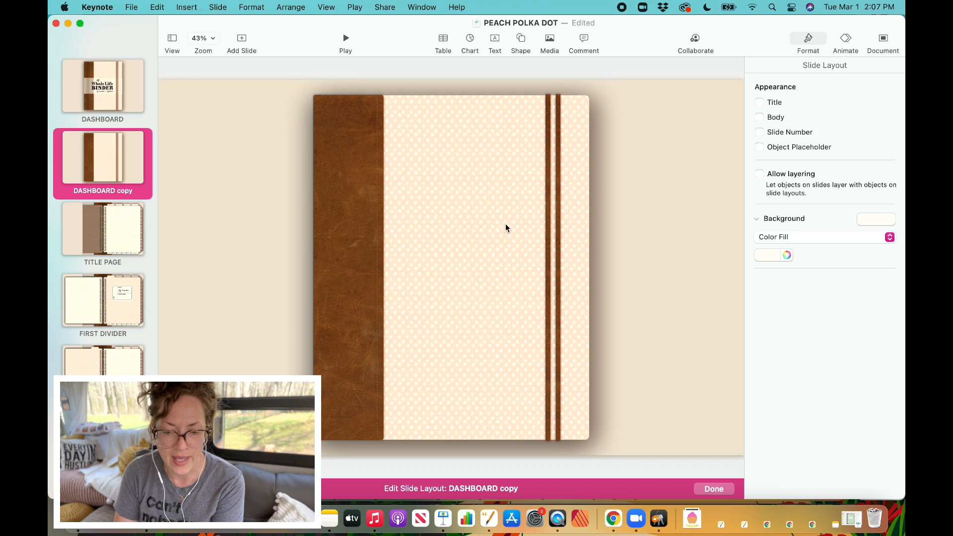
mouse_move(348, 97)
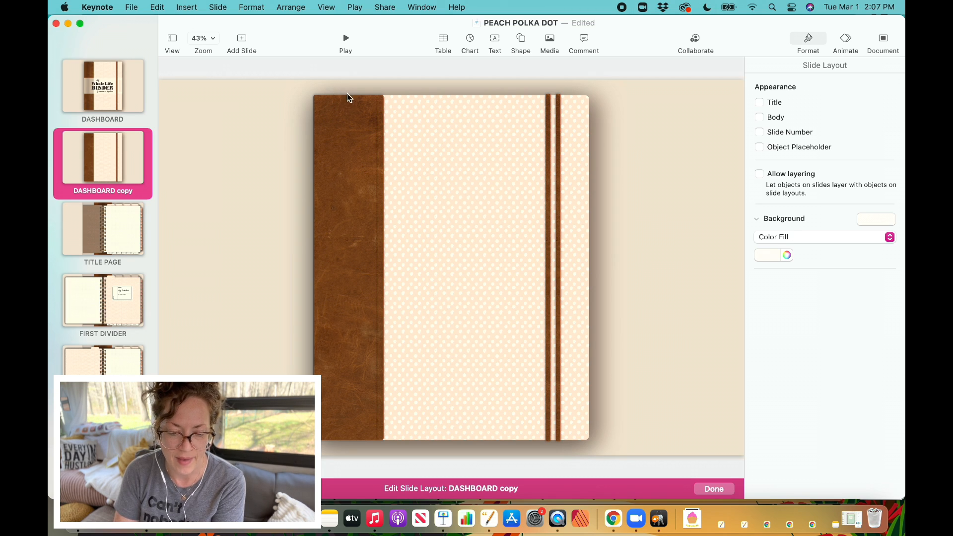
mouse_move(382, 283)
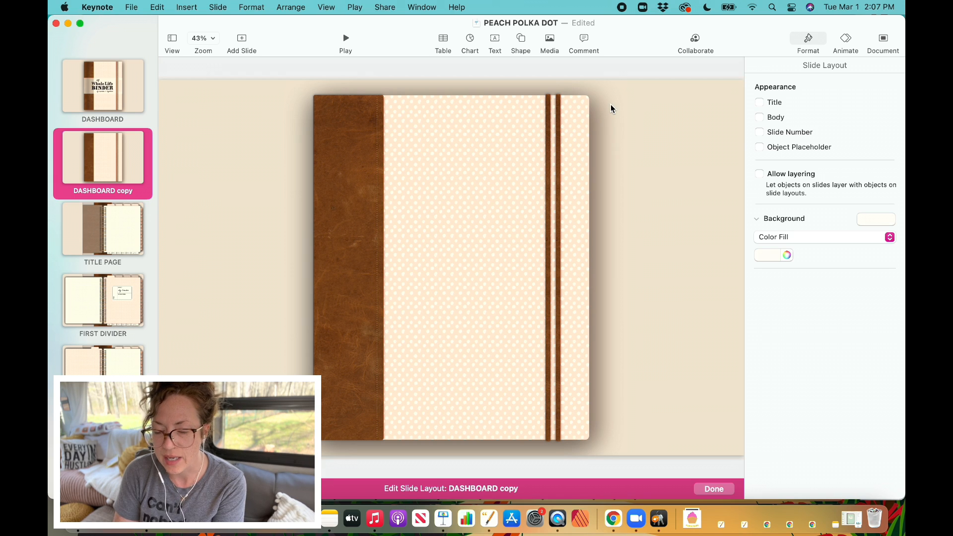
mouse_move(552, 65)
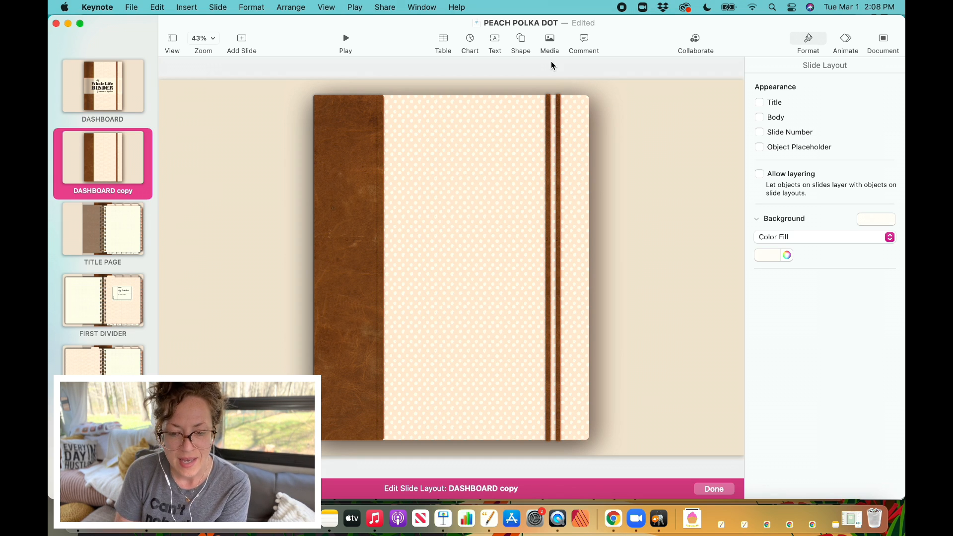
mouse_move(520, 38)
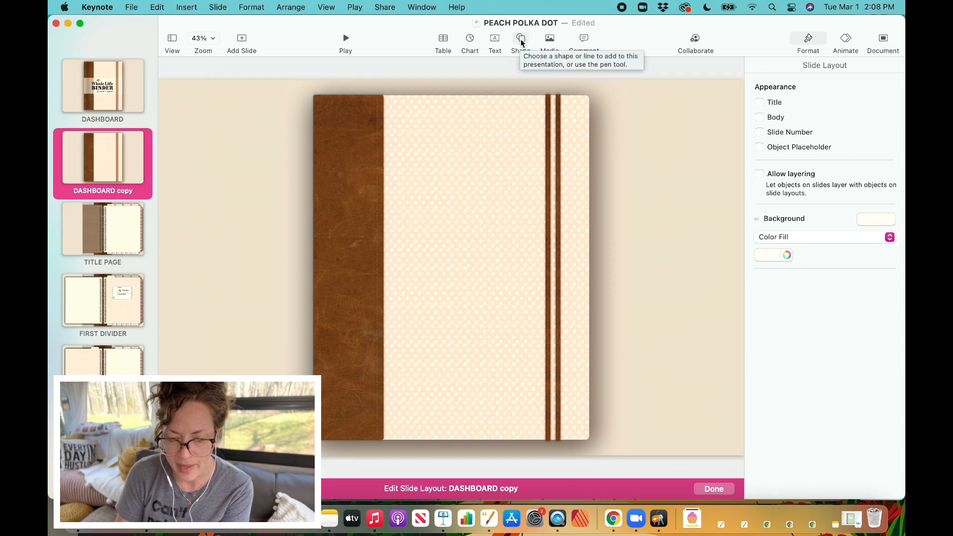
- Insert a square at top-left and stretch it over the full-height leather strip
click(520, 37)
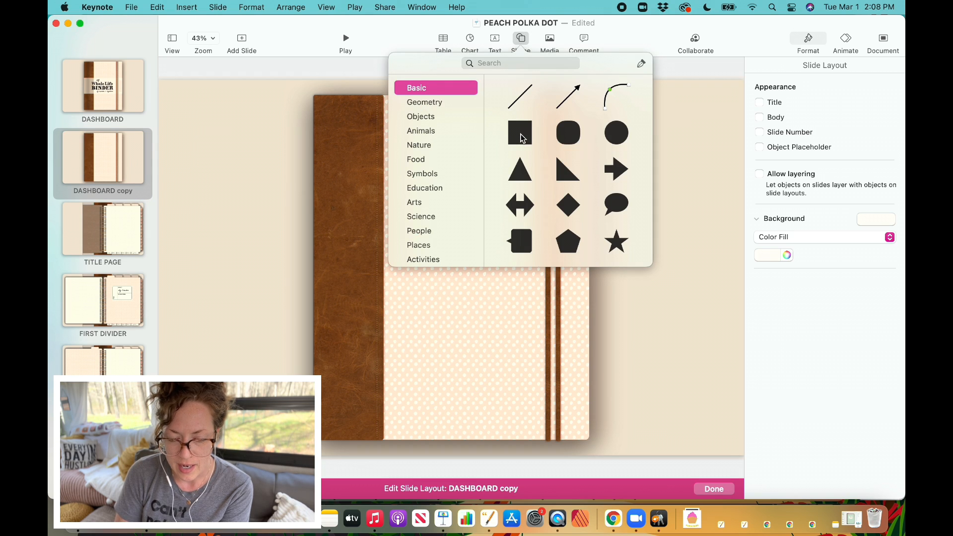
click(519, 133)
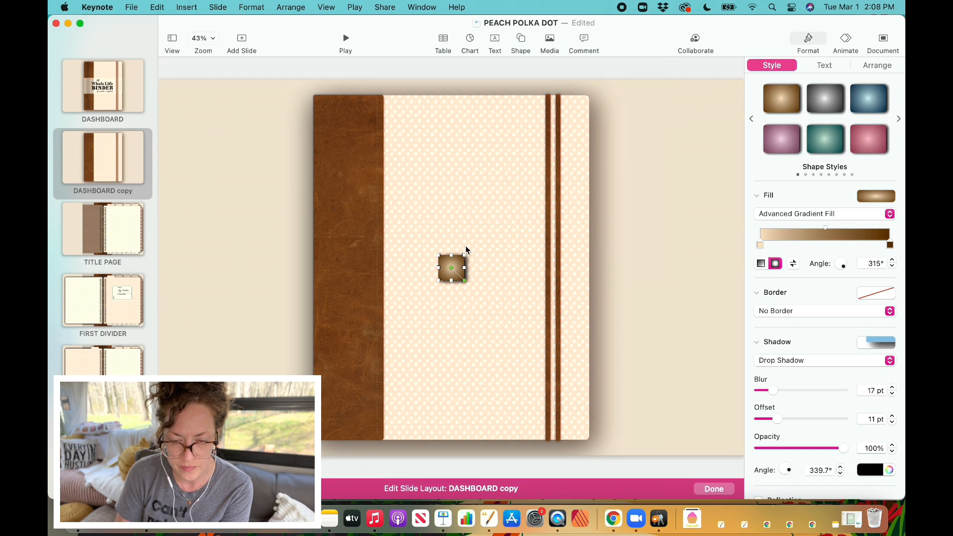
drag(451, 267, 334, 108)
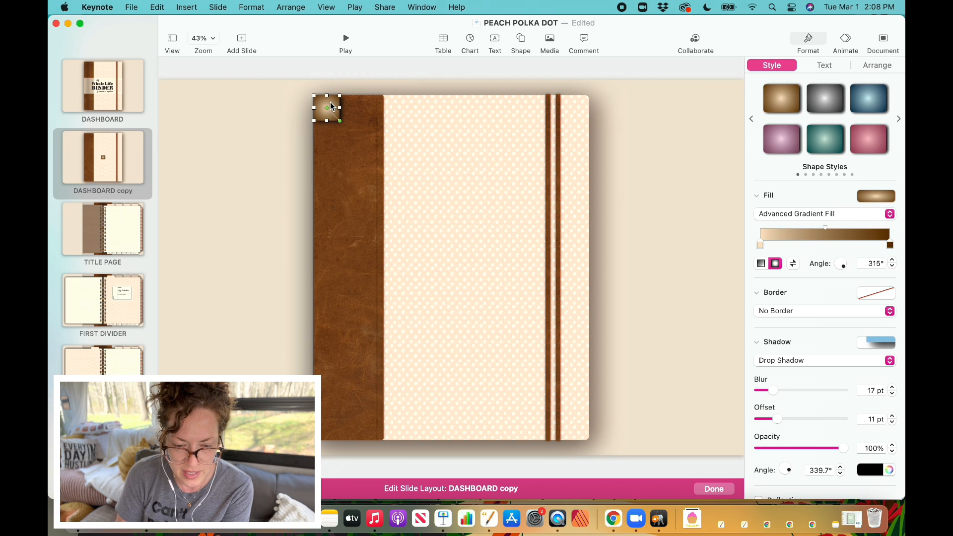
drag(340, 108, 374, 112)
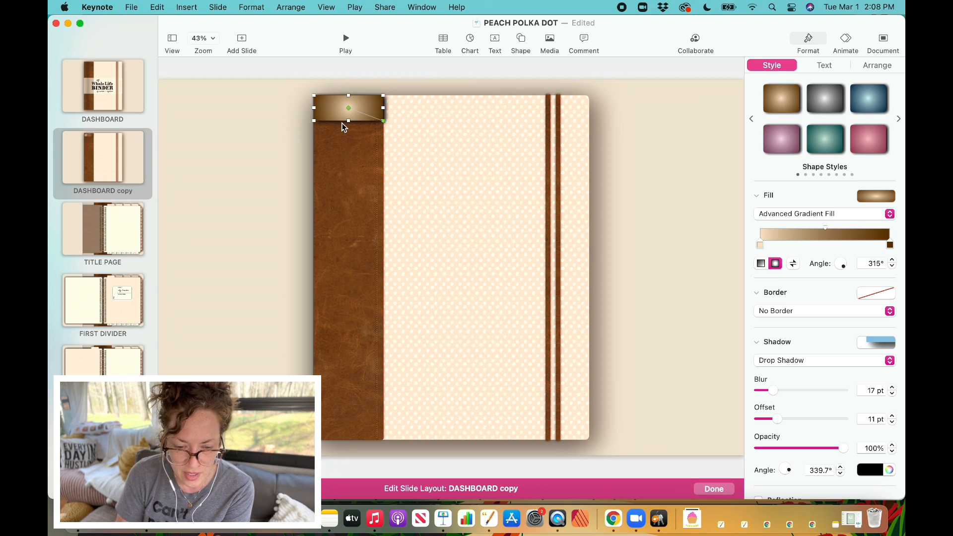
drag(347, 122, 348, 232)
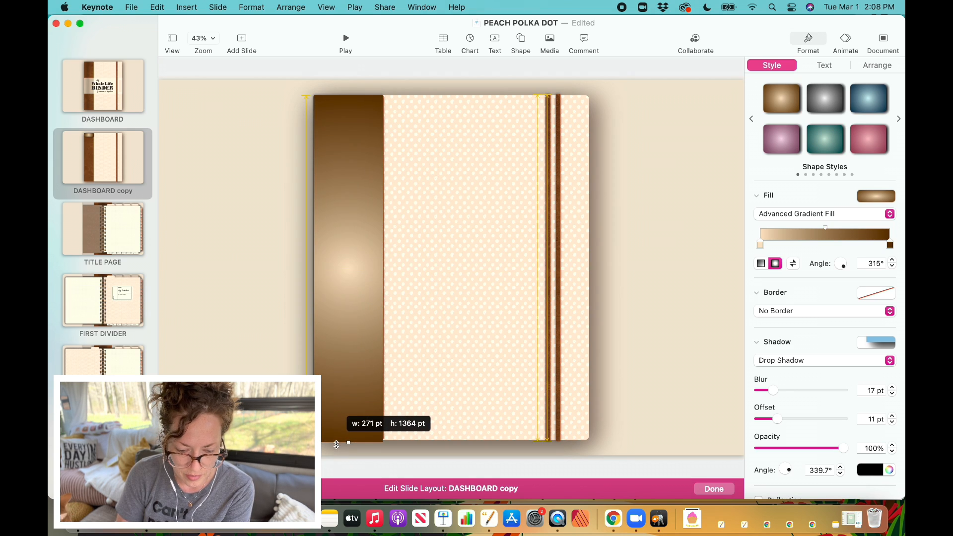
drag(348, 442, 348, 439)
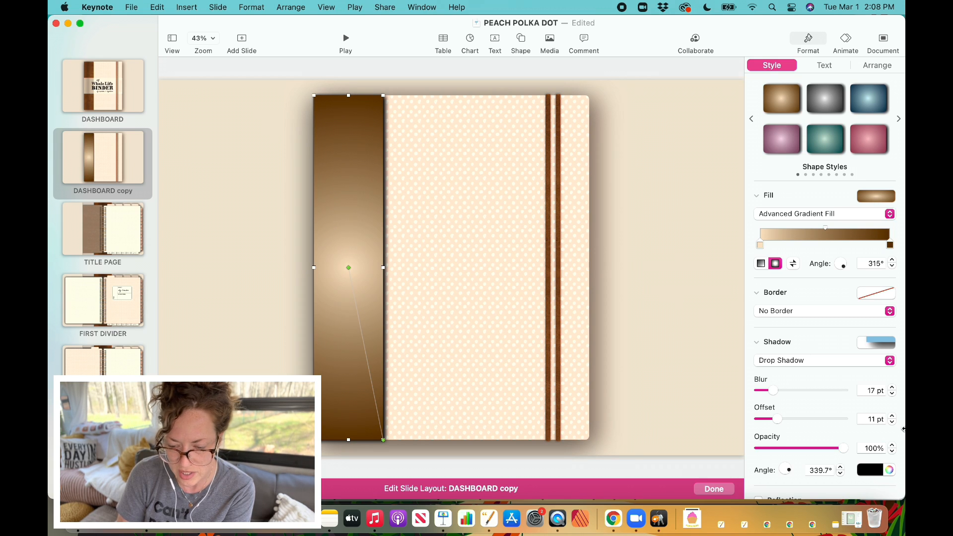
- Set the gradient strip's Shadow to No Shadow
click(823, 360)
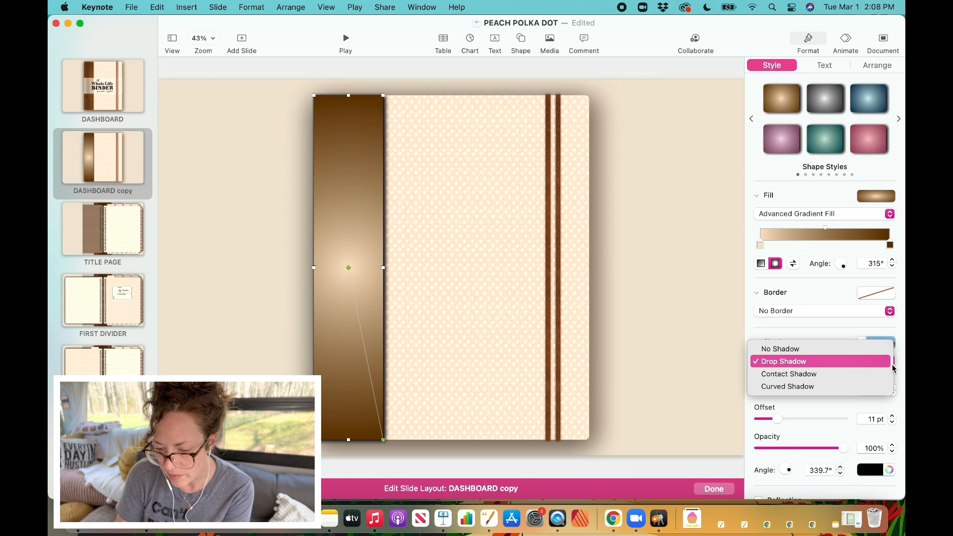
click(780, 348)
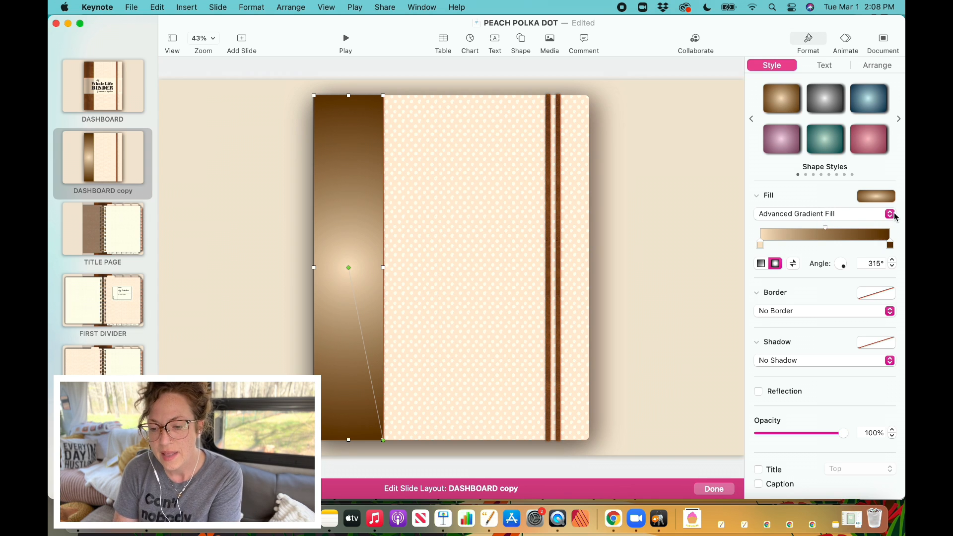
click(889, 214)
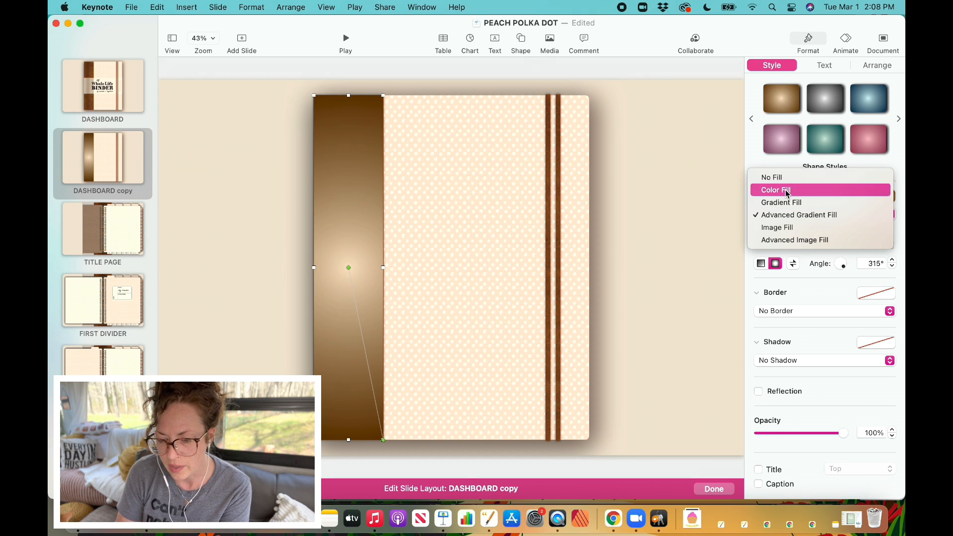
- Replace the strip's brown gradient with a solid cream Color Fill
click(776, 190)
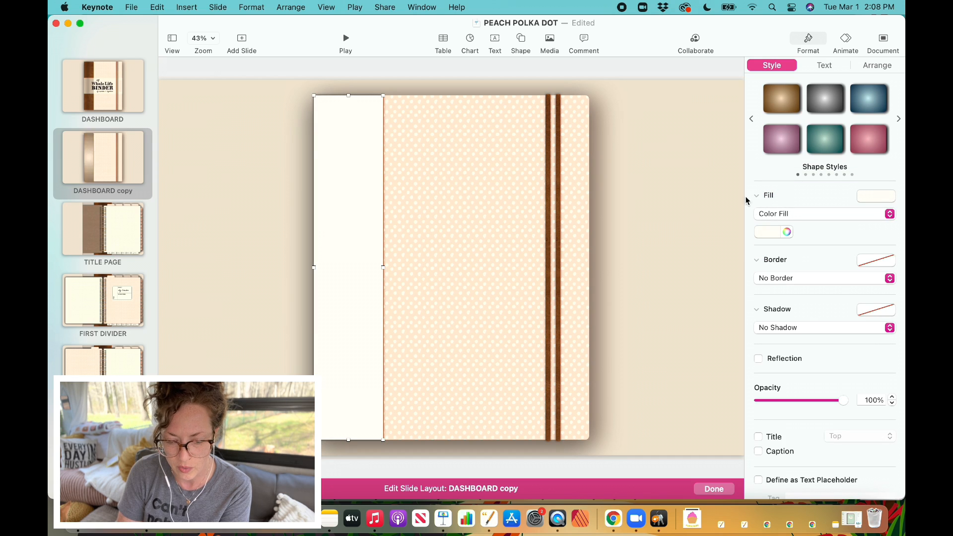
click(877, 65)
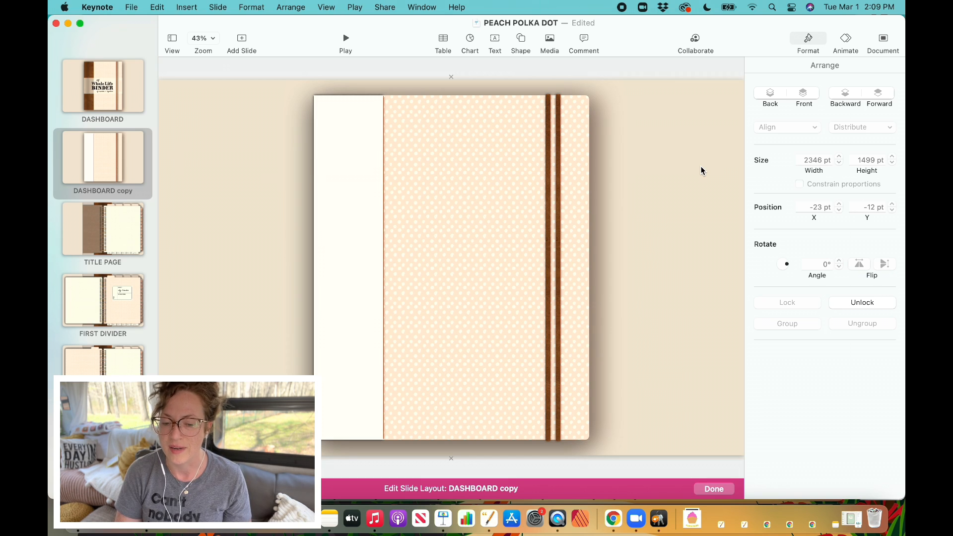
mouse_move(450, 169)
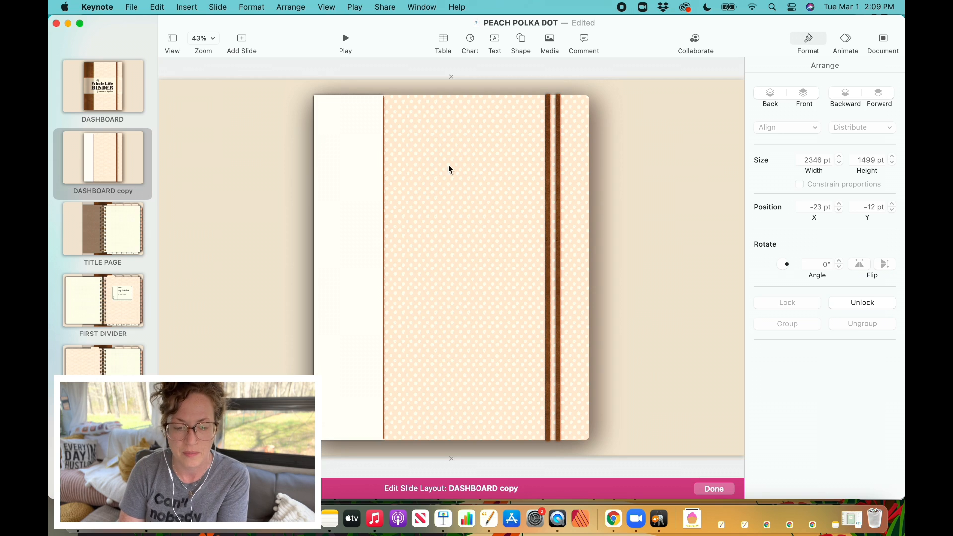
mouse_move(334, 168)
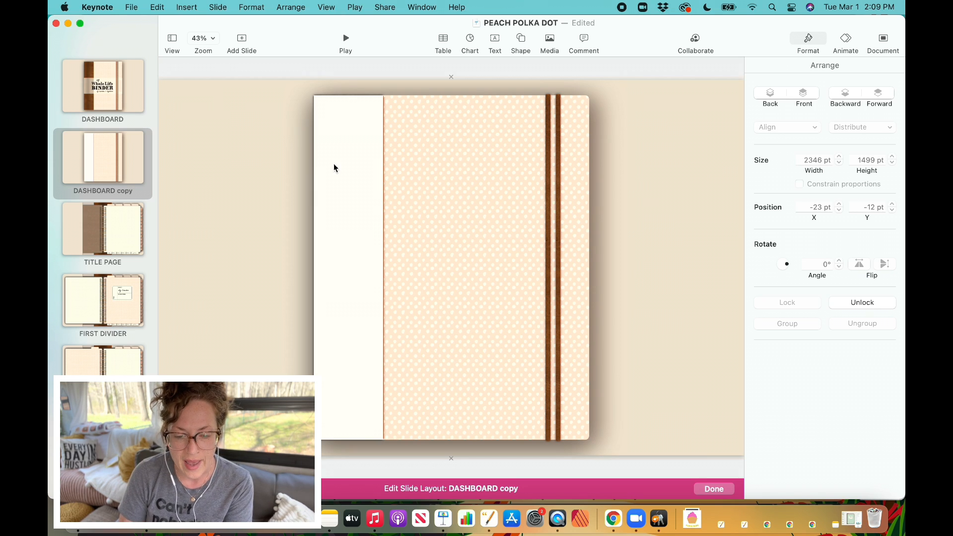
click(772, 65)
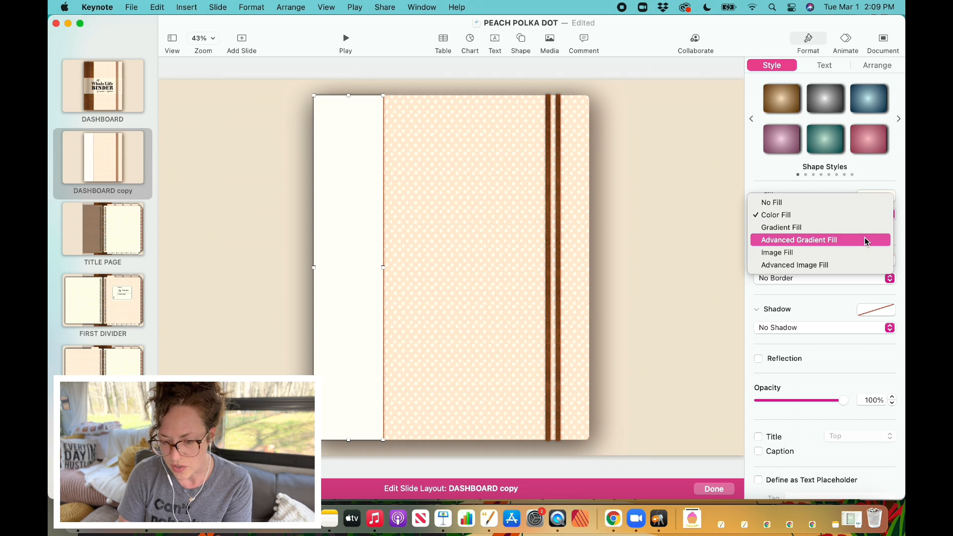
- Switch the strip's fill back to Advanced Gradient Fill
click(799, 239)
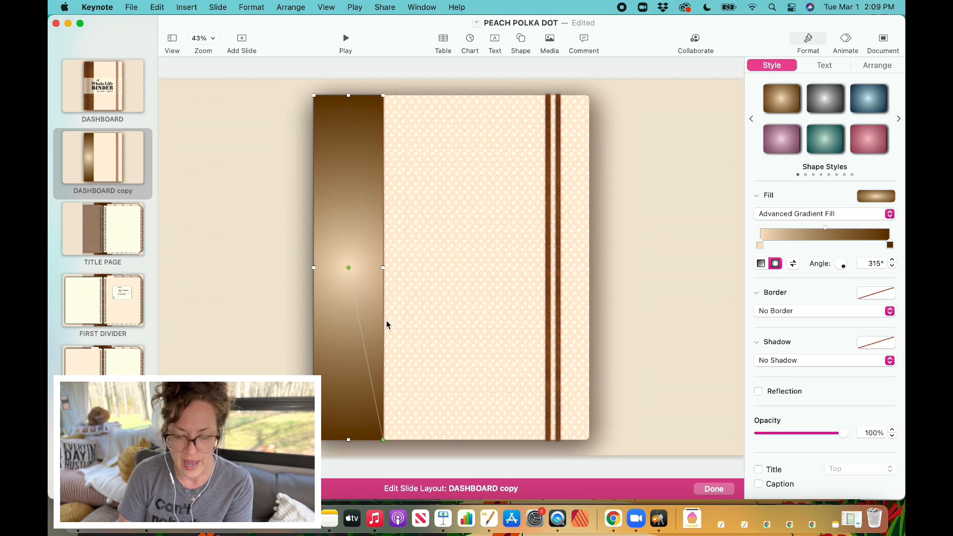
mouse_move(674, 299)
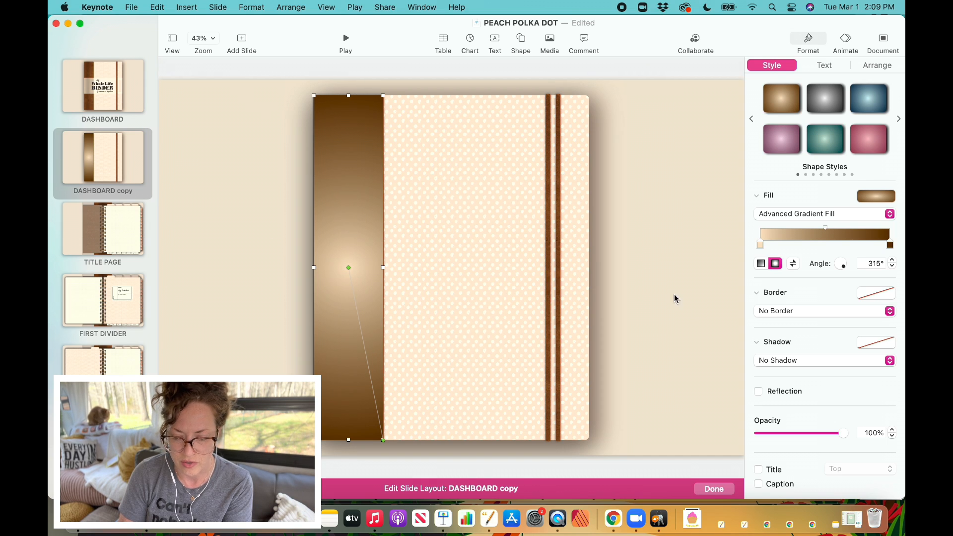
- Make the strip's gradient linear with a 180° angle
click(761, 263)
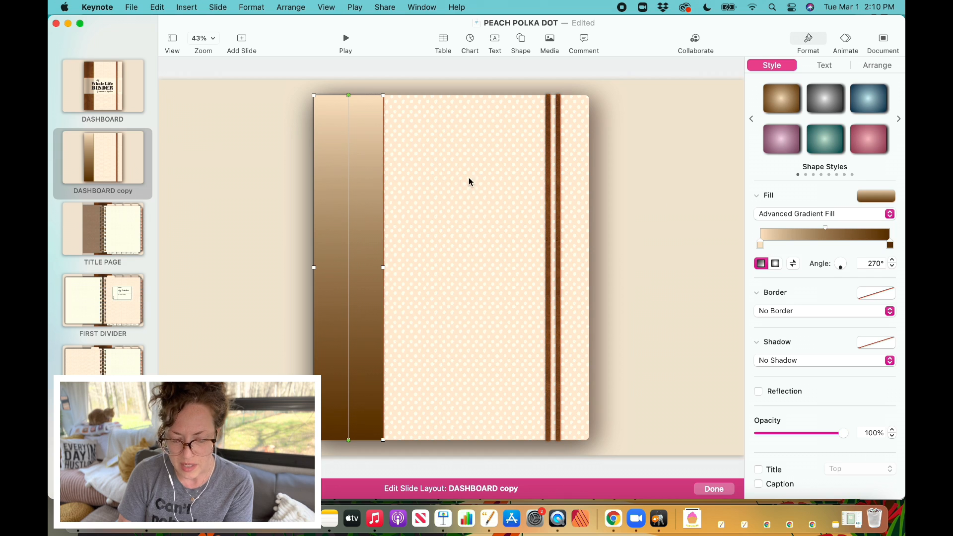
mouse_move(568, 239)
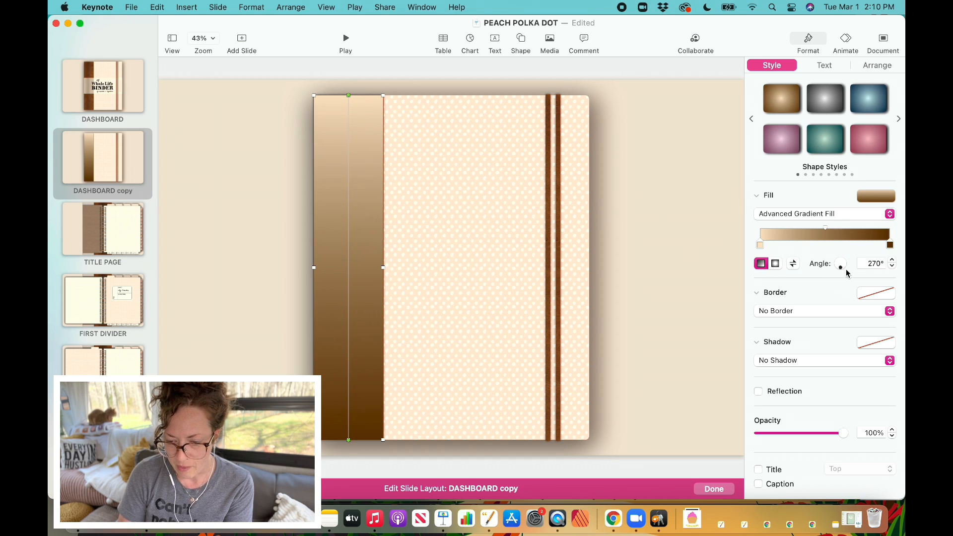
drag(841, 263, 837, 265)
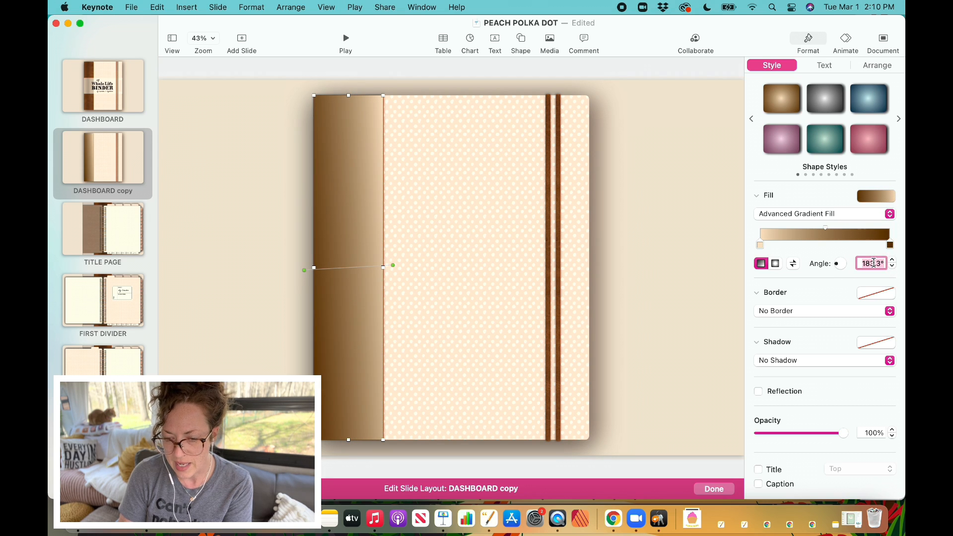
text(189)
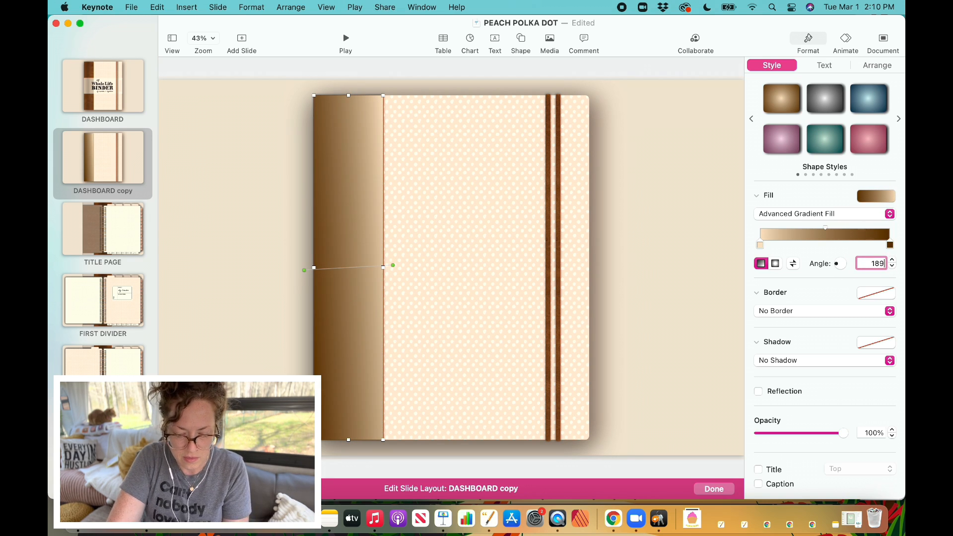
click(891, 266)
text(180)
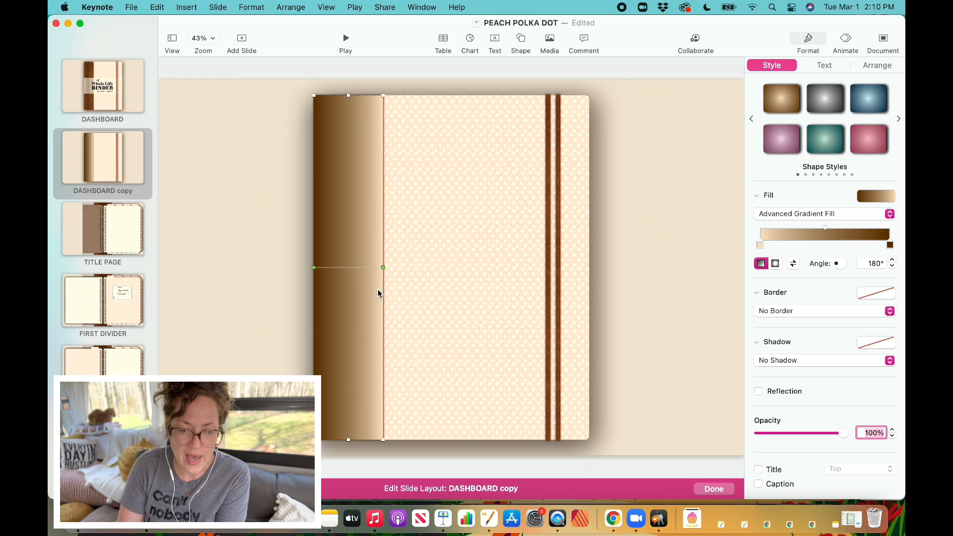
mouse_move(106, 75)
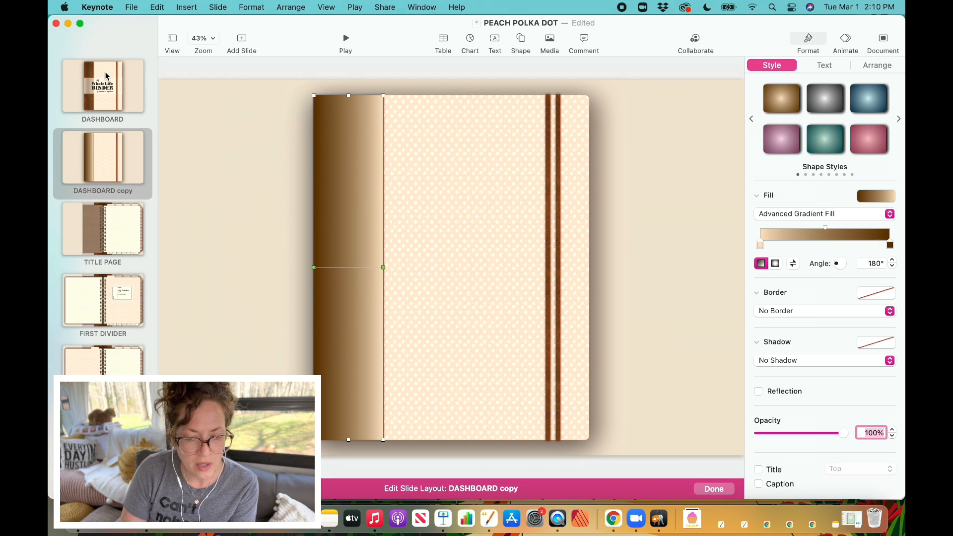
click(102, 85)
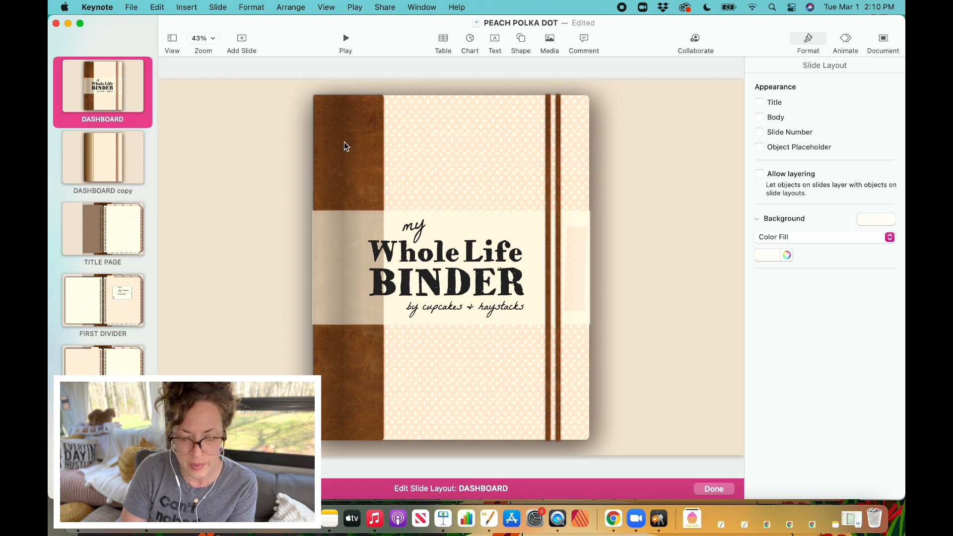
click(203, 38)
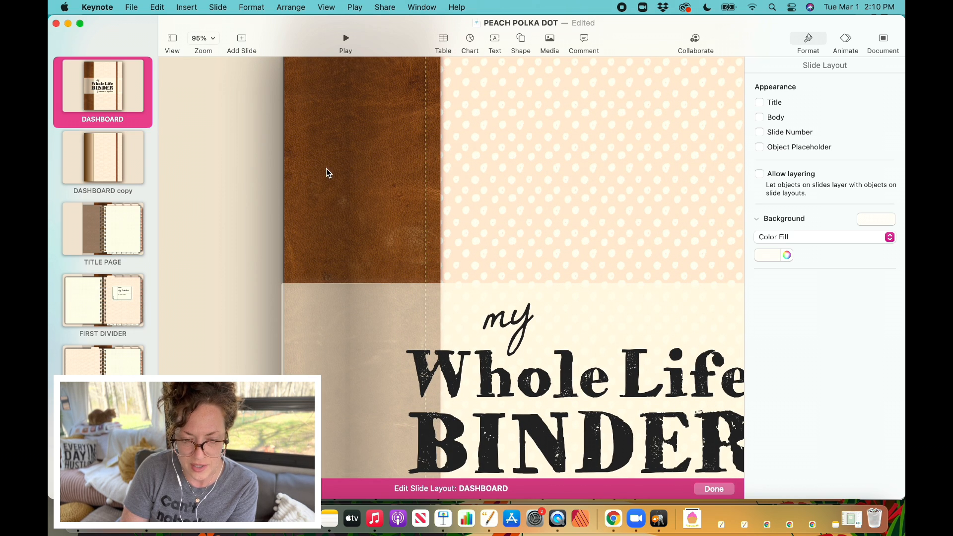
mouse_move(100, 172)
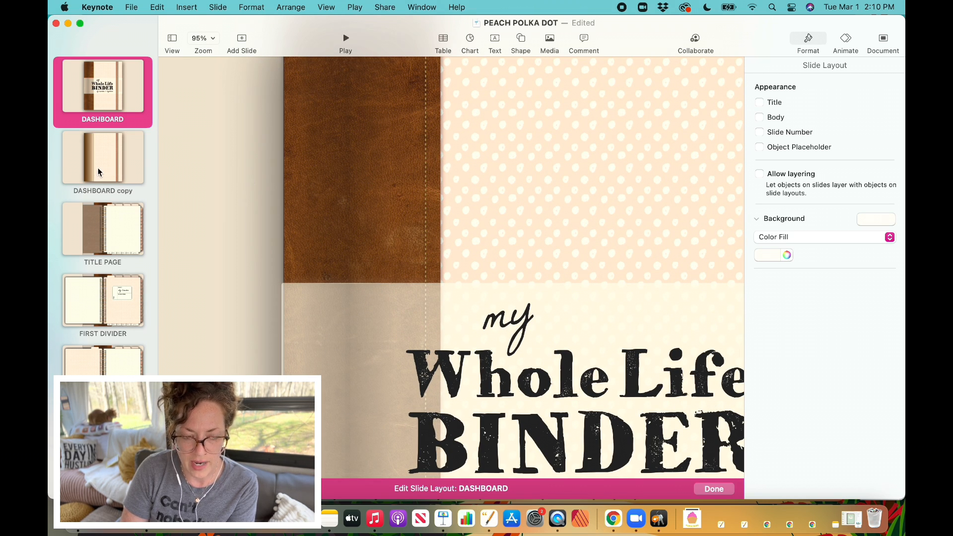
click(103, 157)
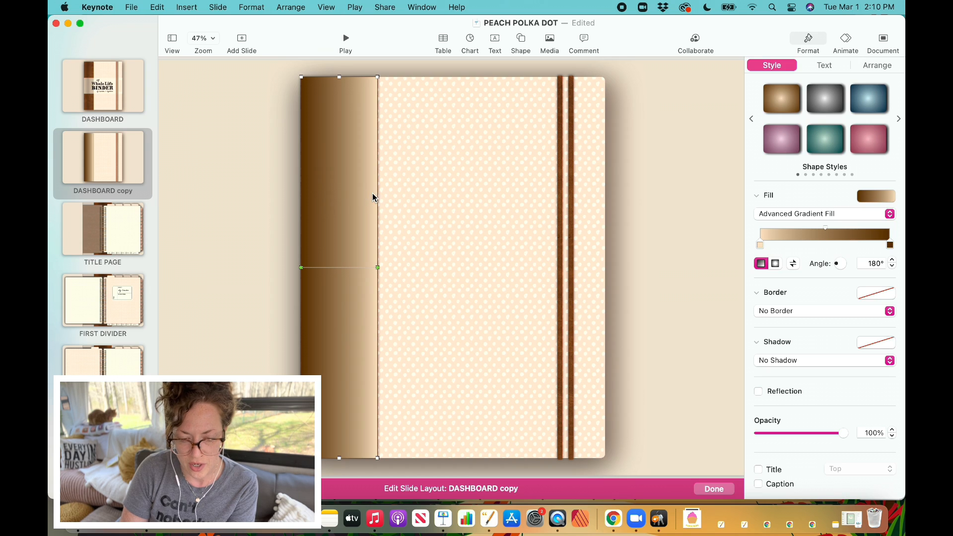
mouse_move(355, 101)
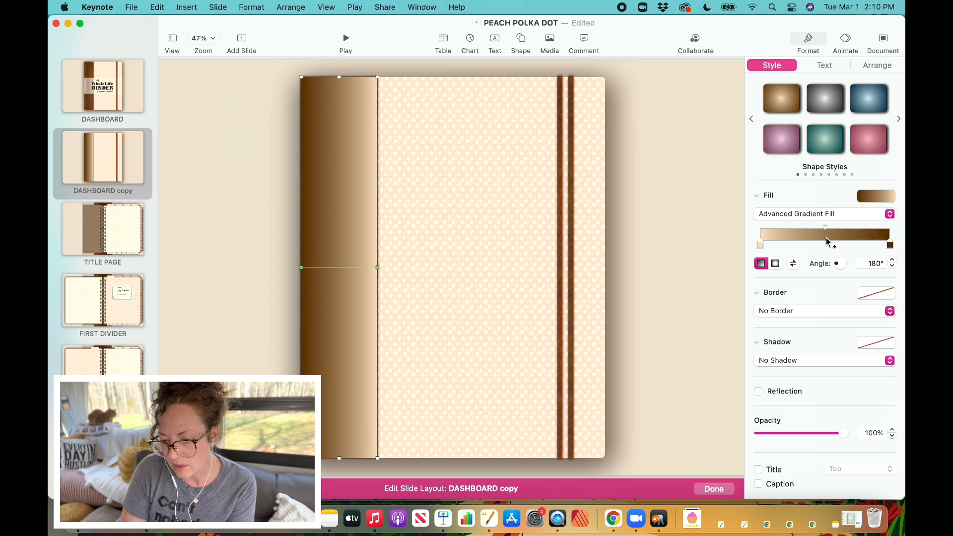
mouse_move(825, 233)
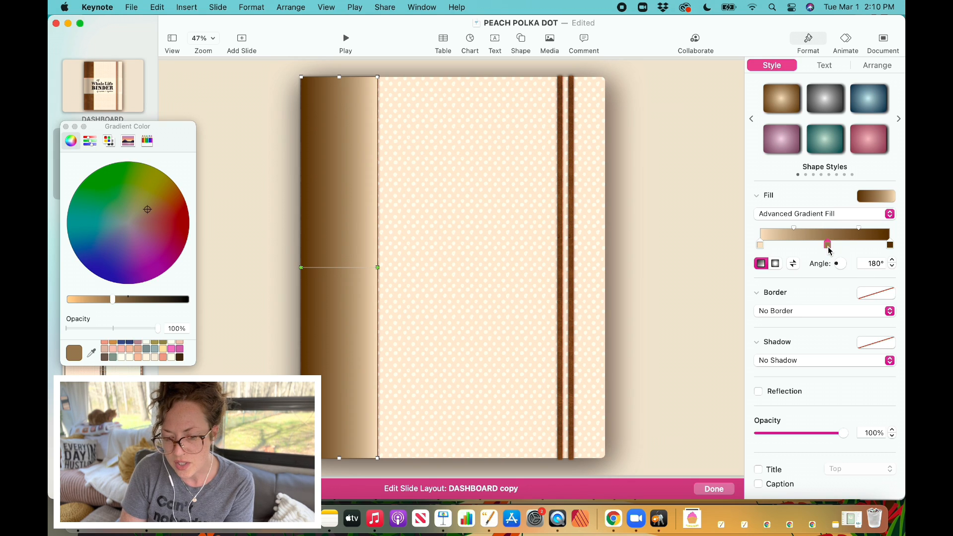
mouse_move(828, 245)
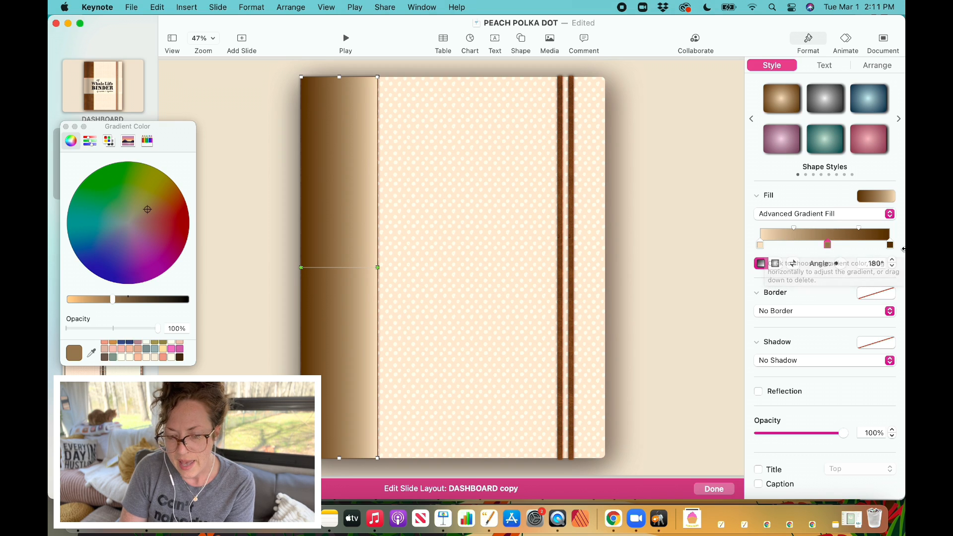
mouse_move(598, 227)
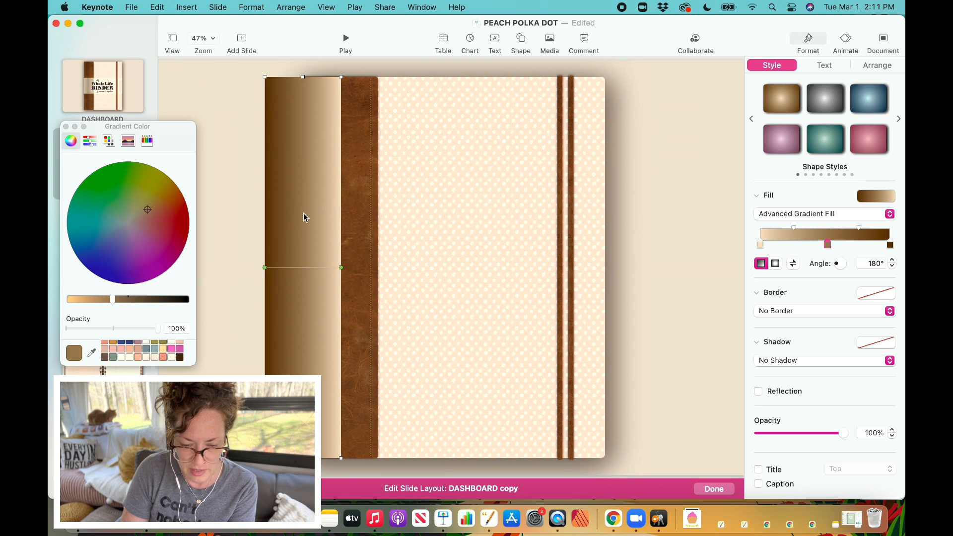
- Set the gradient's middle stop to a deeper brown in the Gradient Color window
click(203, 38)
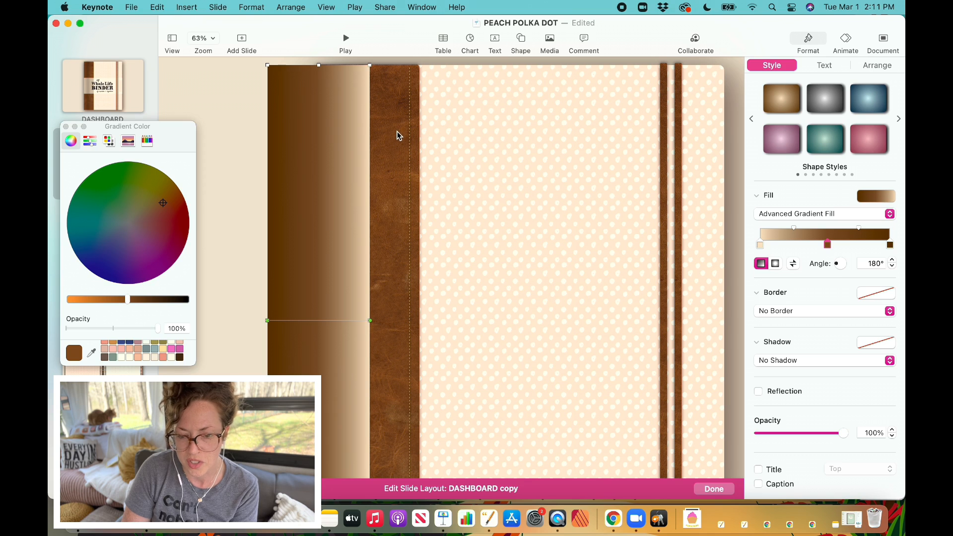
mouse_move(392, 128)
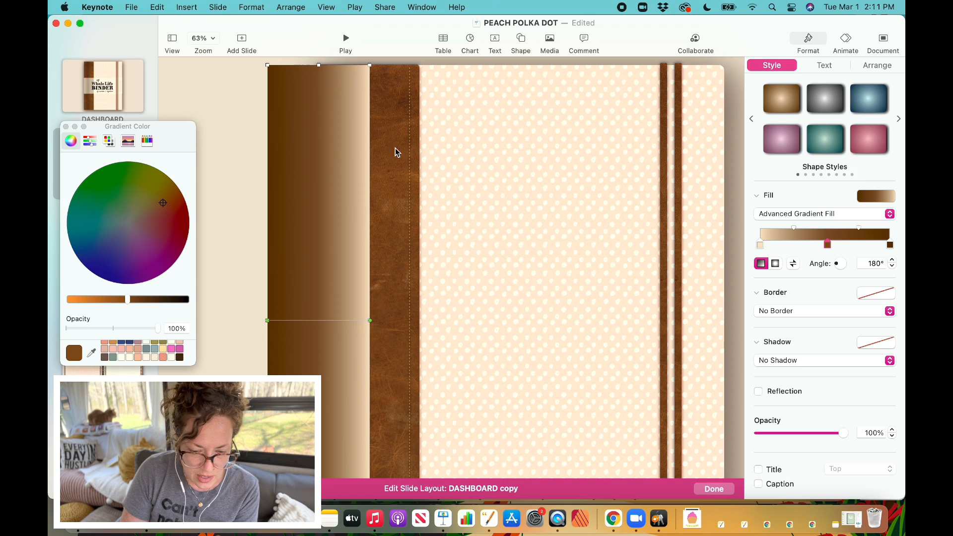
mouse_move(395, 205)
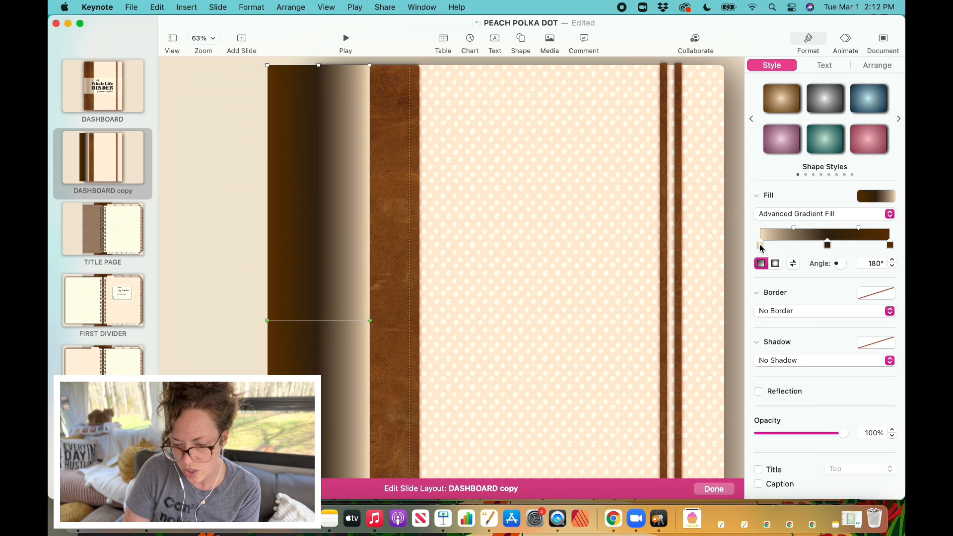
- Eyedrop the leather brown into the gradient's light end stop
click(761, 244)
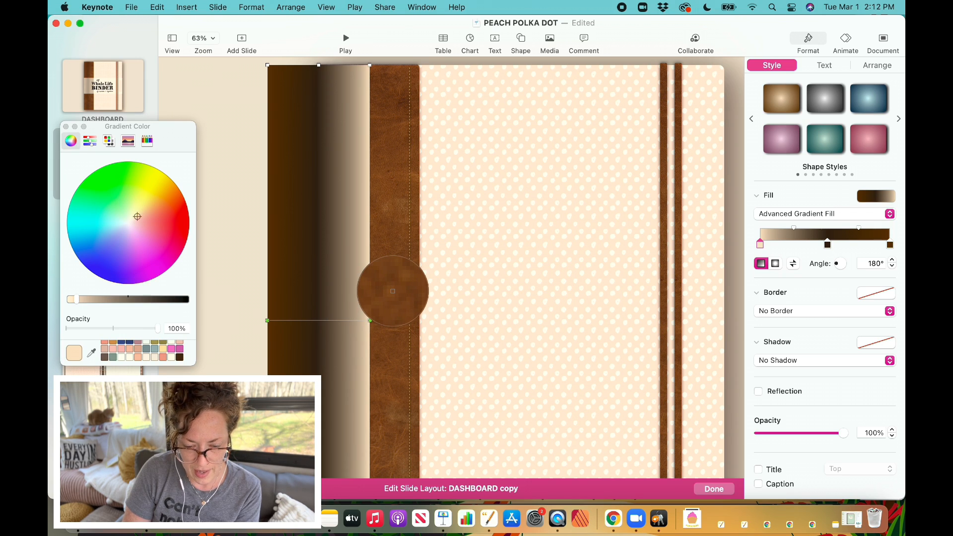
click(162, 203)
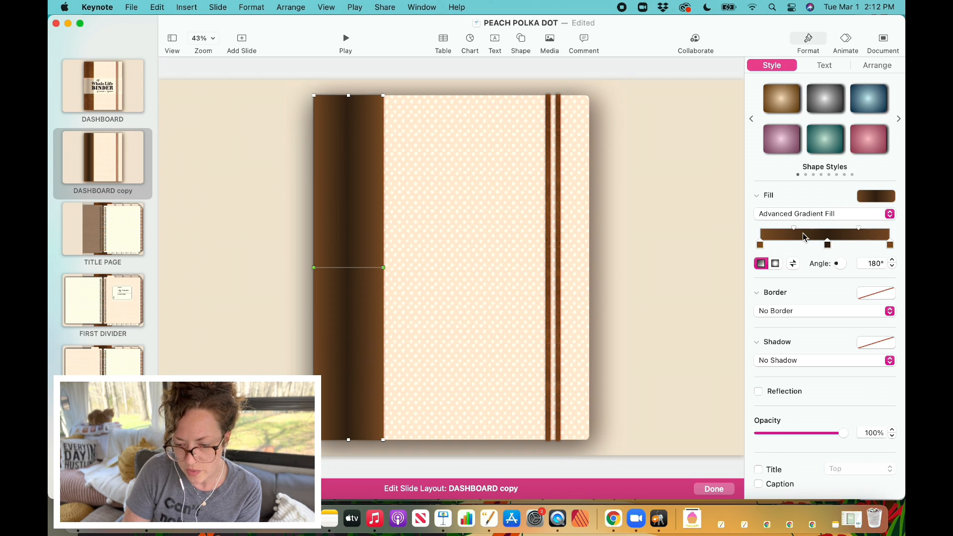
mouse_move(857, 233)
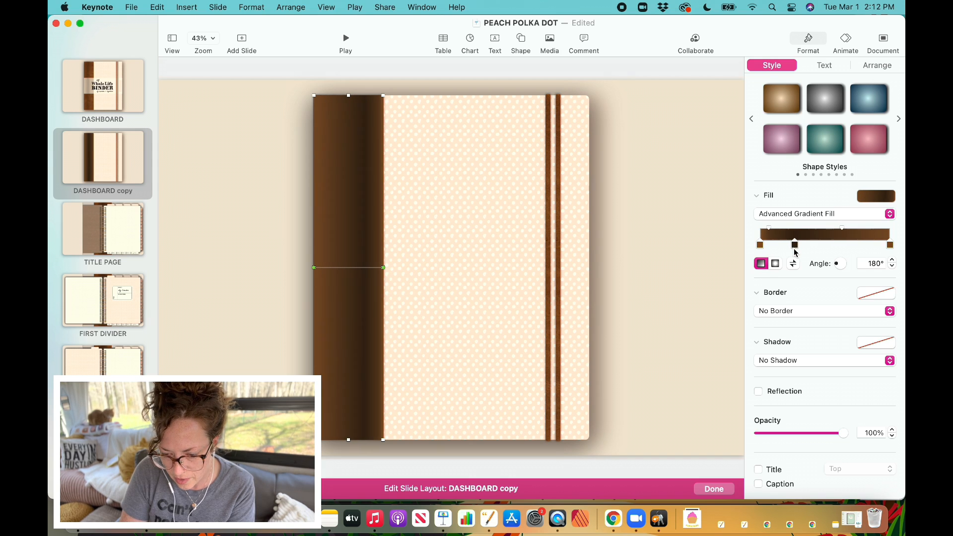
- Shift the dark middle gradient stop toward the right end of the bar
drag(794, 244, 859, 245)
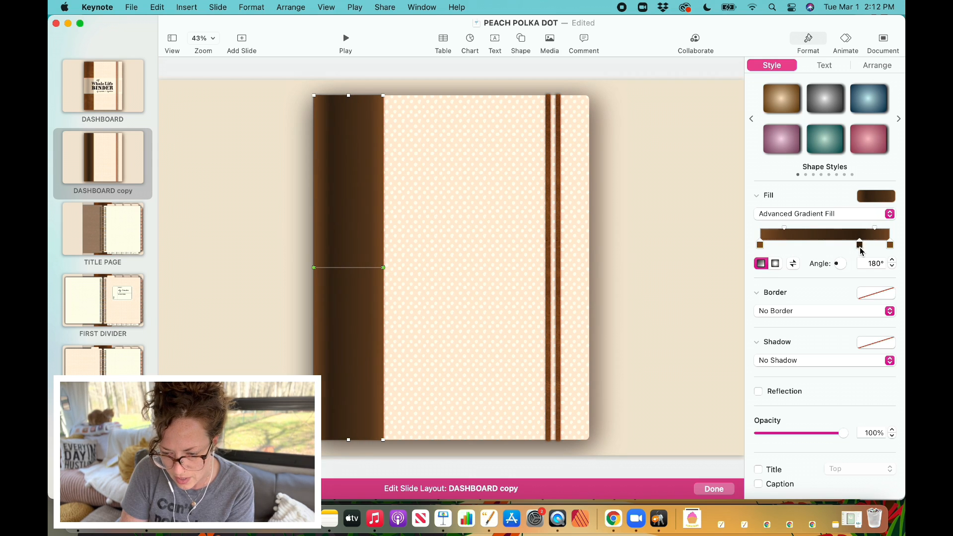
drag(858, 244, 848, 244)
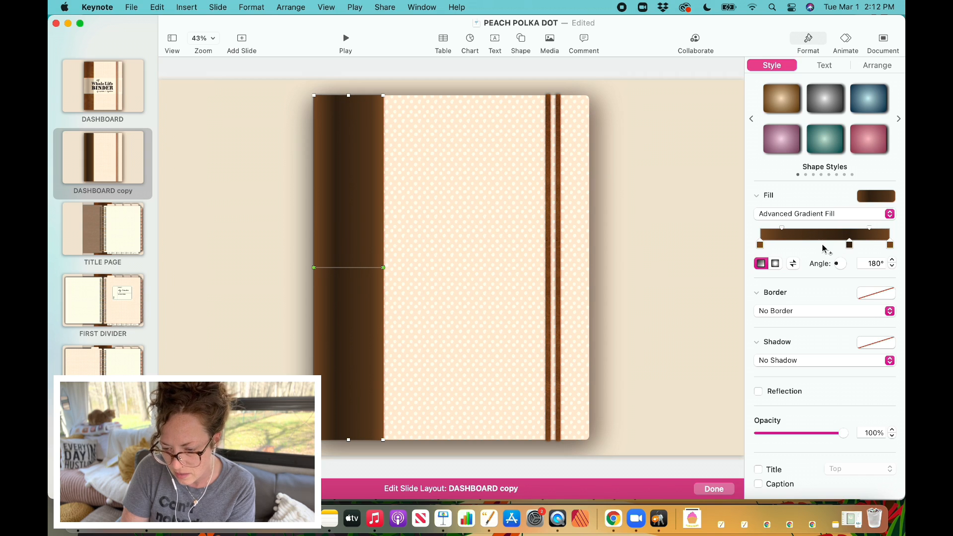
mouse_move(869, 232)
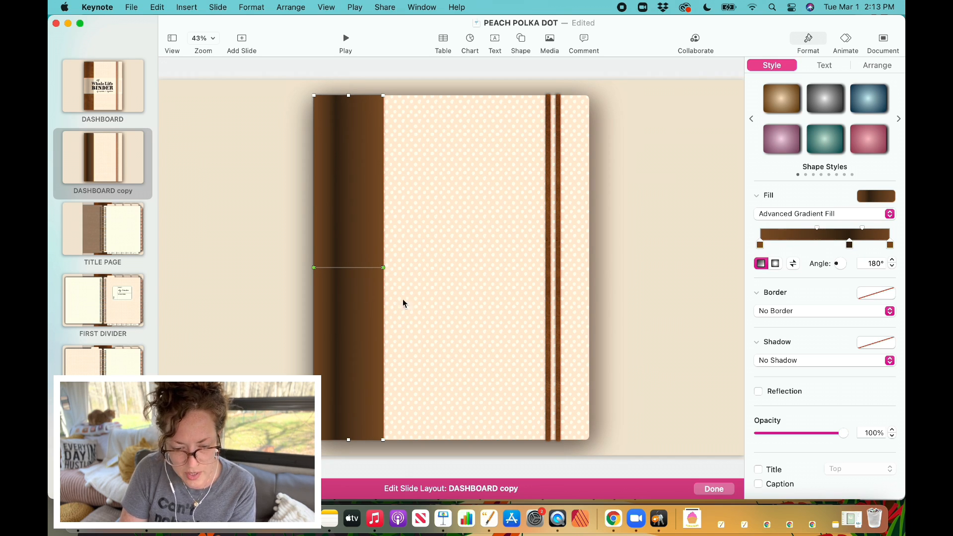
mouse_move(842, 426)
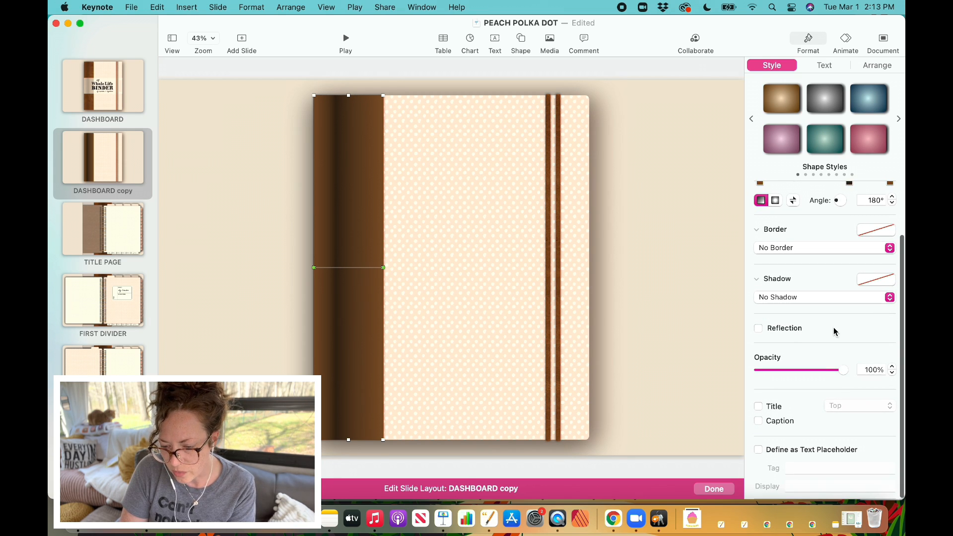
- Lower the strip's opacity to 41%, check a gradient stop, and deselect it
drag(844, 369, 831, 369)
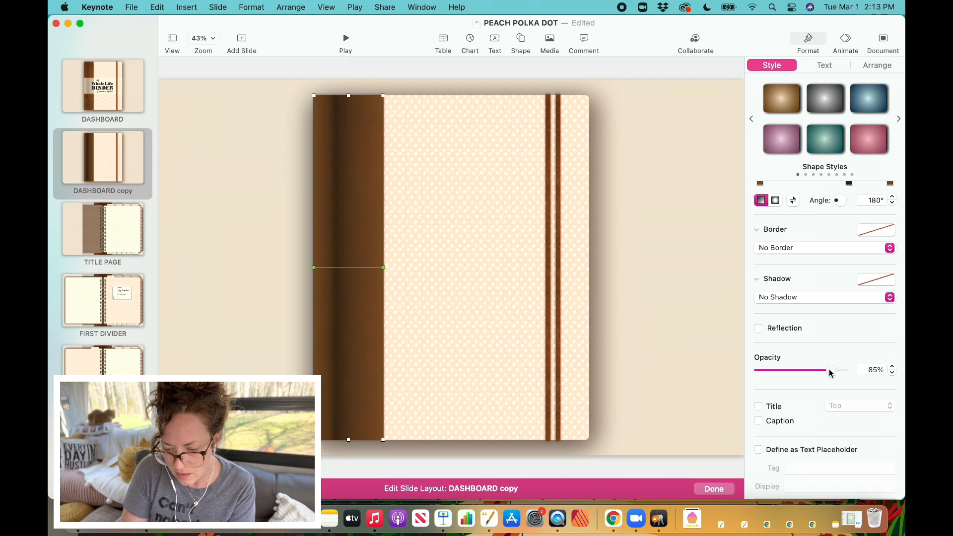
drag(831, 369, 790, 369)
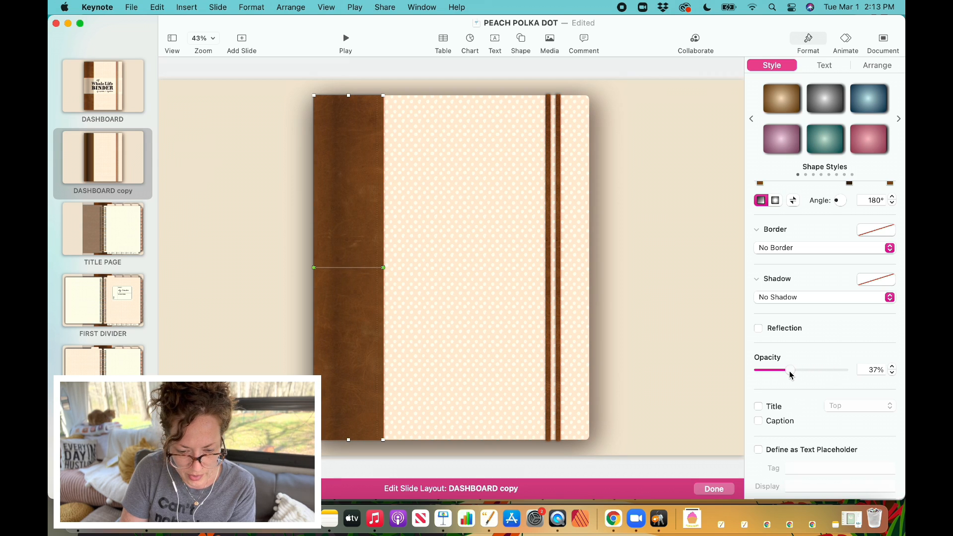
drag(785, 369, 792, 369)
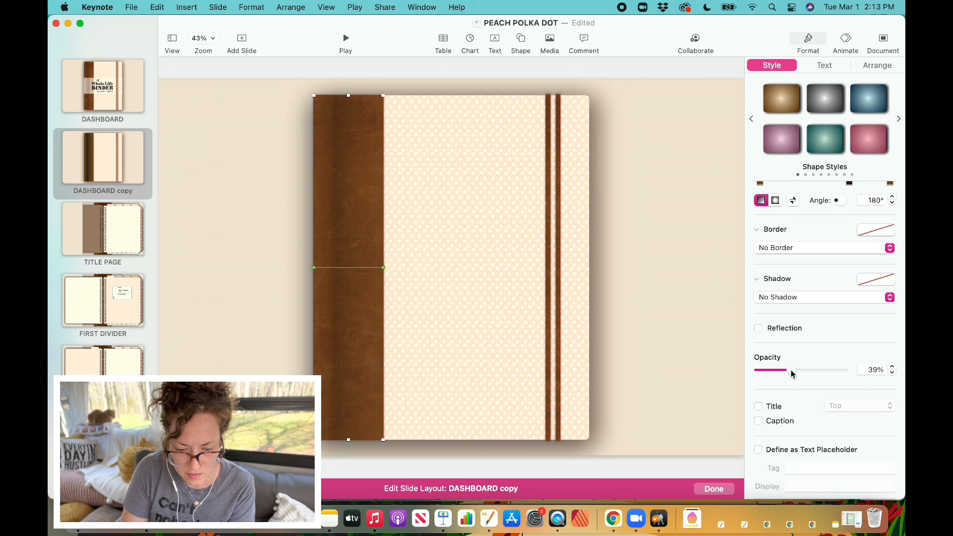
drag(790, 369, 794, 370)
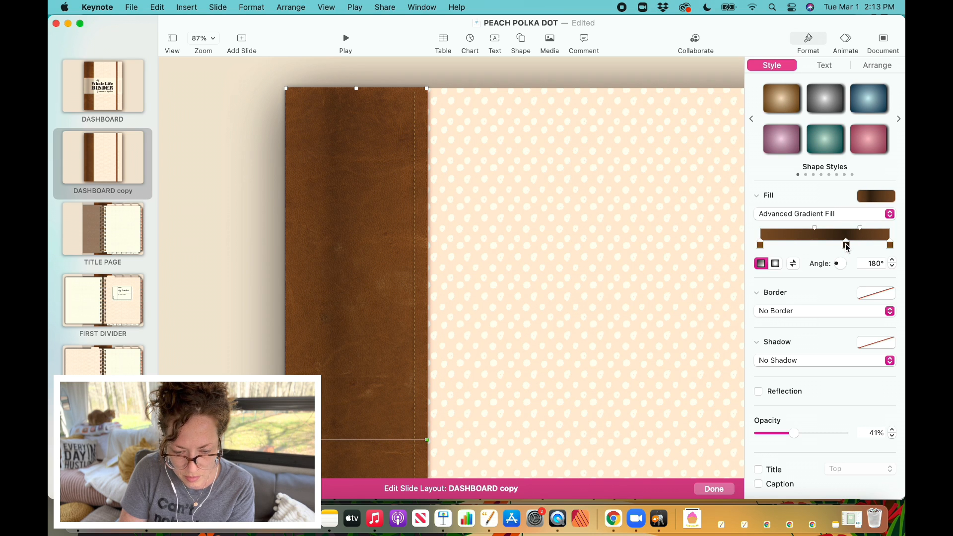
click(203, 39)
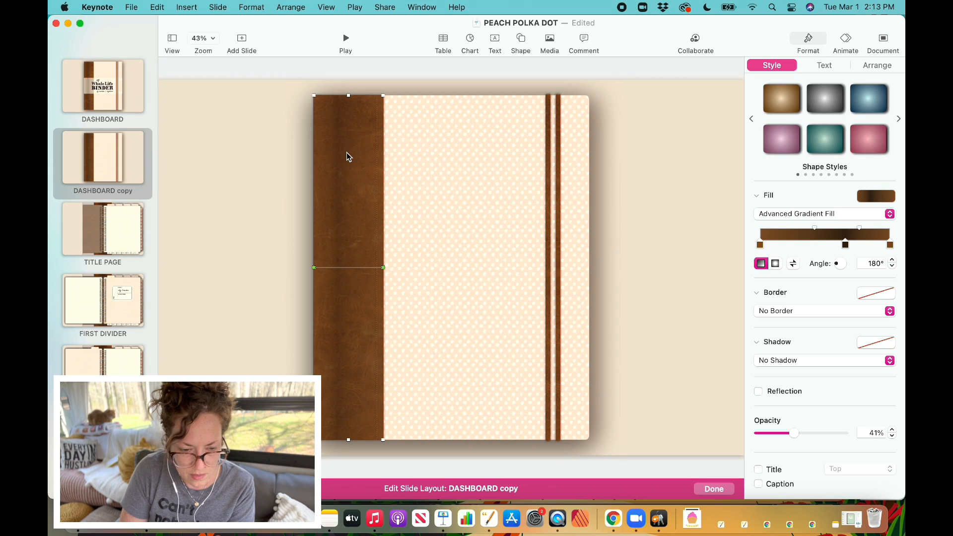
mouse_move(650, 277)
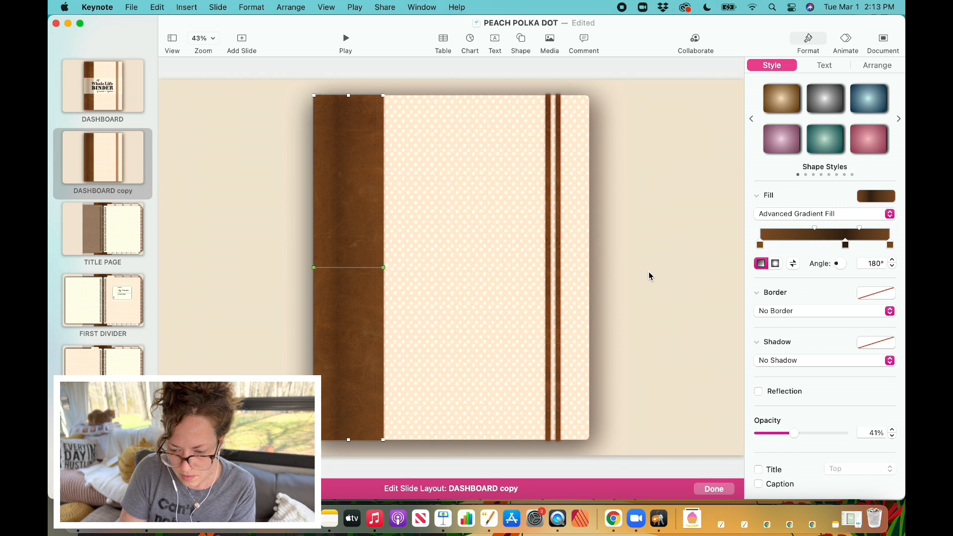
click(877, 65)
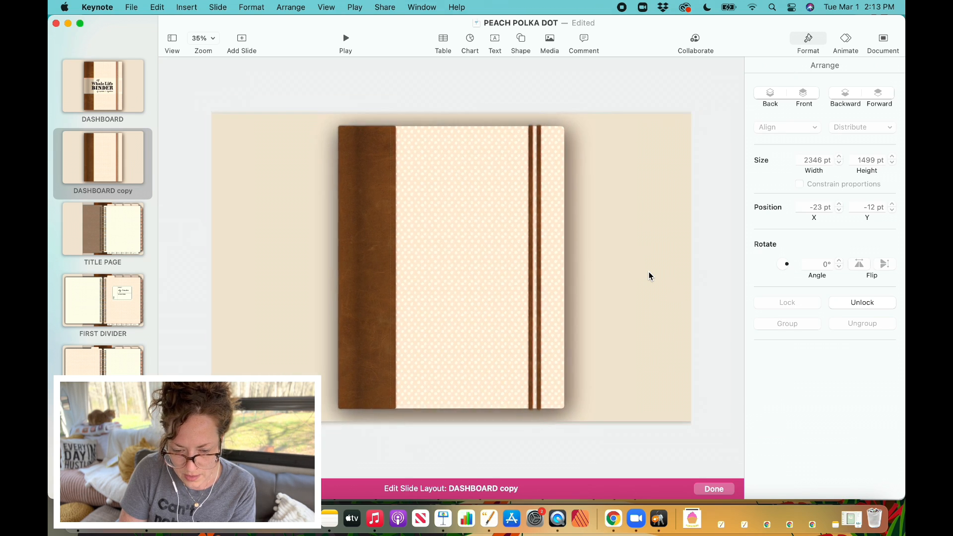
click(377, 245)
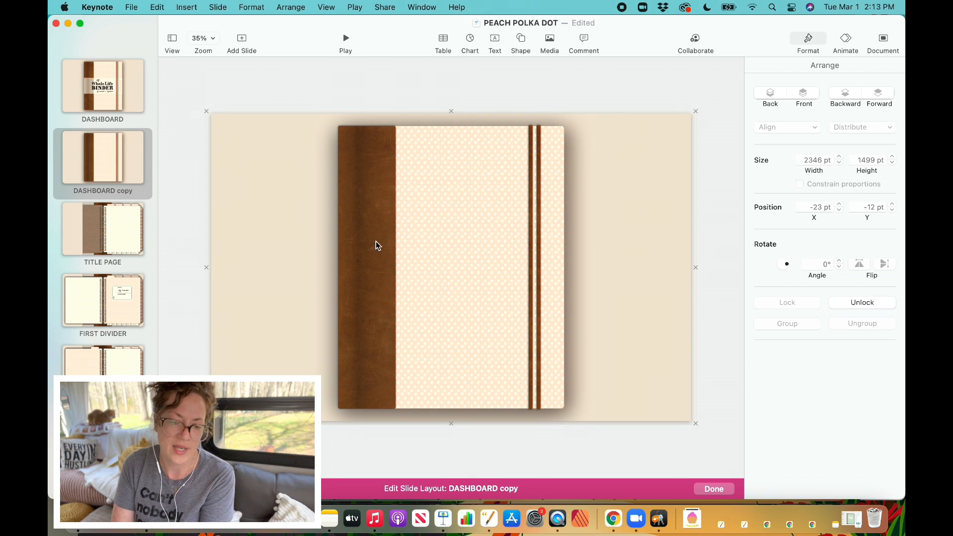
mouse_move(355, 406)
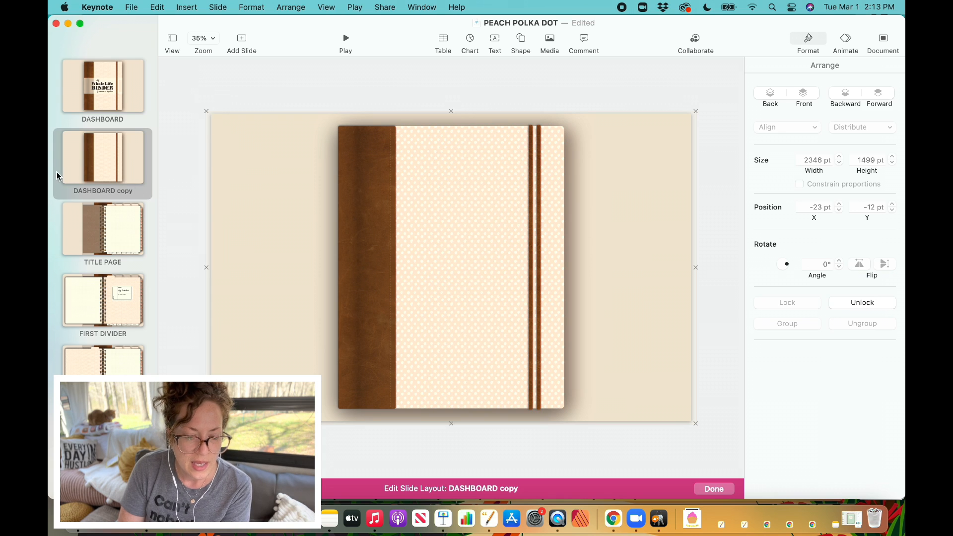
mouse_move(95, 112)
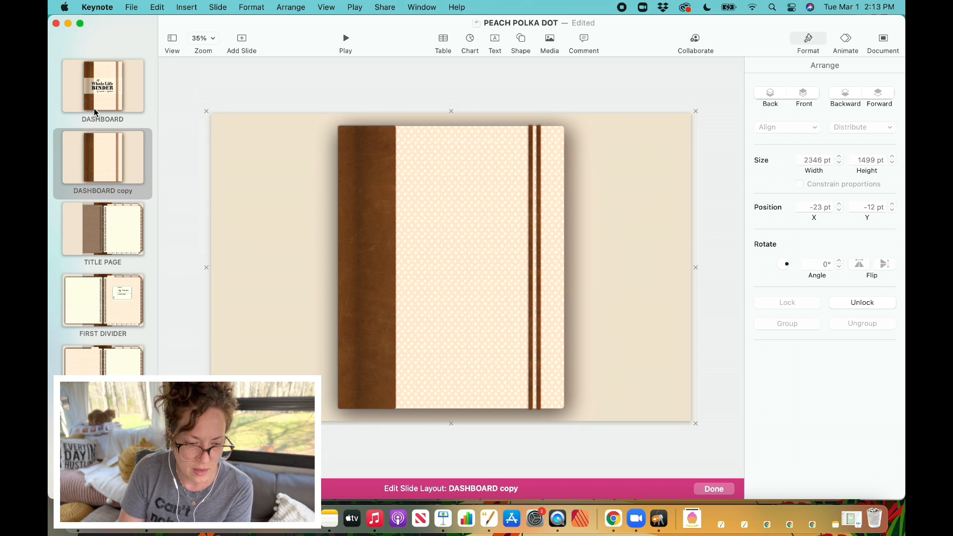
click(103, 84)
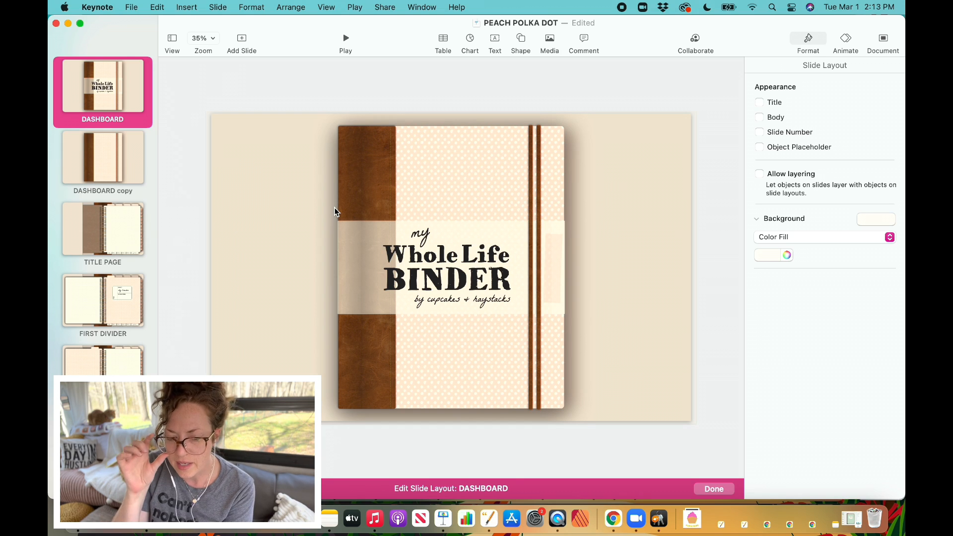
mouse_move(362, 222)
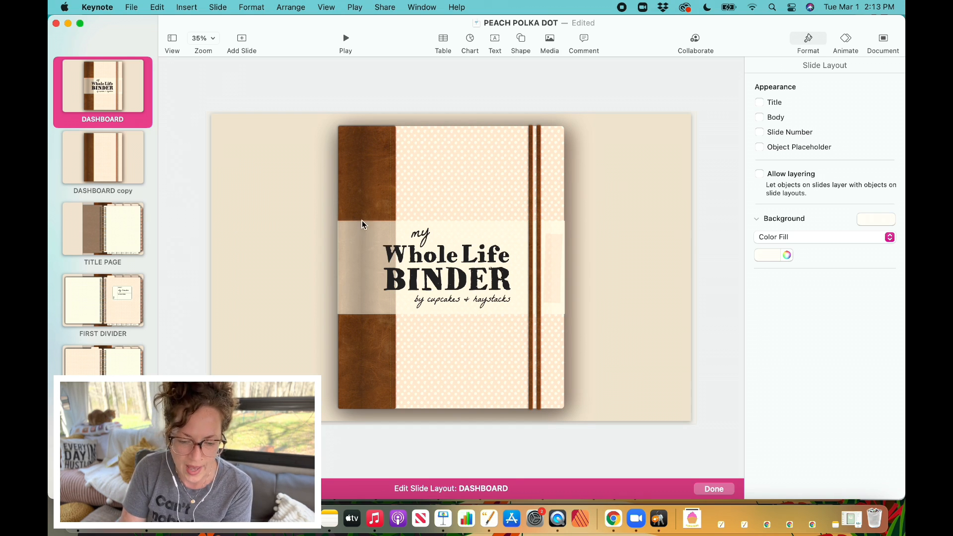
mouse_move(363, 256)
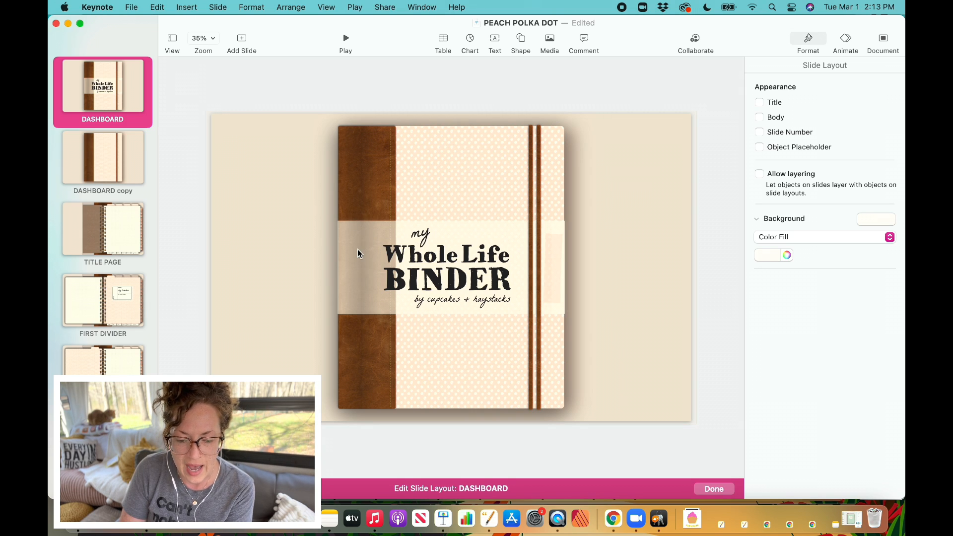
click(203, 38)
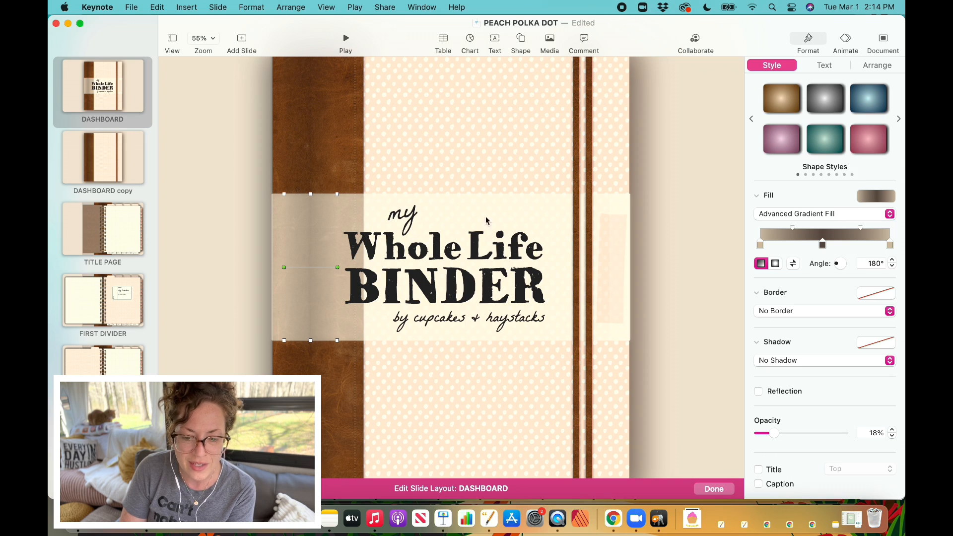
mouse_move(236, 266)
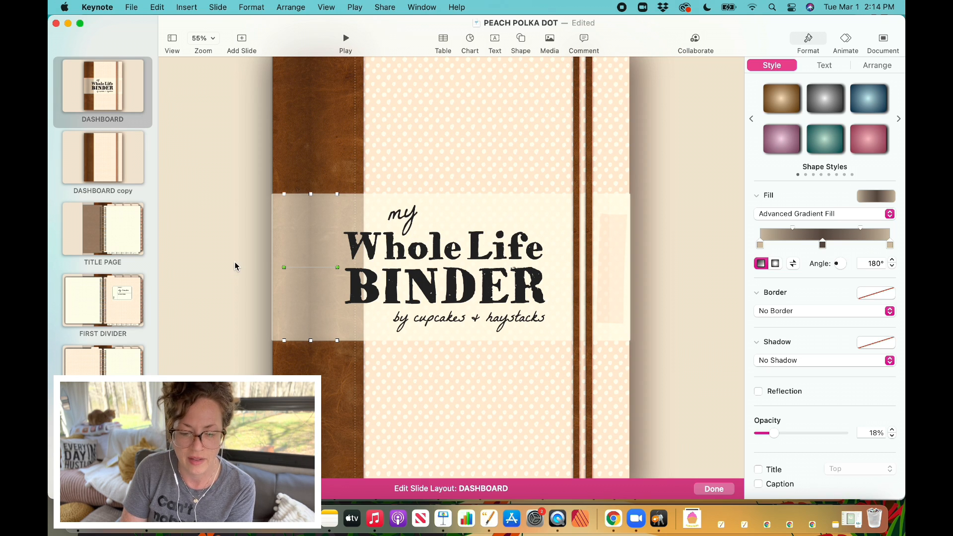
click(102, 157)
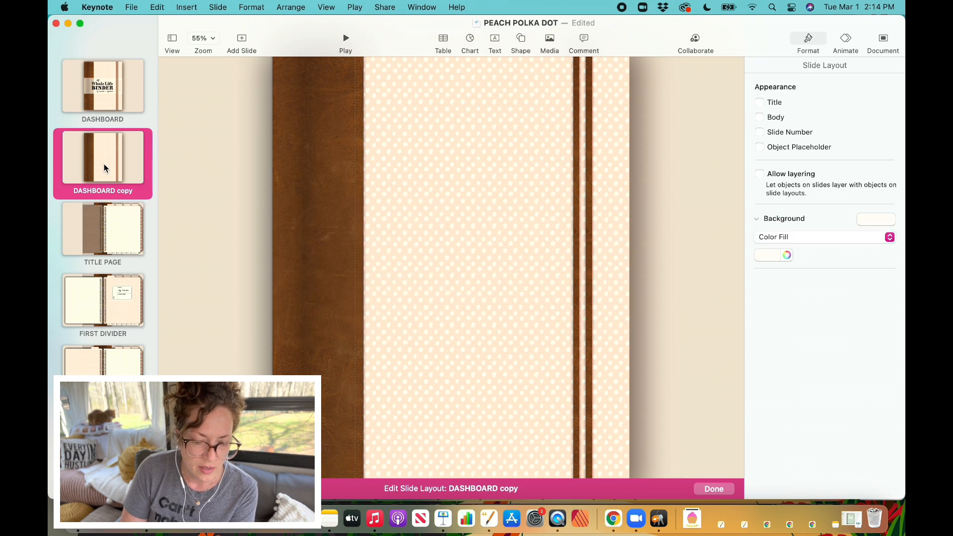
- Scroll the layout list and open the Page Crease Example copy layout
click(203, 38)
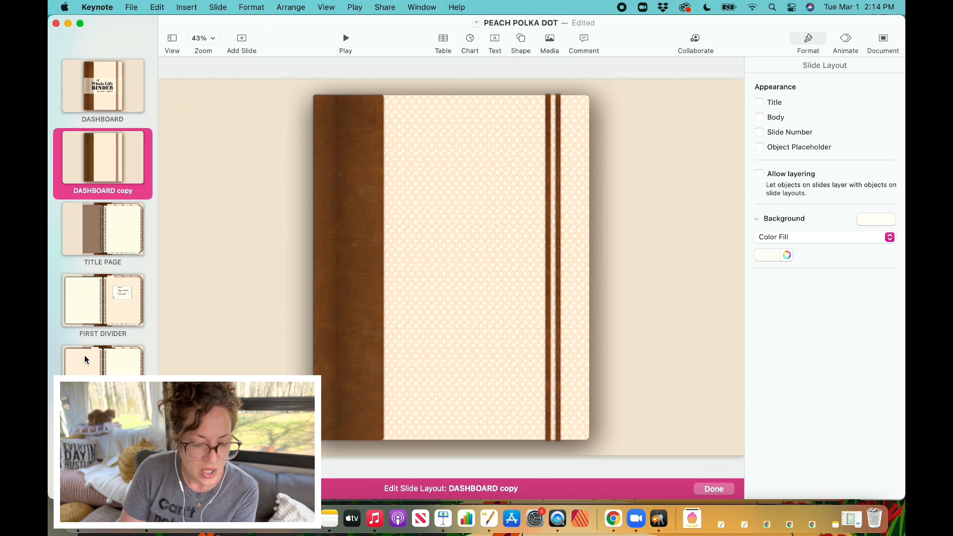
scroll(down, 3)
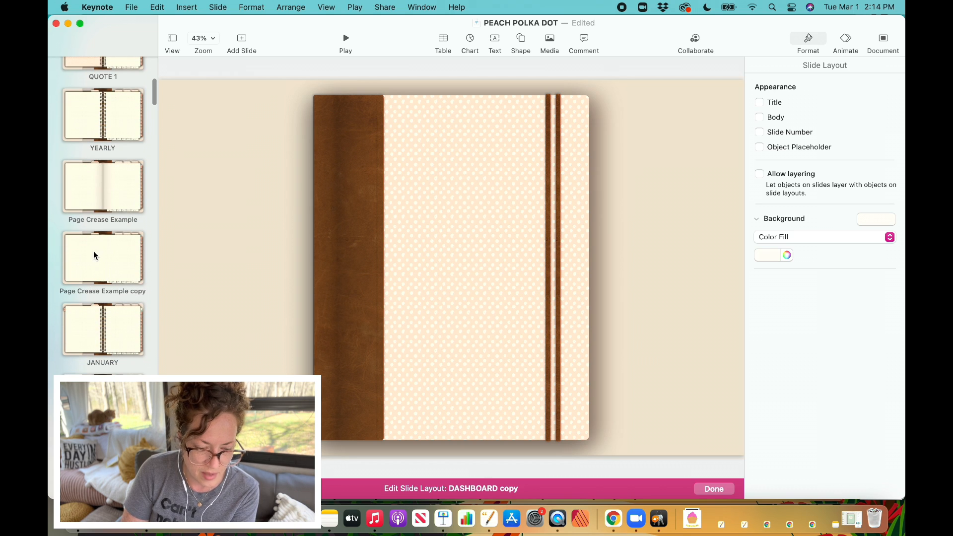
click(102, 262)
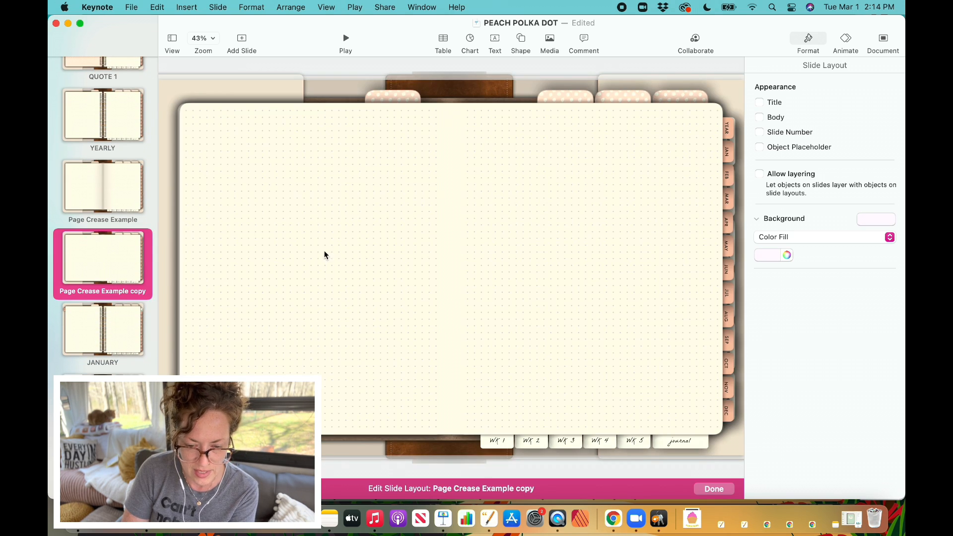
mouse_move(587, 178)
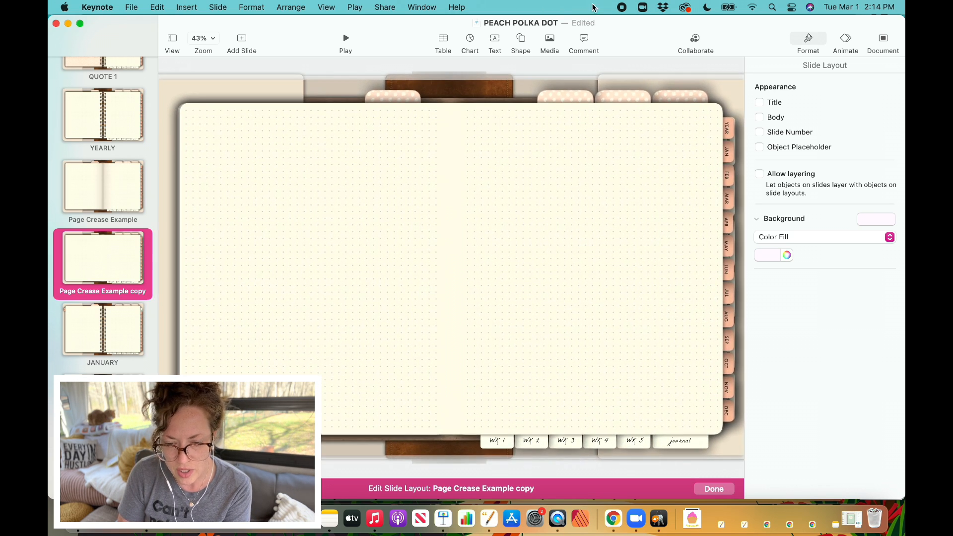
mouse_move(520, 40)
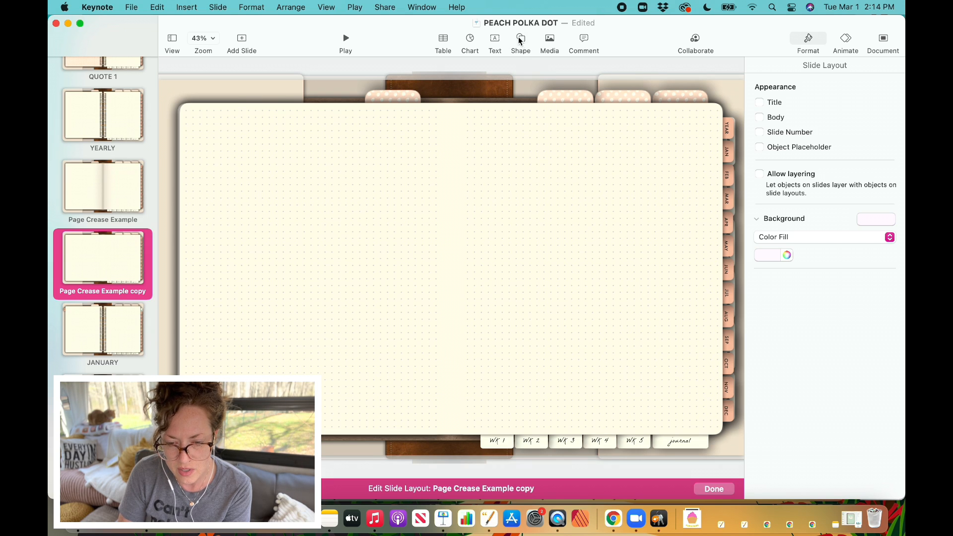
- Insert a basic square and stretch it into a tall strip down the centre fold
click(520, 38)
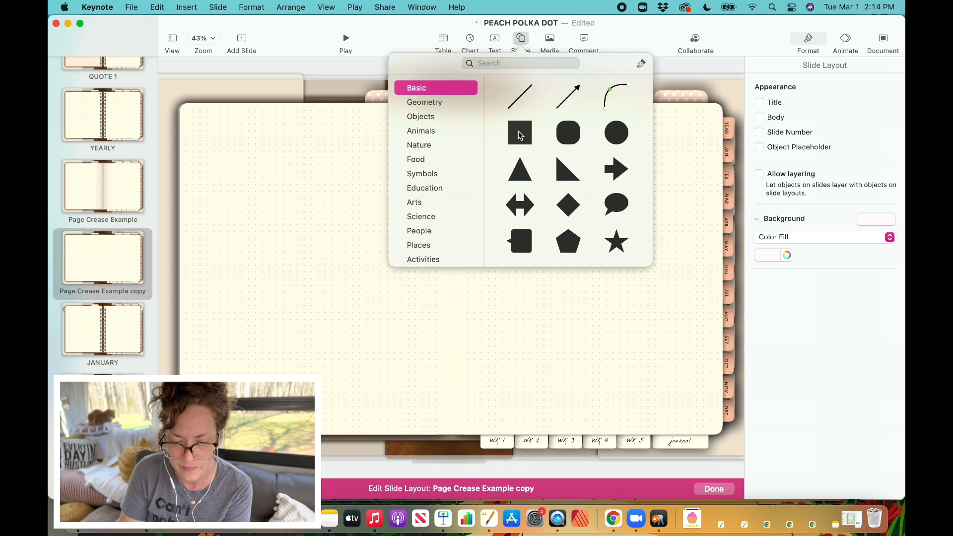
click(519, 133)
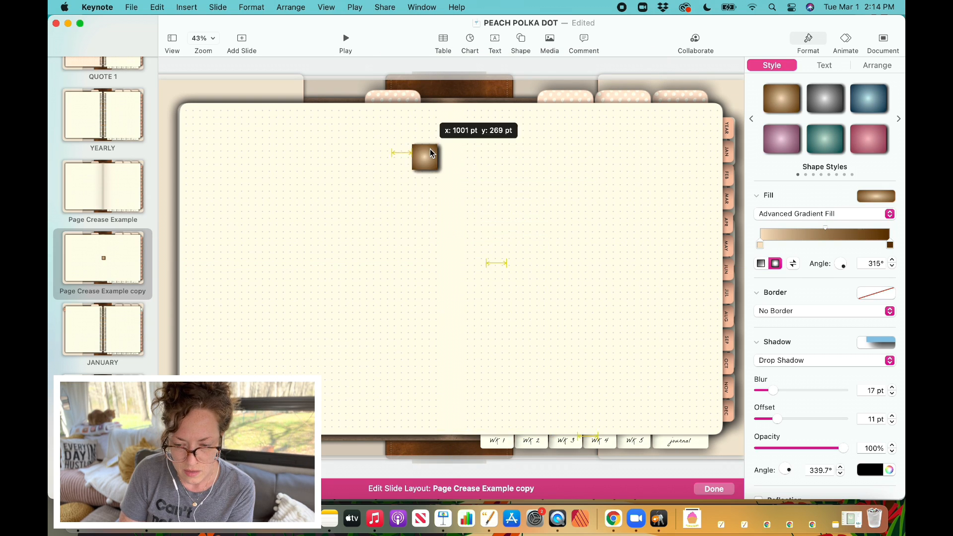
drag(422, 157, 454, 116)
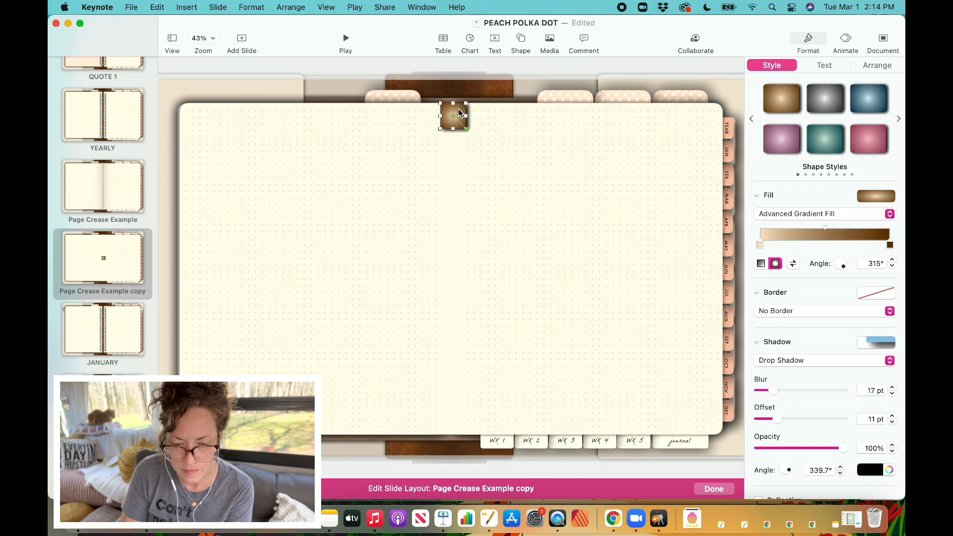
drag(453, 127, 458, 339)
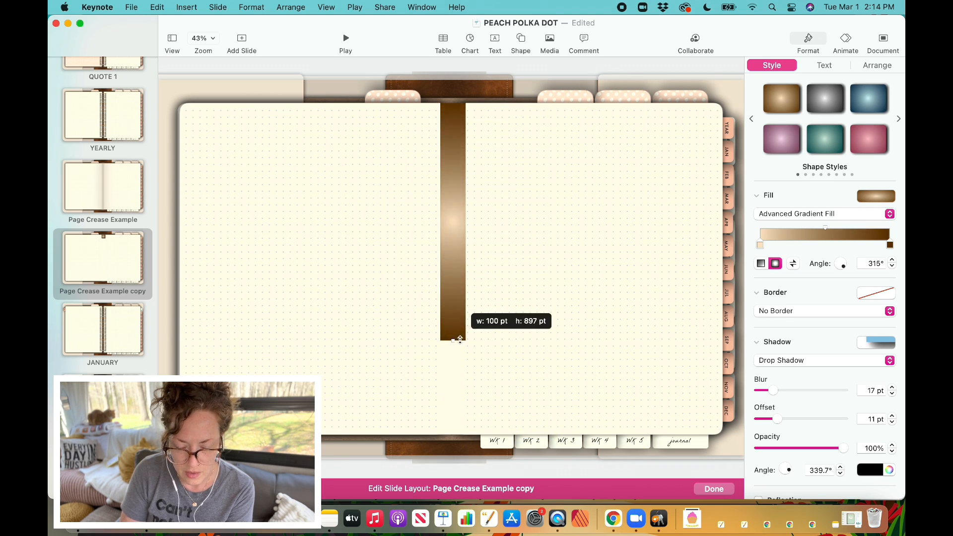
drag(459, 339, 459, 432)
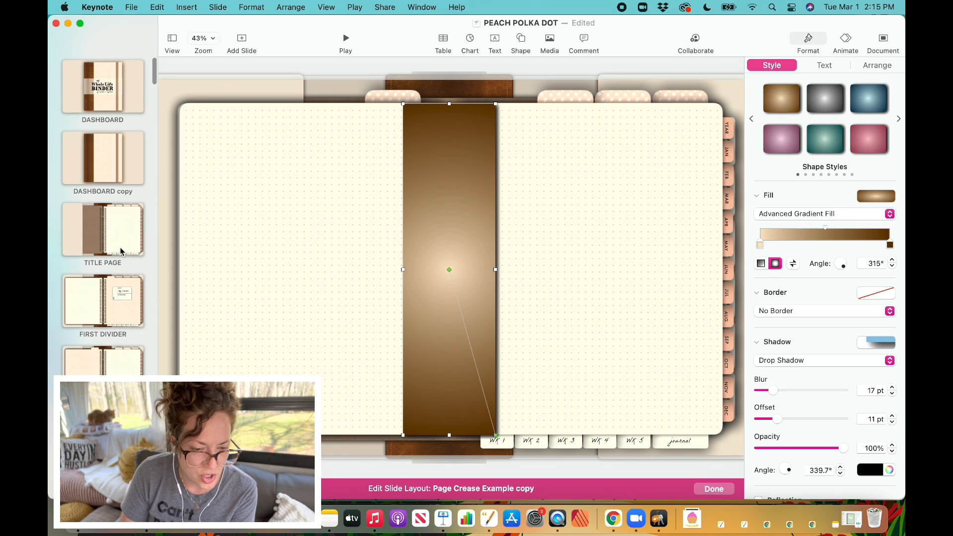
- Zoom in to inspect the DASHBOARD copy leather strip's gradient, then scroll the layout list
click(103, 157)
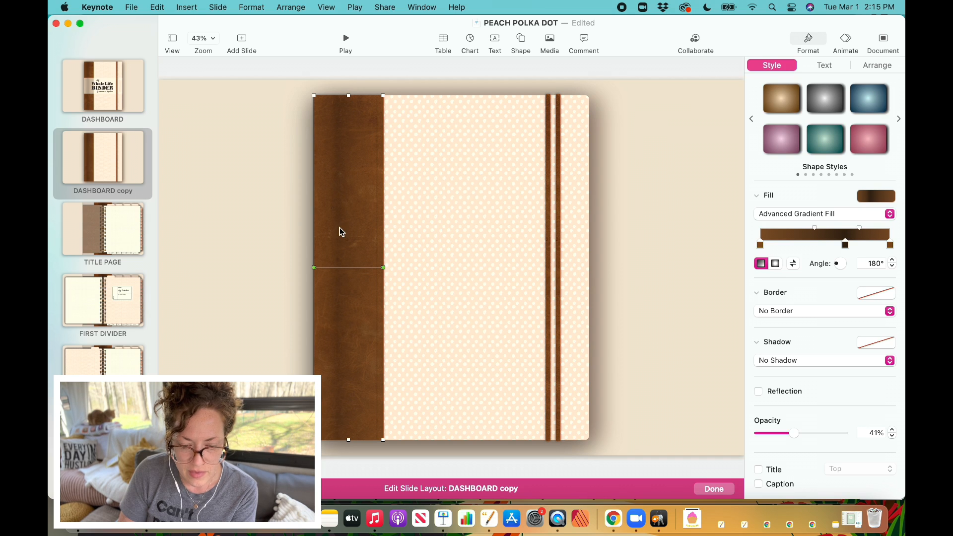
mouse_move(377, 146)
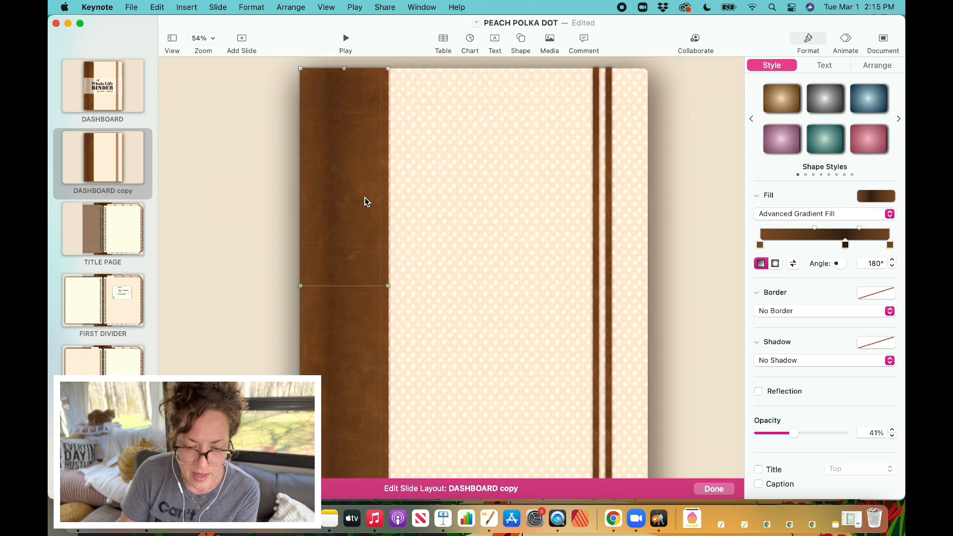
click(205, 38)
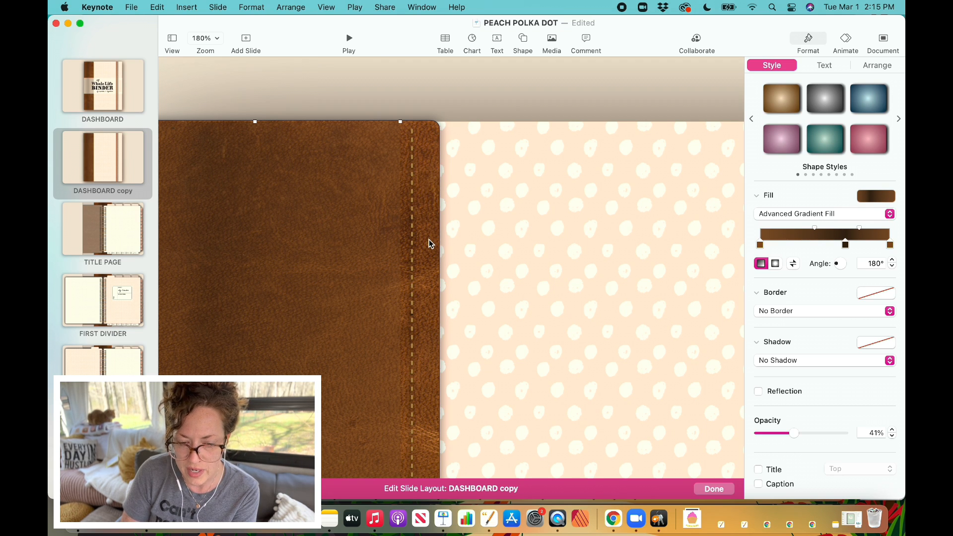
mouse_move(388, 209)
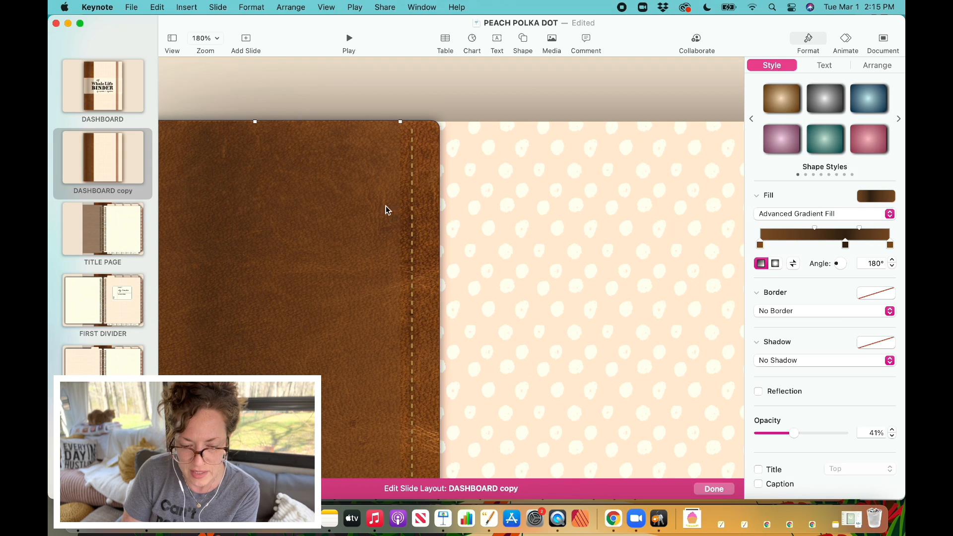
mouse_move(355, 209)
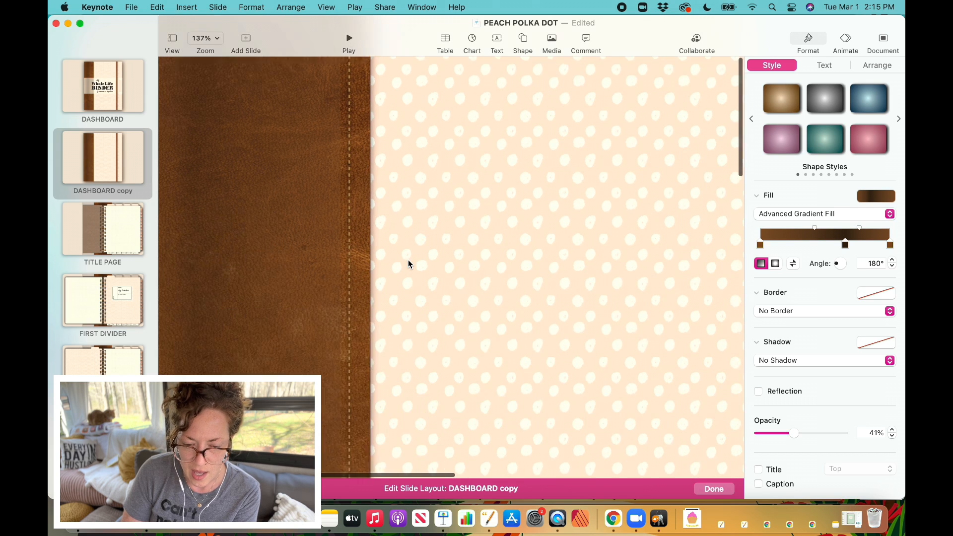
click(205, 38)
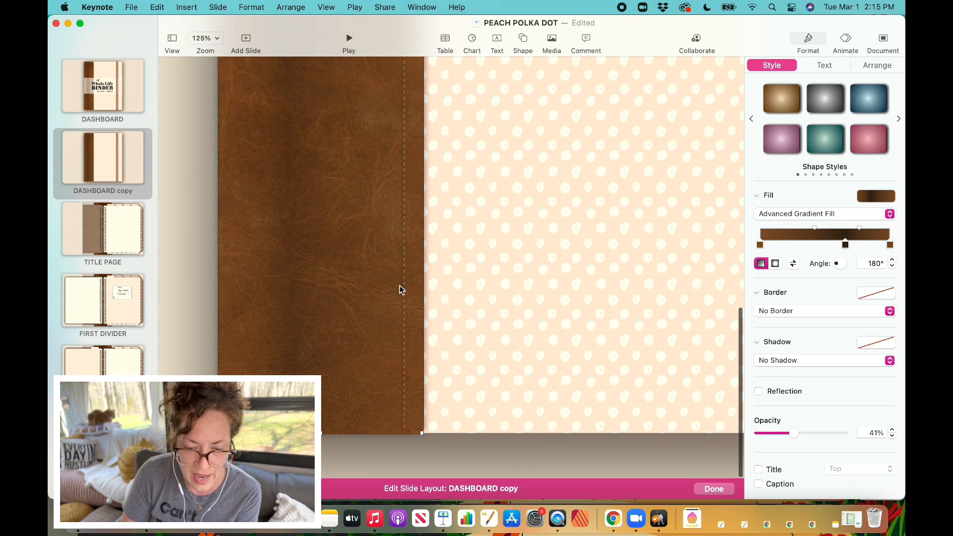
click(877, 65)
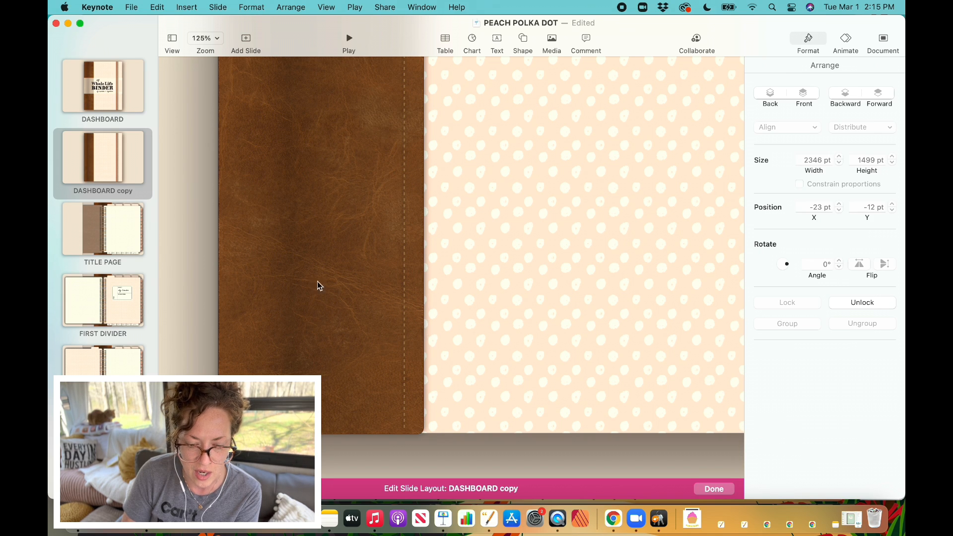
scroll(down, 3)
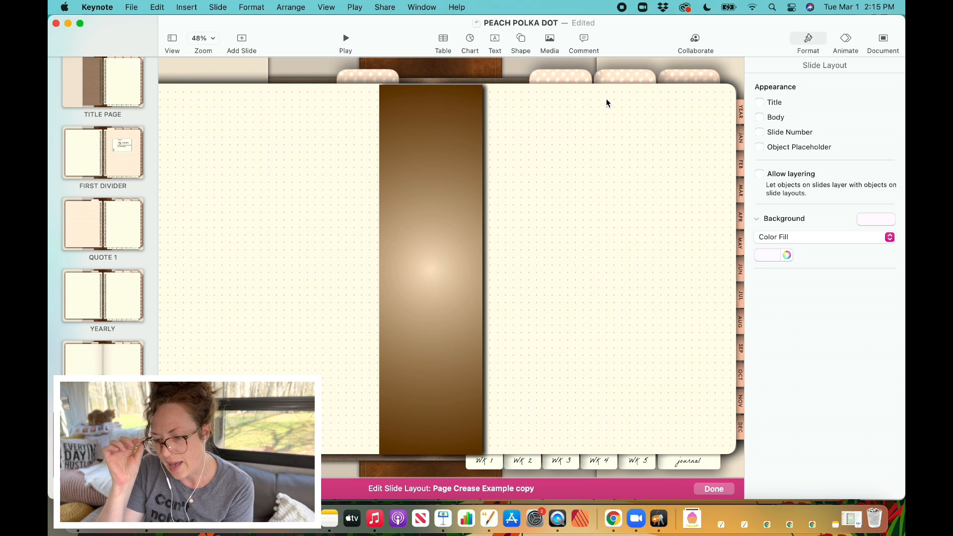
mouse_move(458, 175)
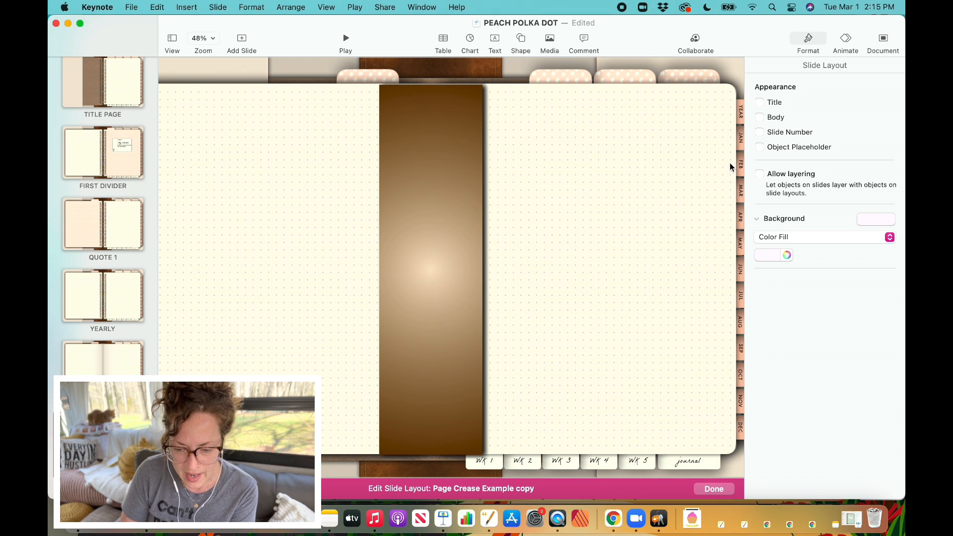
mouse_move(333, 193)
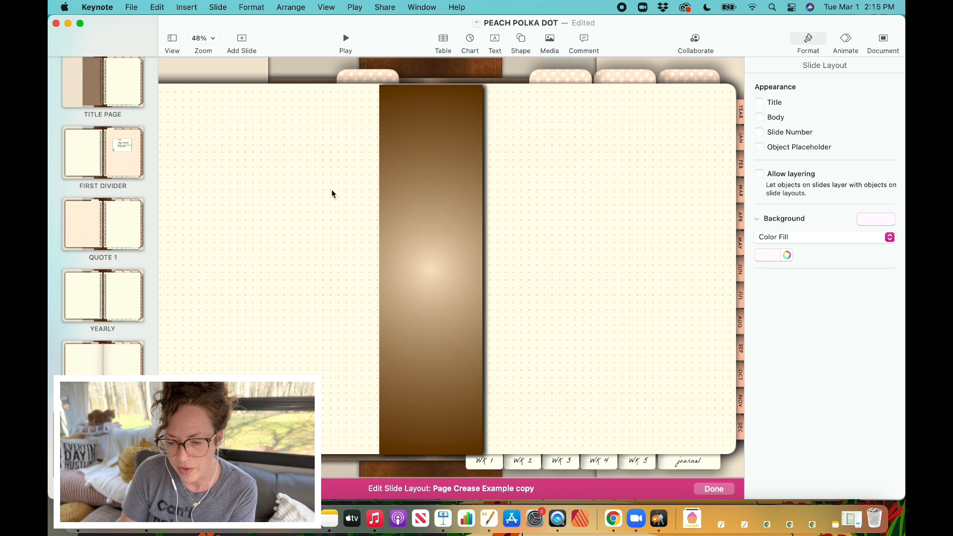
mouse_move(444, 190)
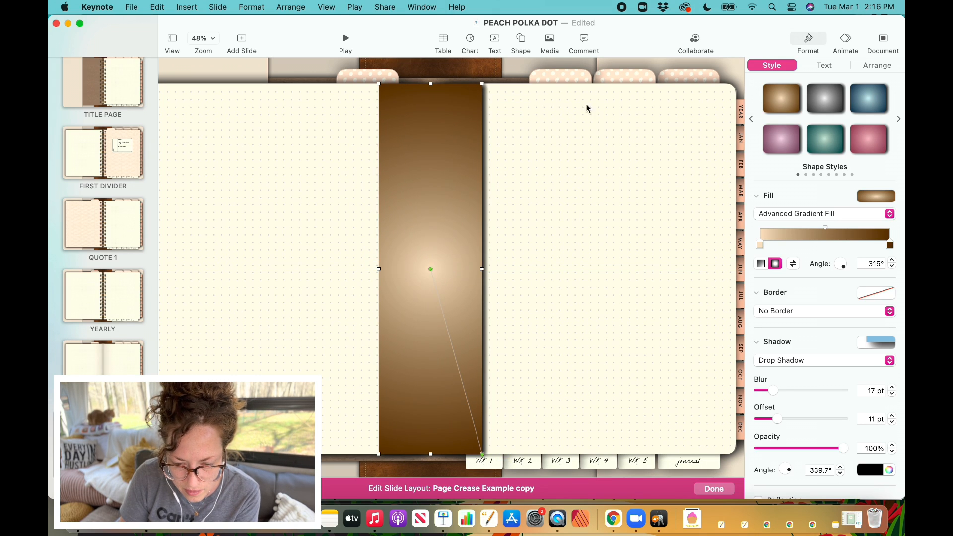
mouse_move(904, 398)
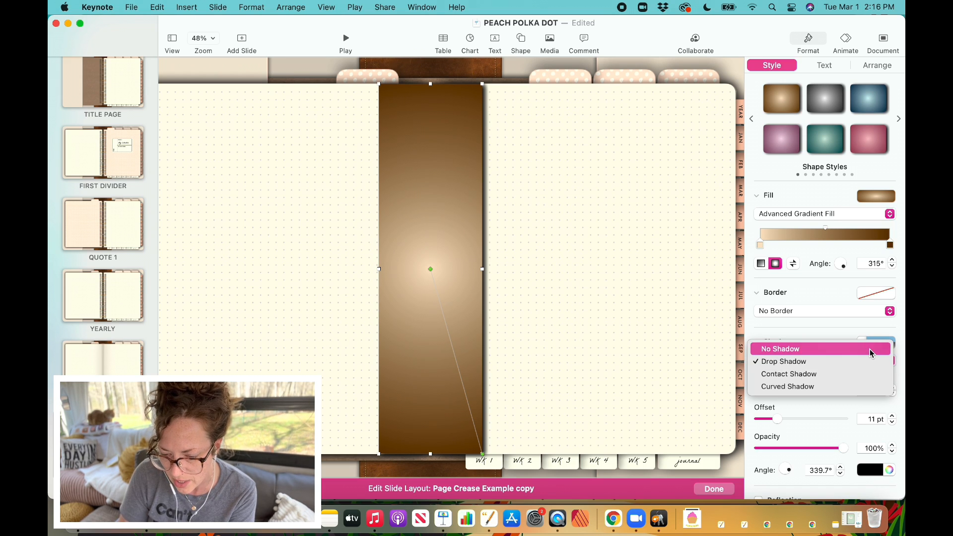
- Remove the strip's shadow, centre it on the fold, and extend it to the top edge
click(780, 349)
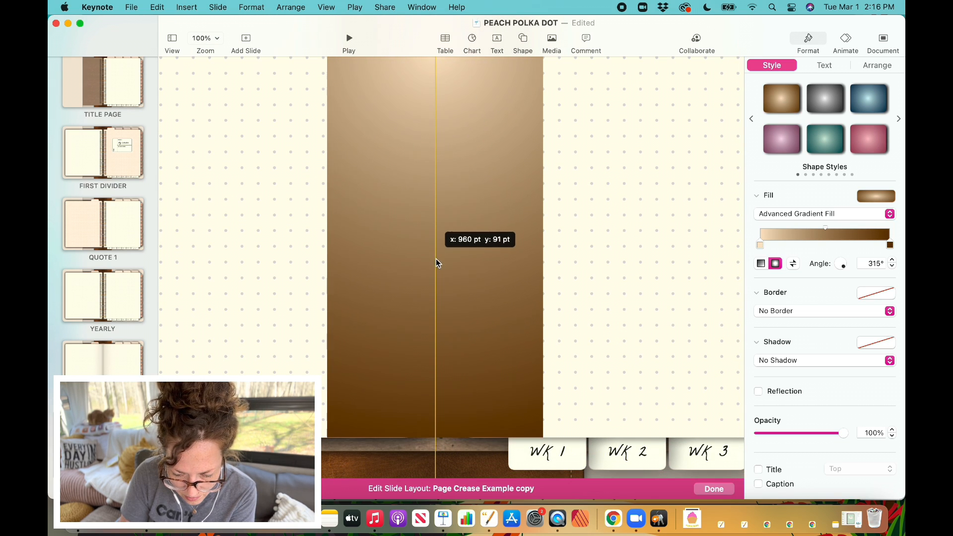
drag(435, 265, 440, 264)
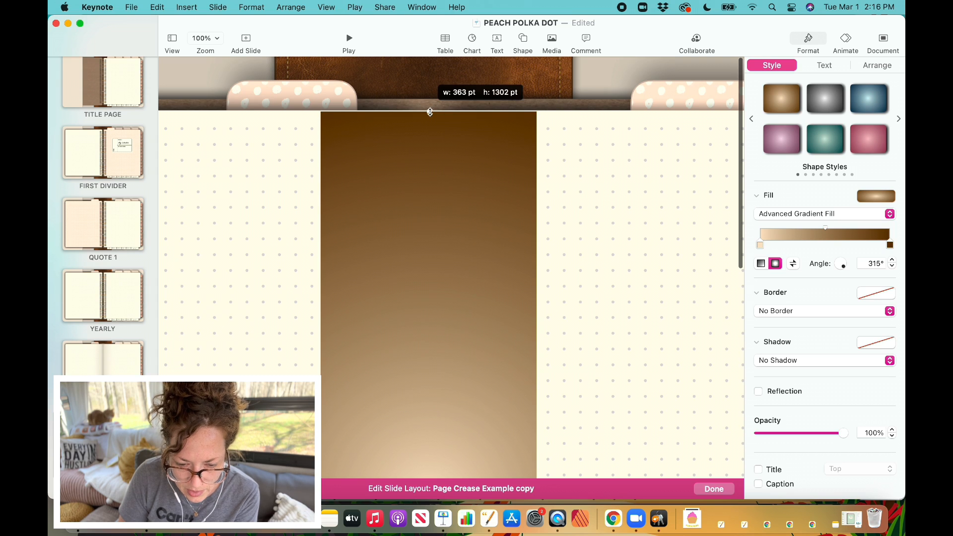
drag(430, 111, 430, 109)
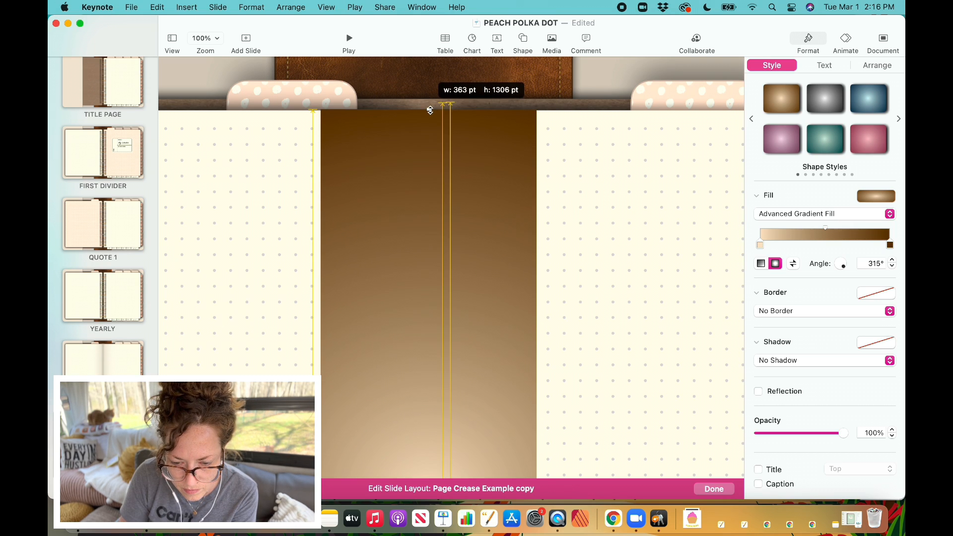
click(205, 38)
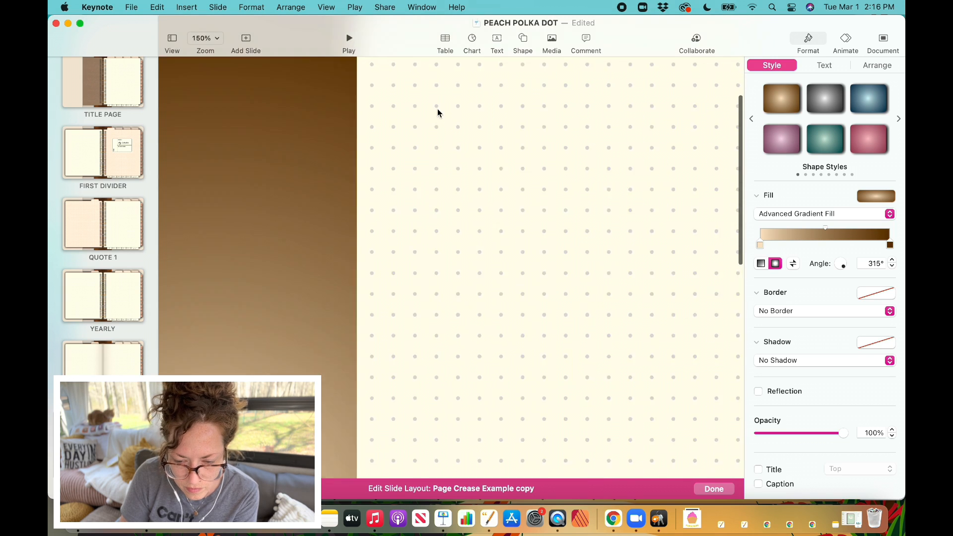
click(203, 37)
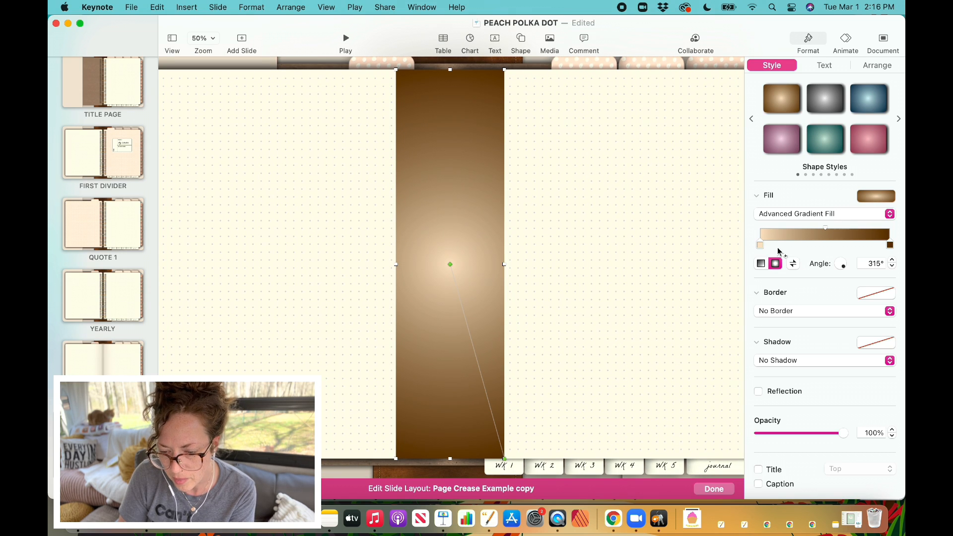
mouse_move(761, 263)
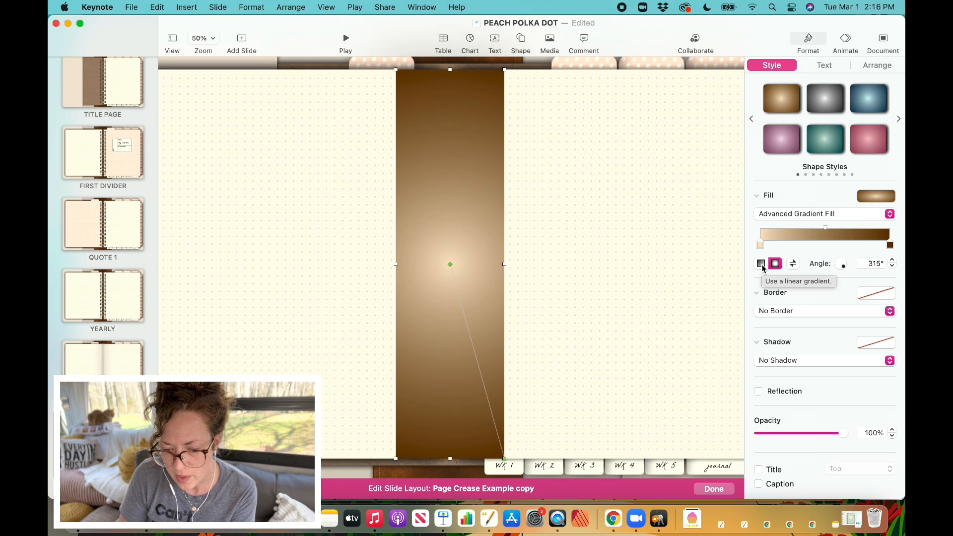
- Give the strip a 180° linear gradient with a grey-brown middle stop and cream ends
click(761, 264)
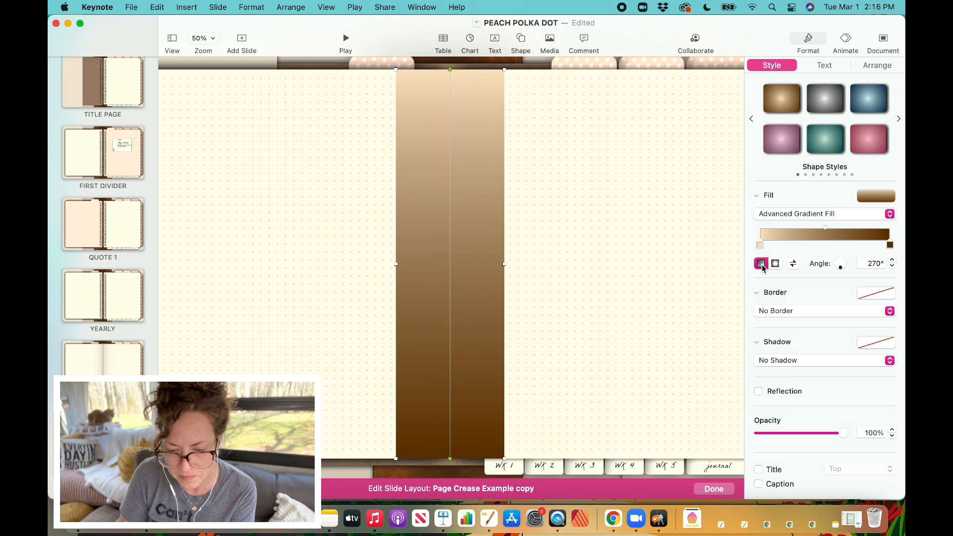
click(872, 263)
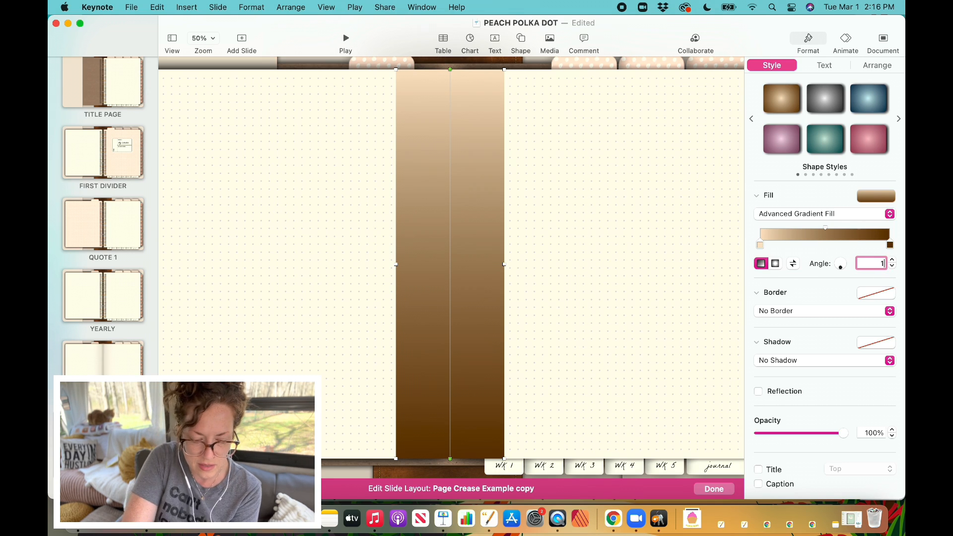
text(180°)
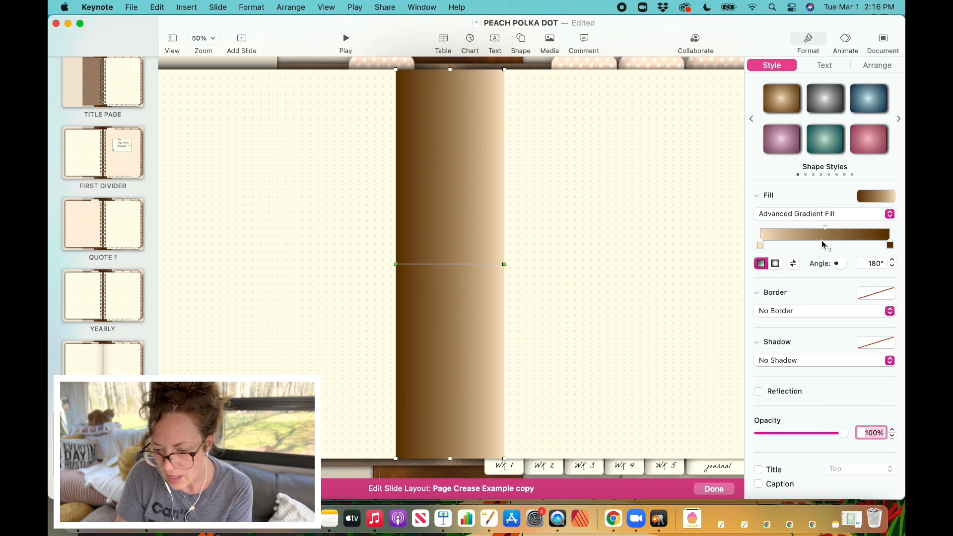
mouse_move(825, 243)
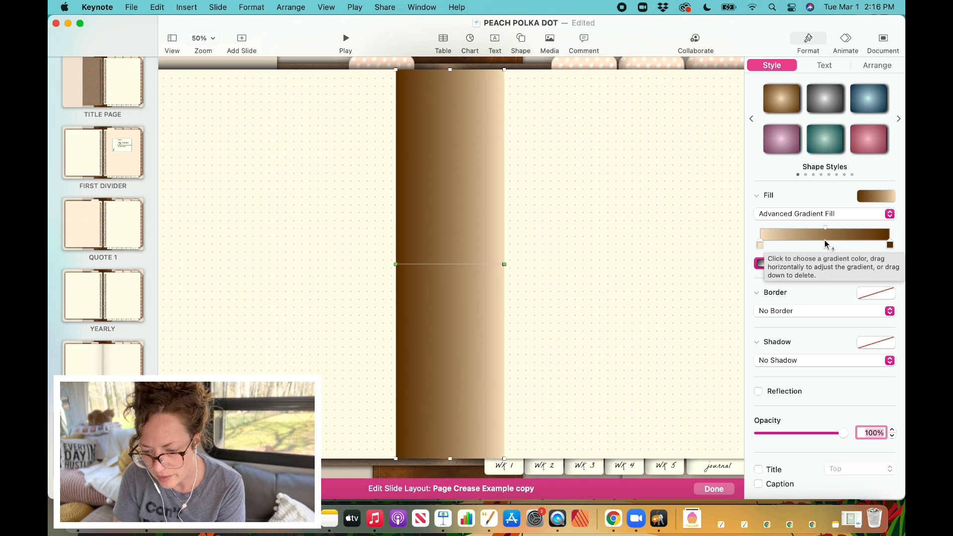
click(825, 244)
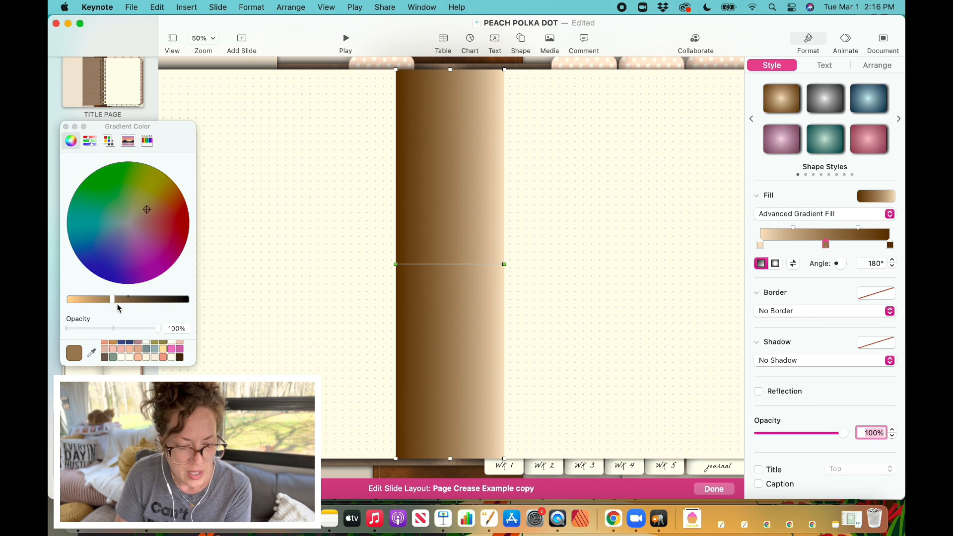
mouse_move(620, 188)
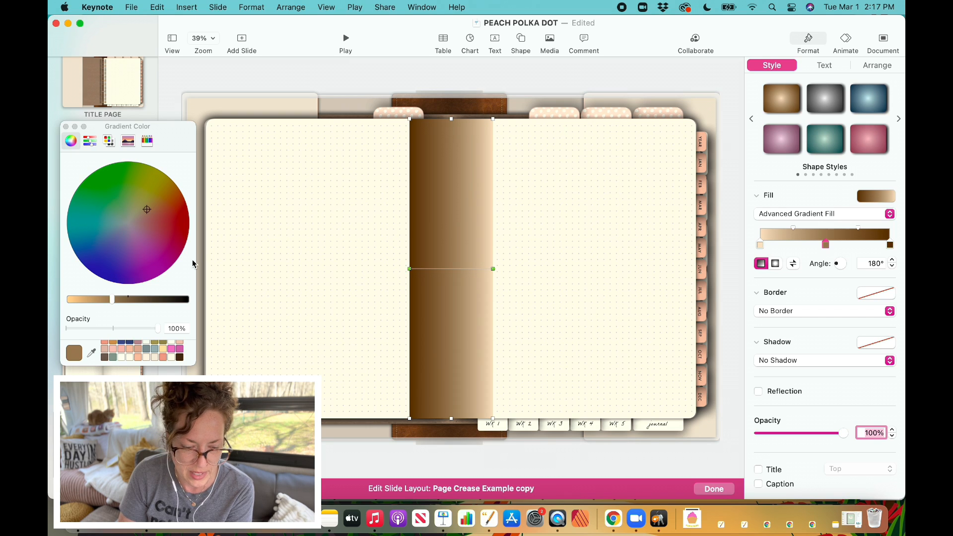
mouse_move(315, 268)
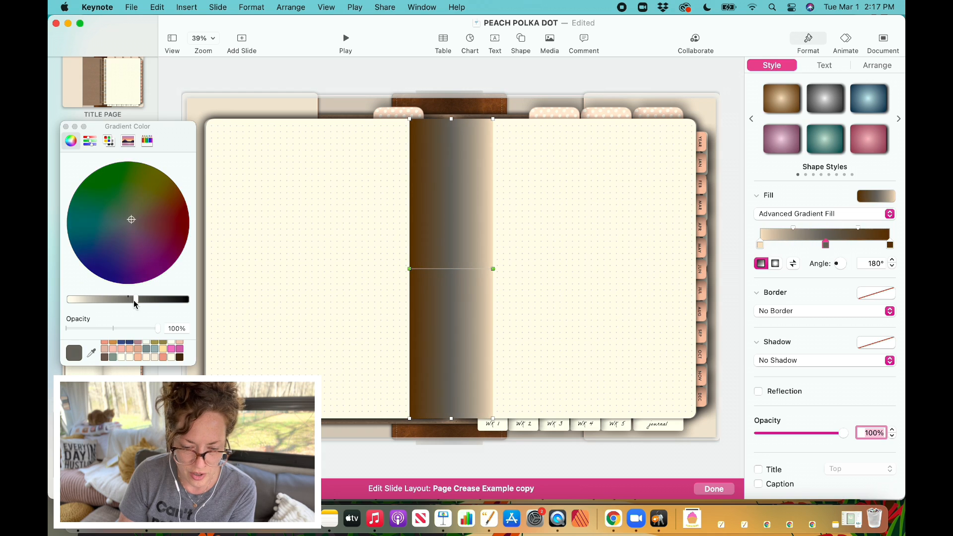
drag(133, 299, 127, 299)
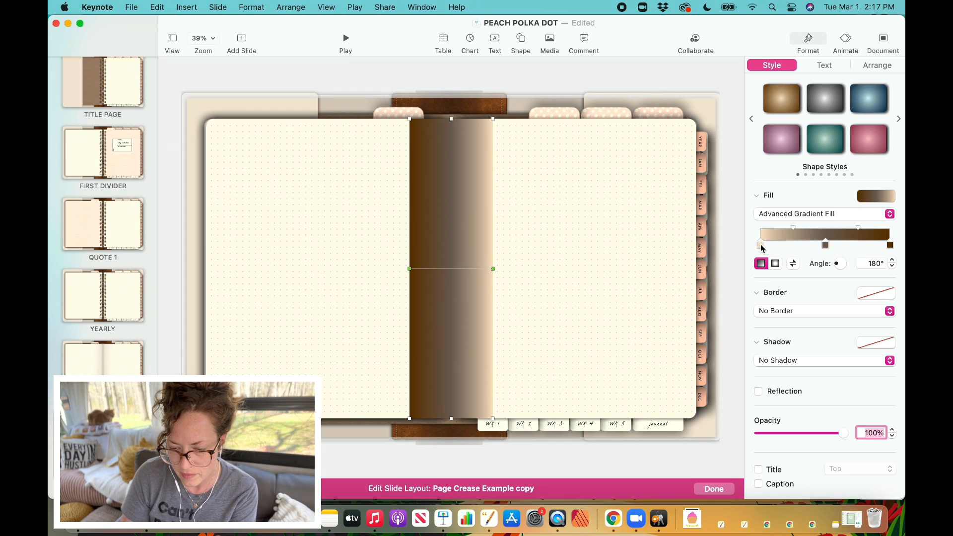
click(761, 244)
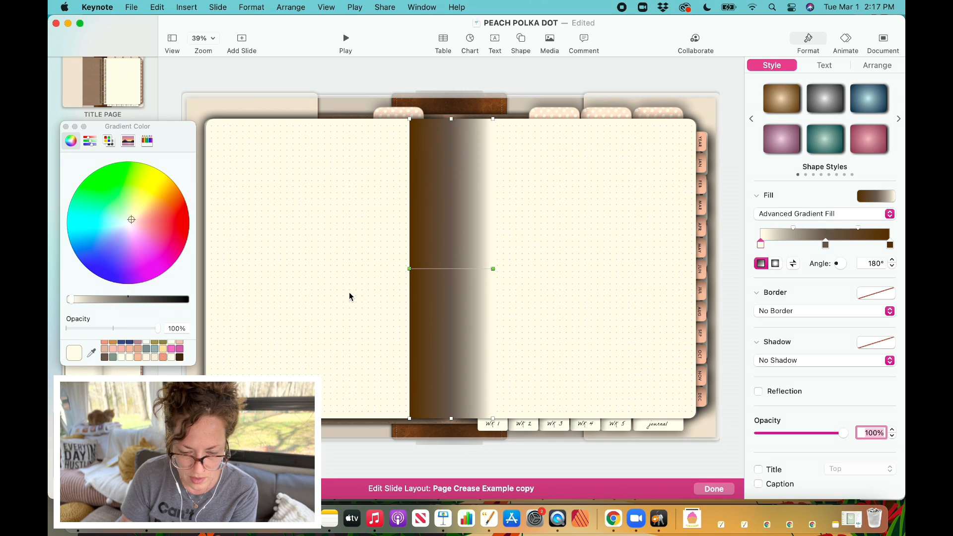
mouse_move(456, 268)
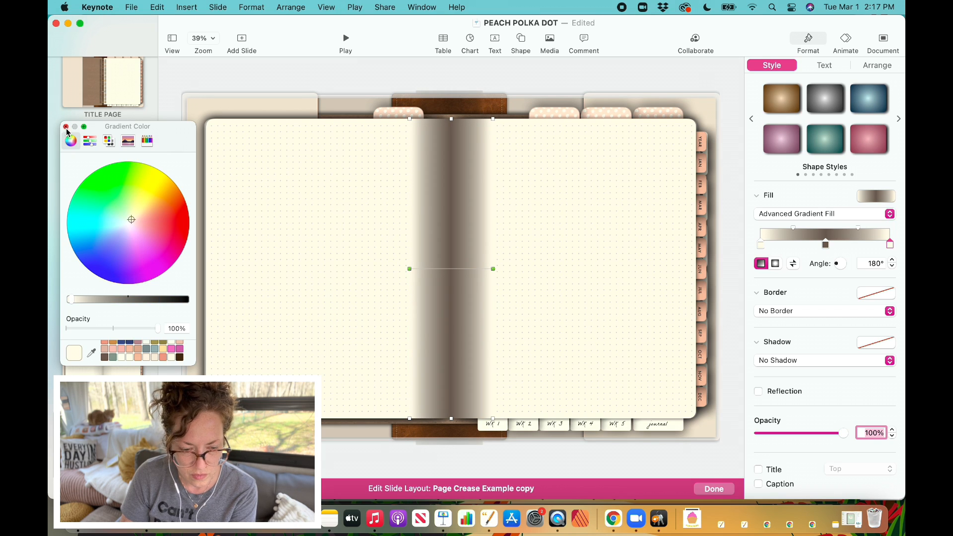
- Lower the crease strip's opacity to 31% and shift the gradient's dark band position
click(66, 127)
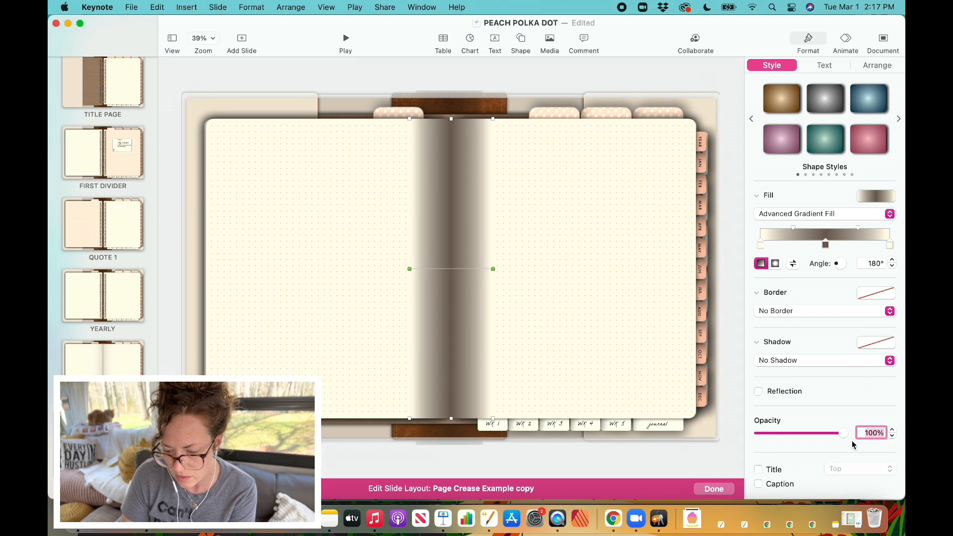
drag(843, 433, 817, 433)
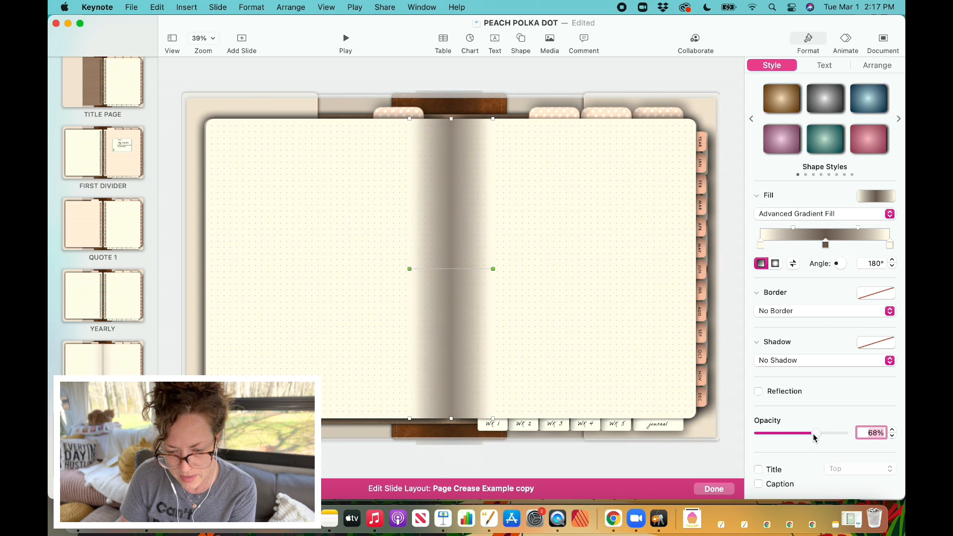
drag(817, 433, 796, 432)
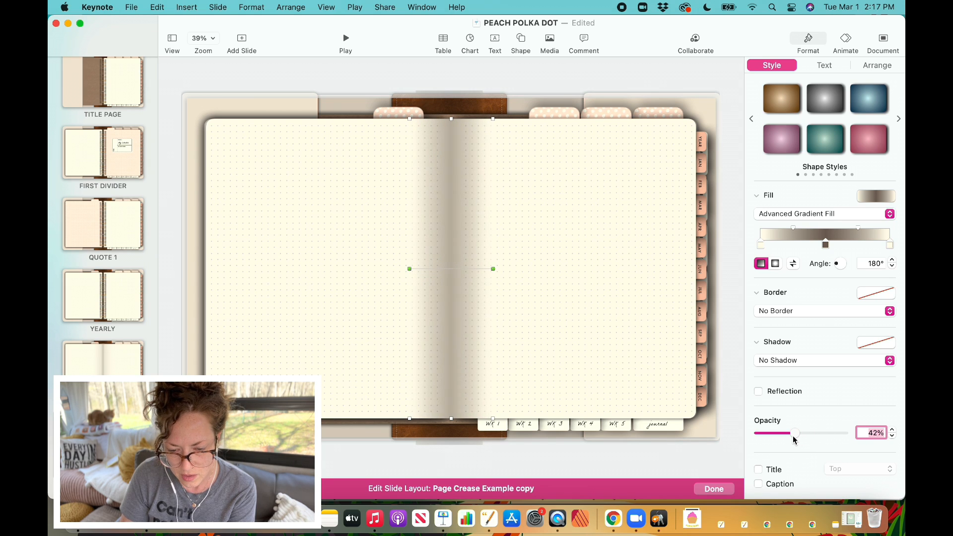
drag(796, 433, 790, 433)
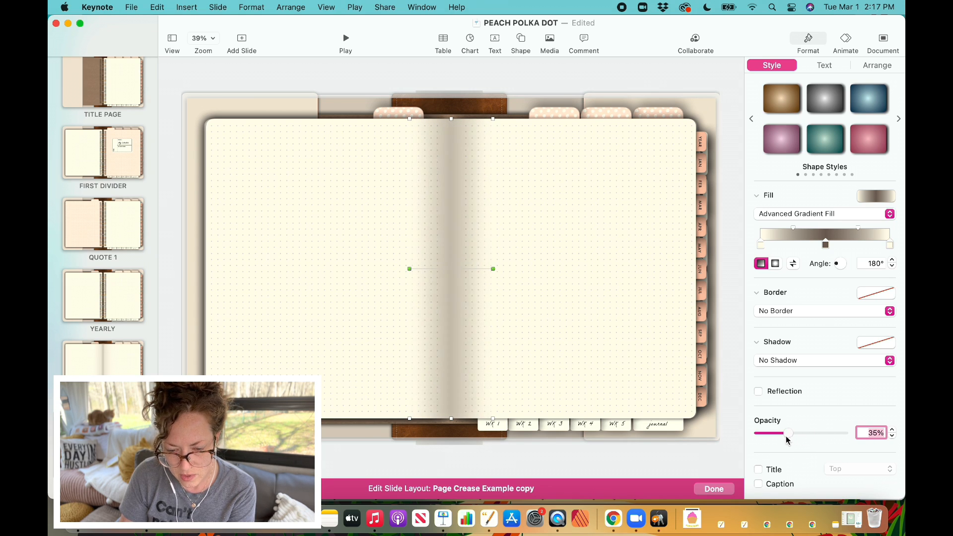
drag(791, 433, 783, 432)
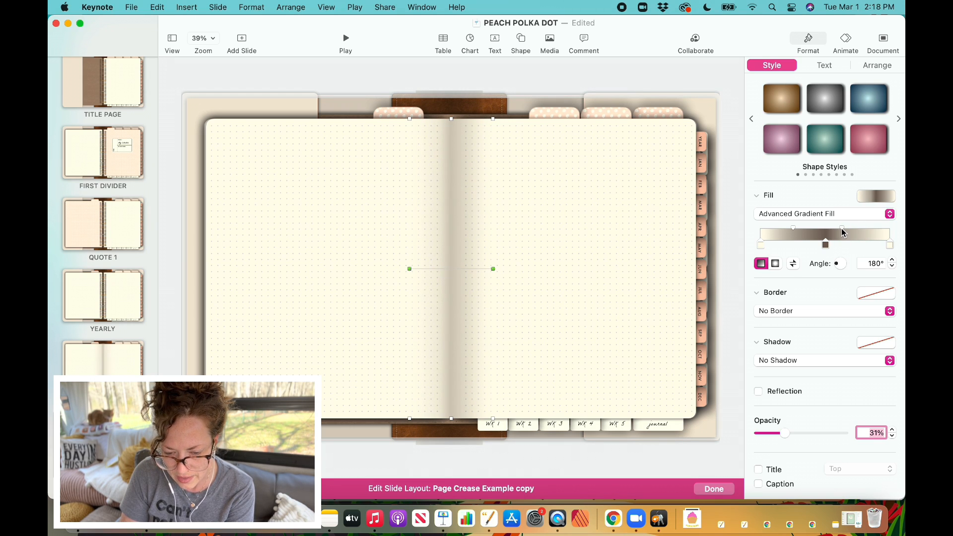
drag(842, 231, 801, 231)
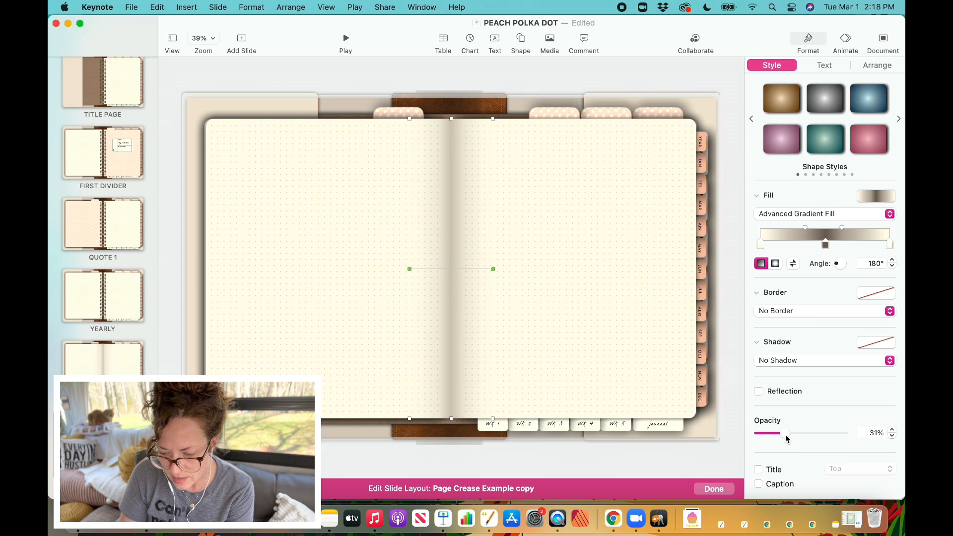
drag(775, 433, 782, 433)
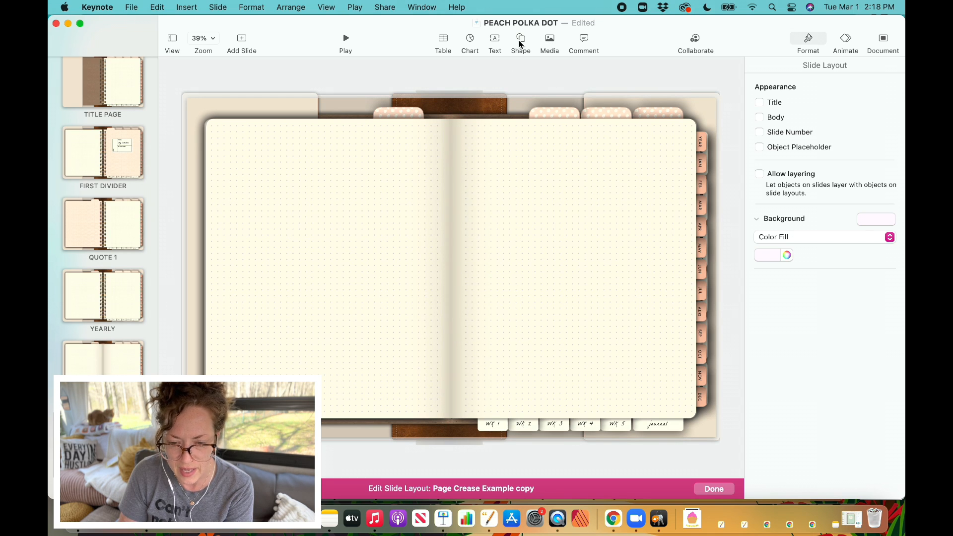
- Insert a line and rotate it upright to 90°
click(519, 39)
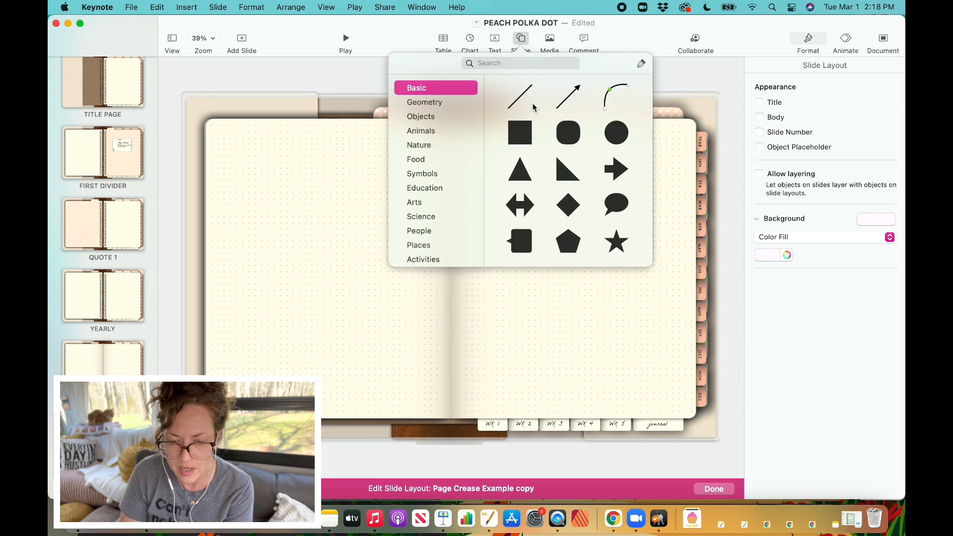
mouse_move(521, 102)
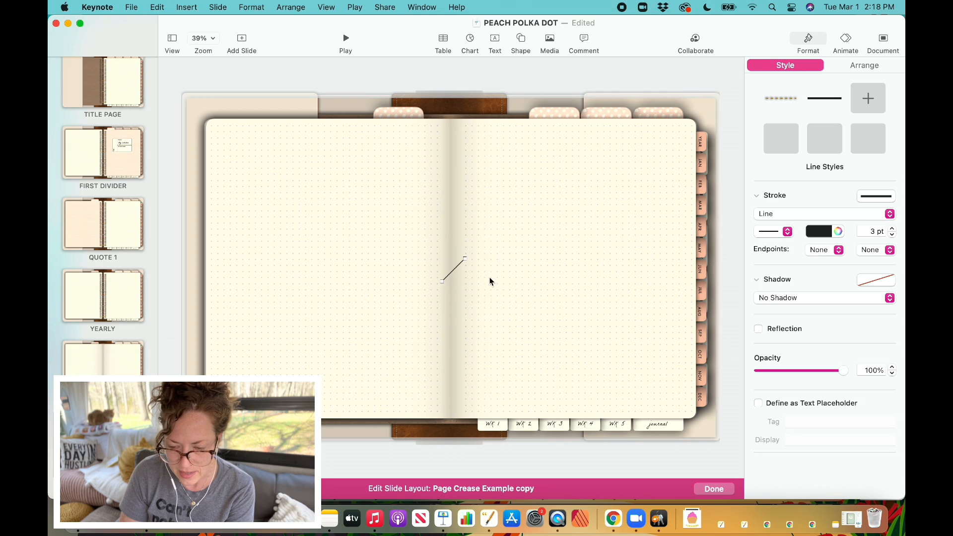
mouse_move(651, 238)
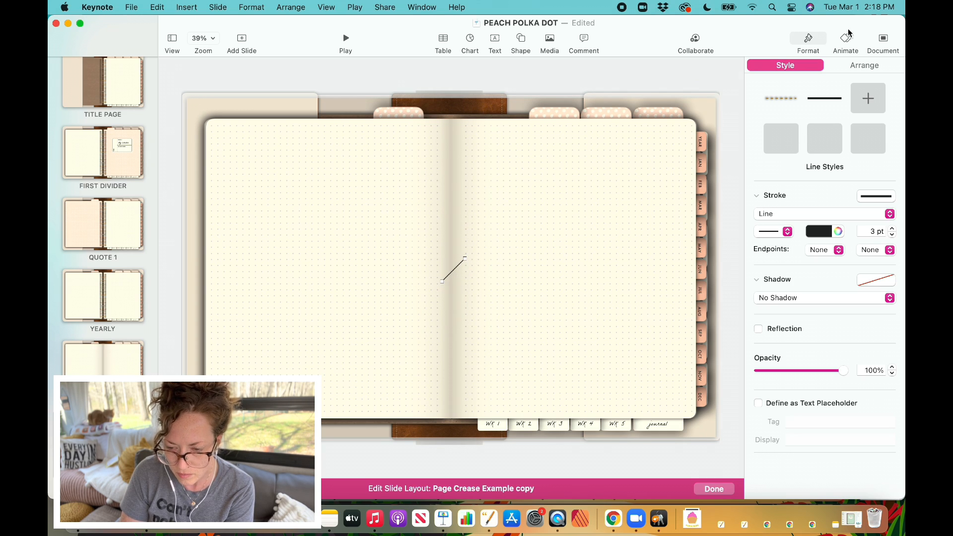
click(864, 65)
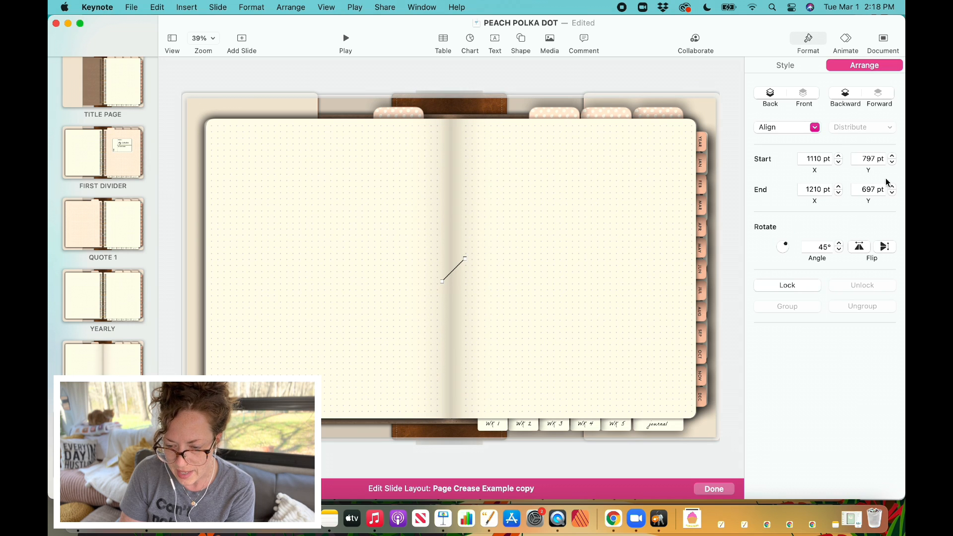
click(817, 247)
text(90)
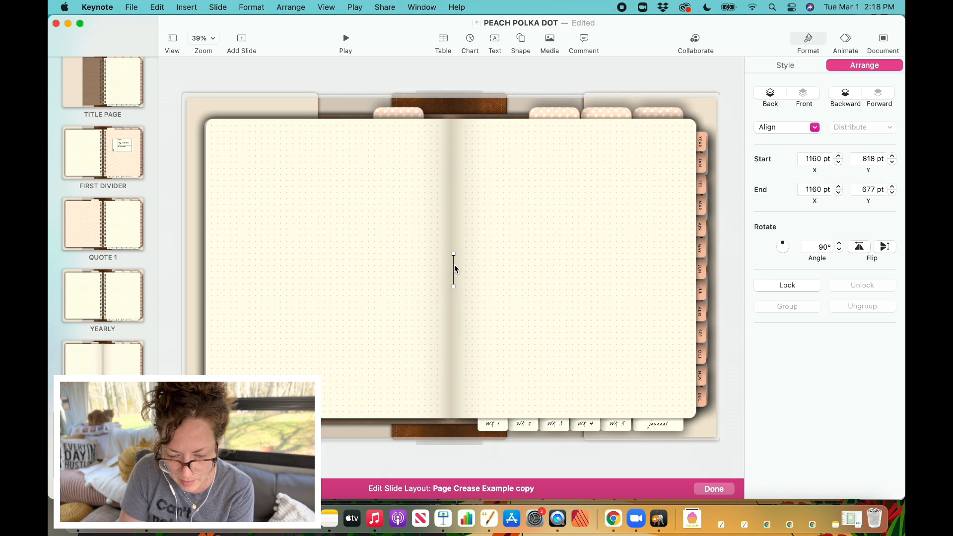
- Align the line with the centre fold and extend its ends to the page edges
drag(454, 270, 452, 269)
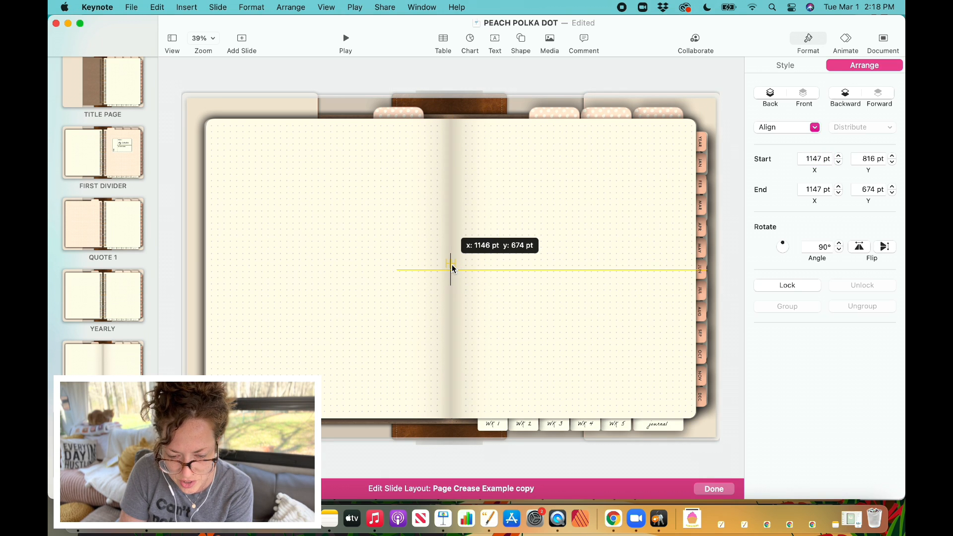
drag(452, 268, 450, 266)
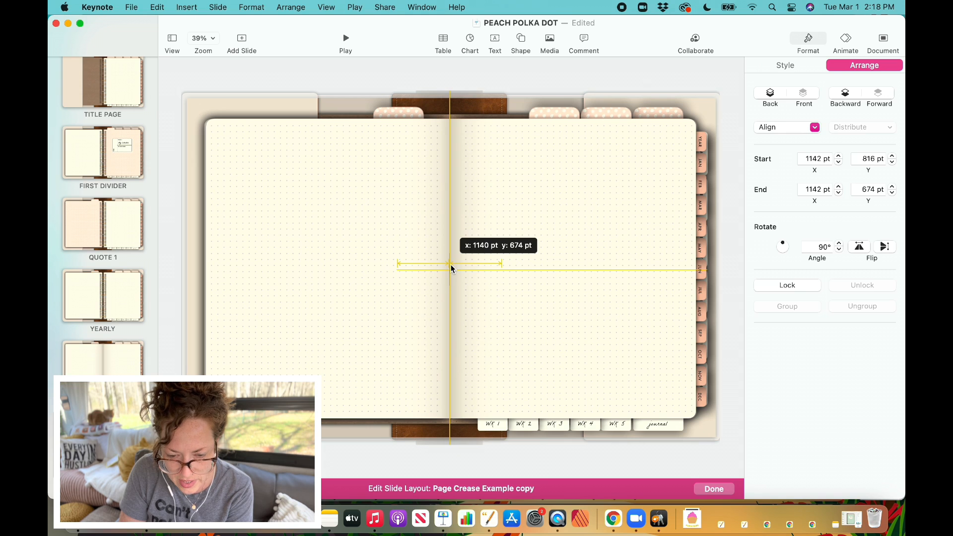
drag(450, 265, 453, 268)
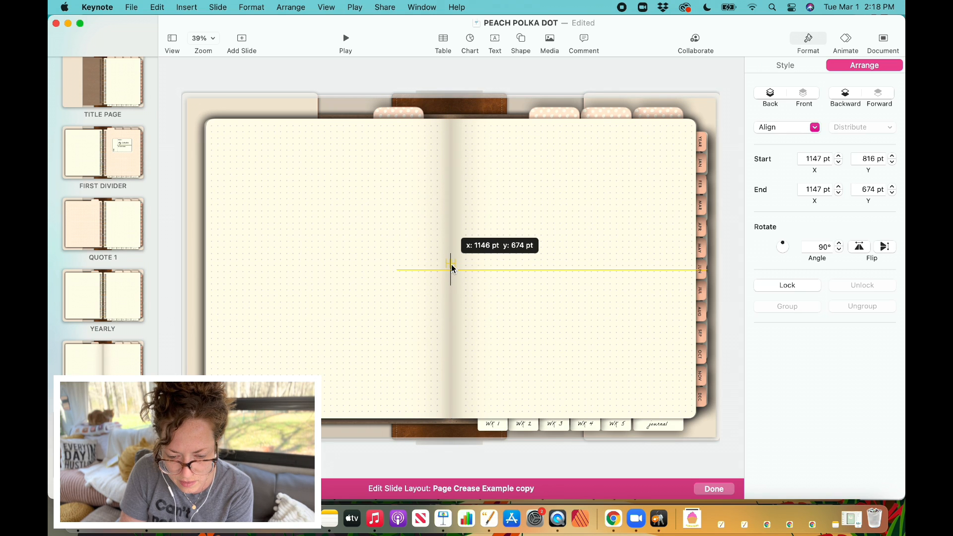
drag(449, 269, 447, 137)
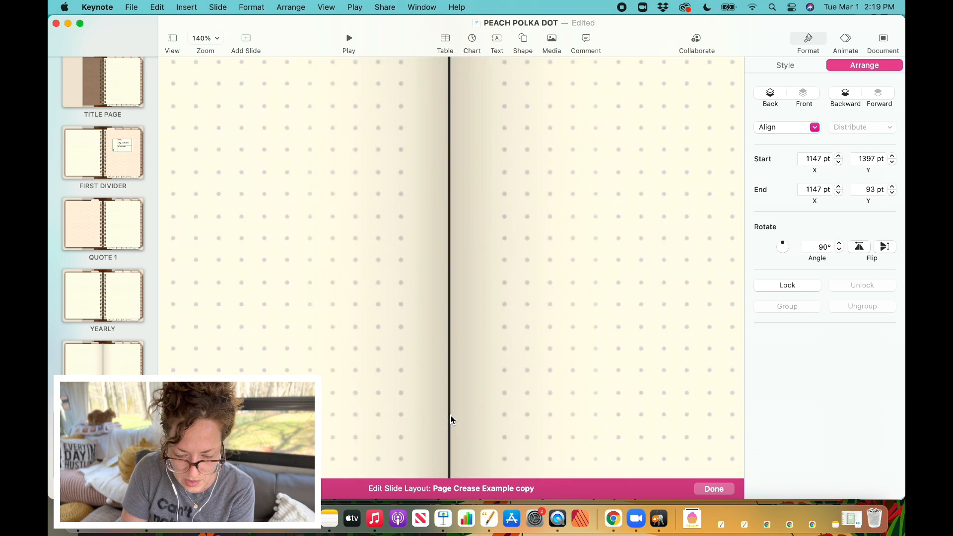
click(206, 37)
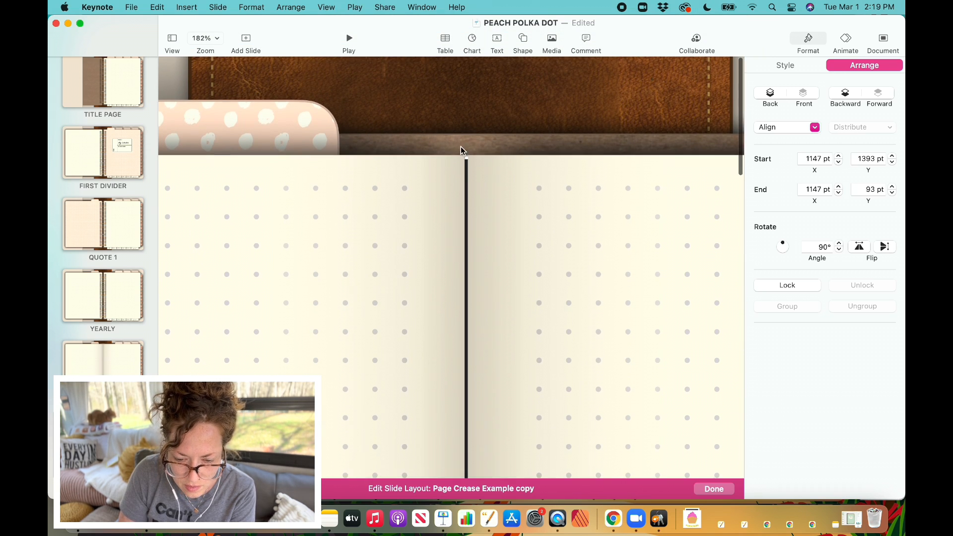
drag(467, 152, 452, 155)
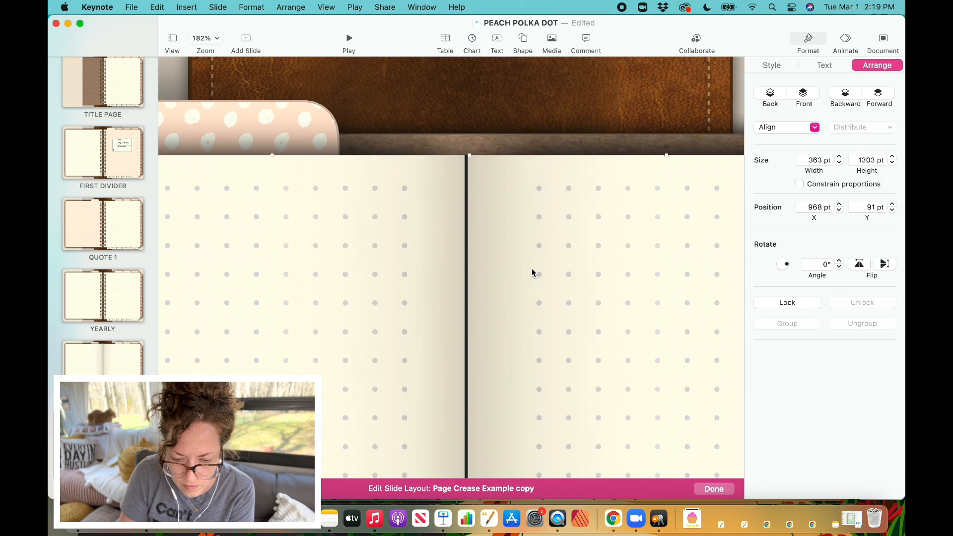
click(212, 38)
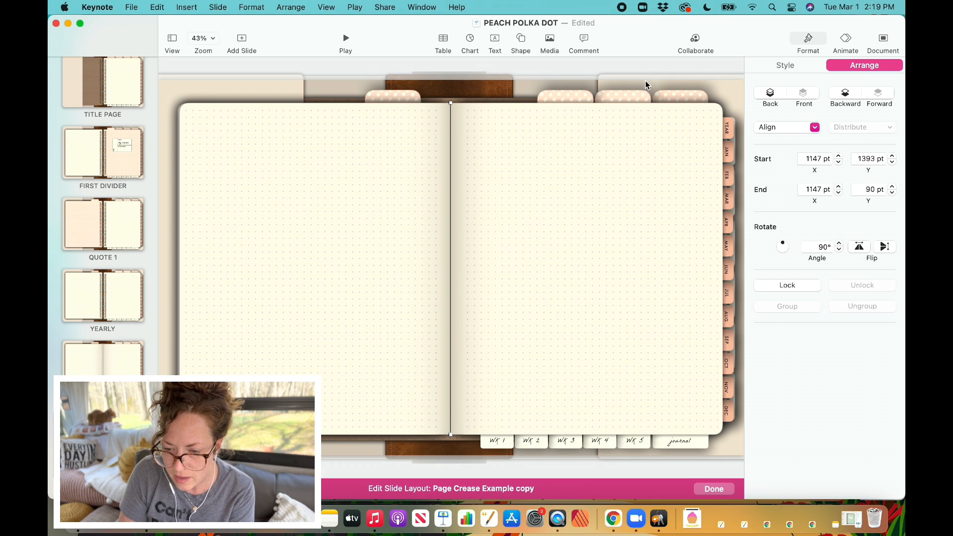
mouse_move(454, 140)
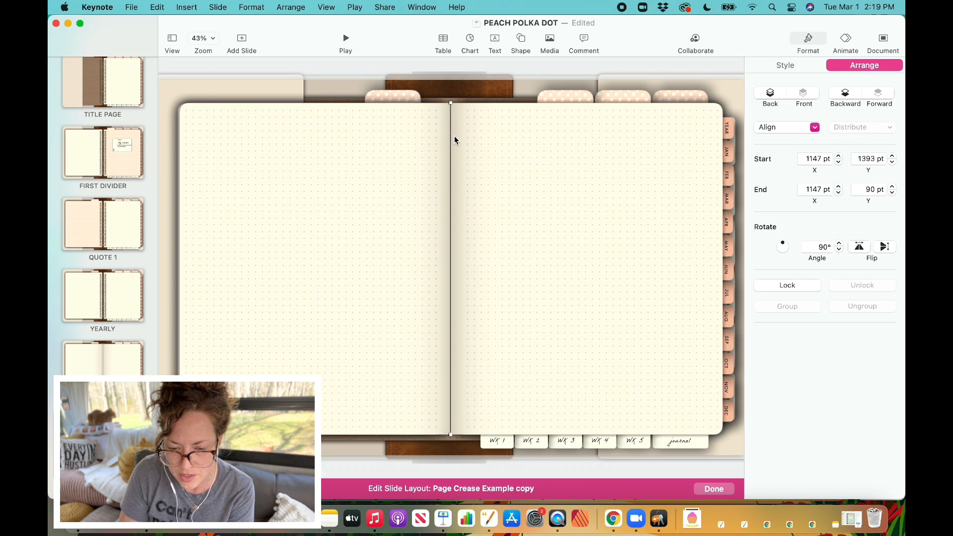
mouse_move(790, 73)
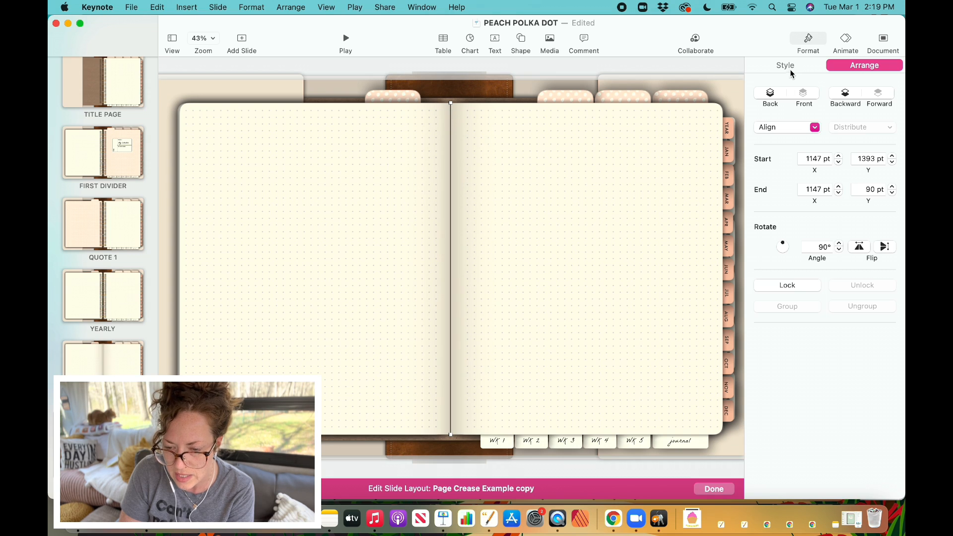
- Set the centre line's stroke colour to brown and its opacity to 7%
click(784, 65)
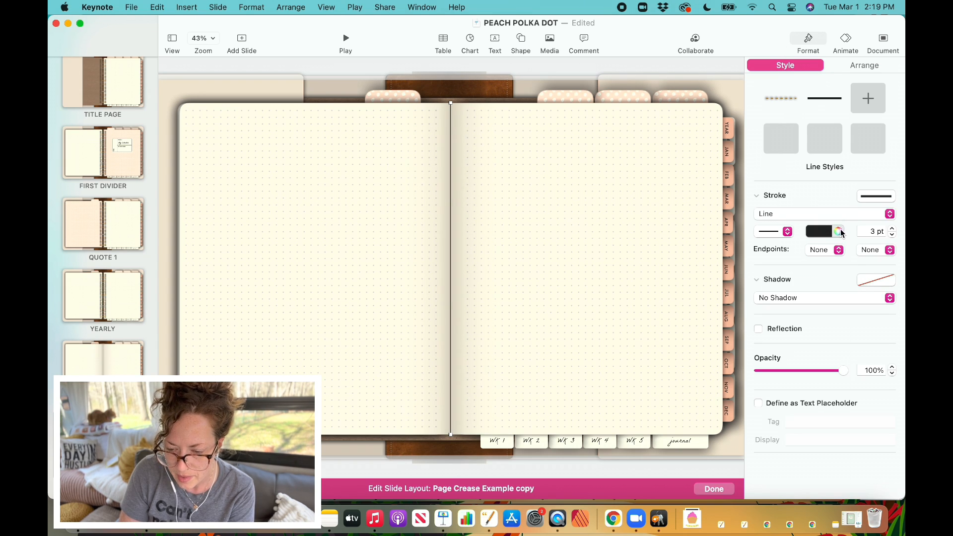
click(838, 231)
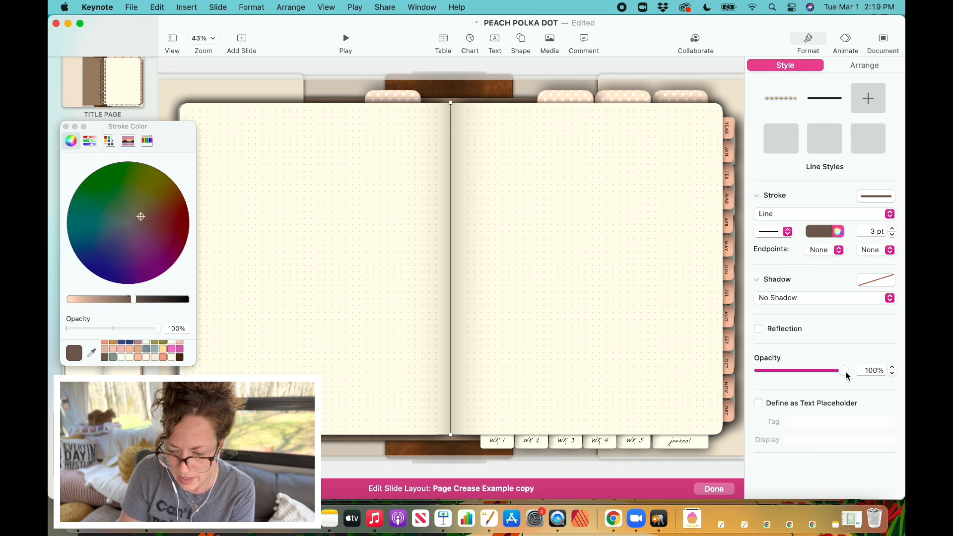
drag(844, 370, 803, 370)
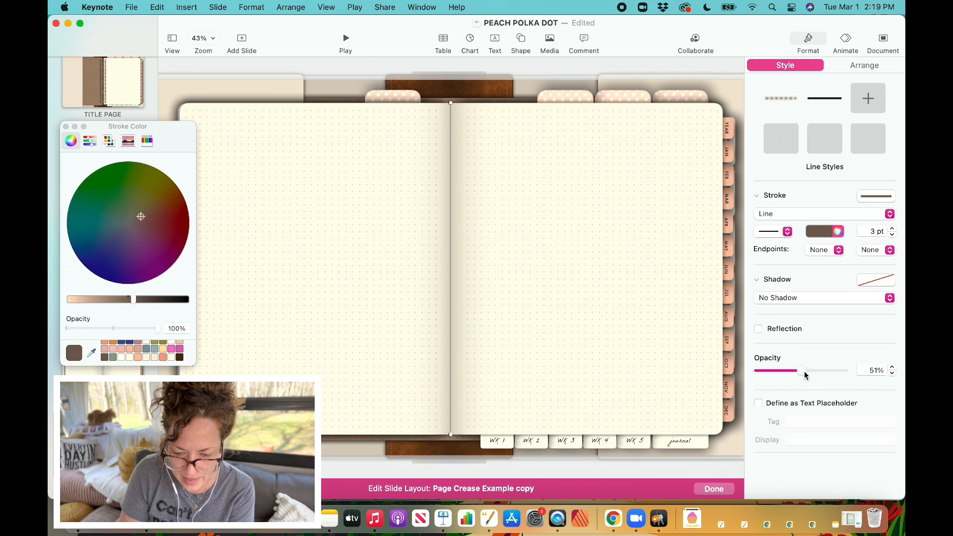
drag(803, 370, 758, 371)
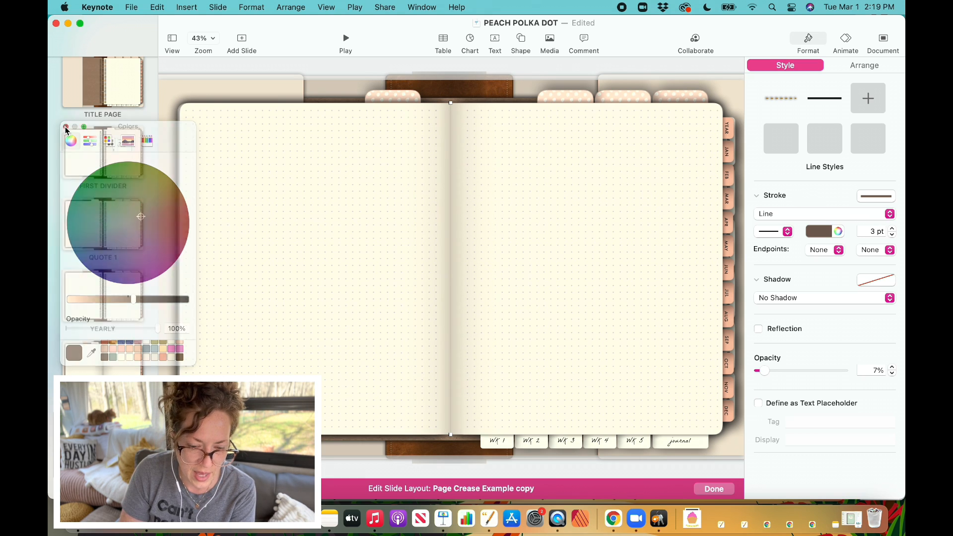
click(66, 128)
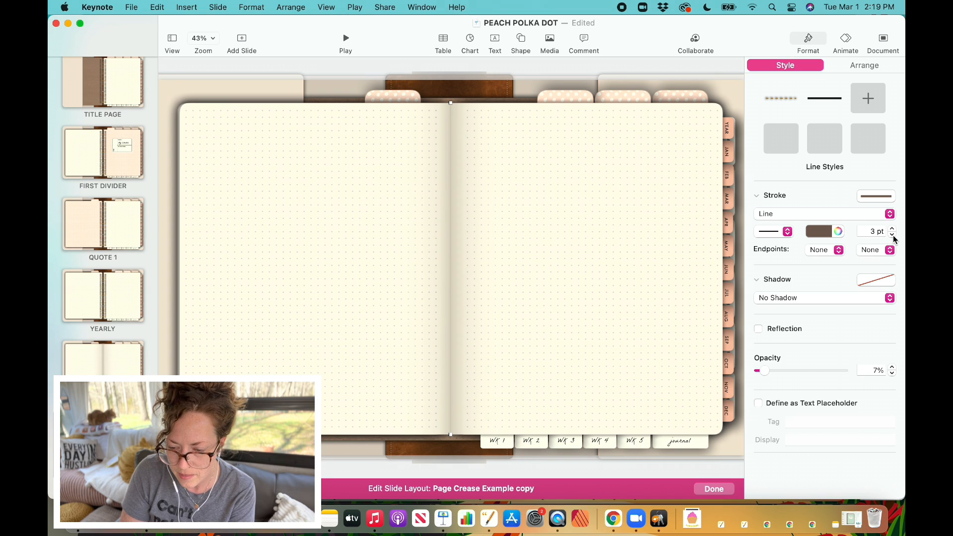
- Set the line's stroke width to 2 pt with a solid pattern
click(892, 233)
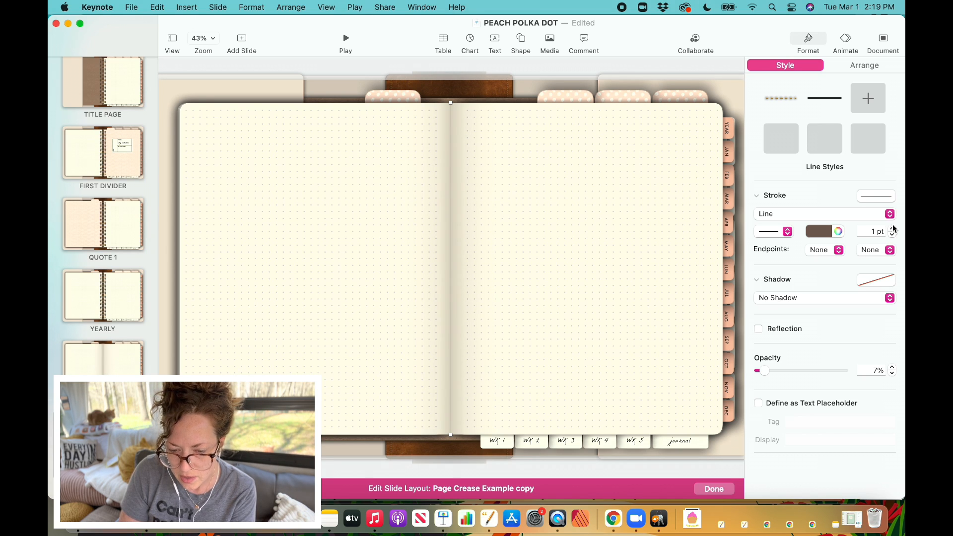
click(891, 227)
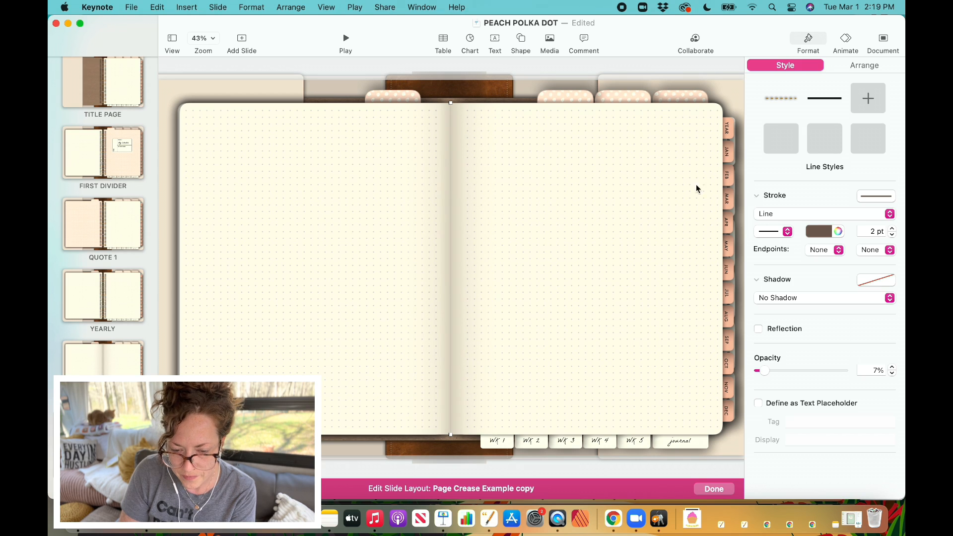
click(478, 154)
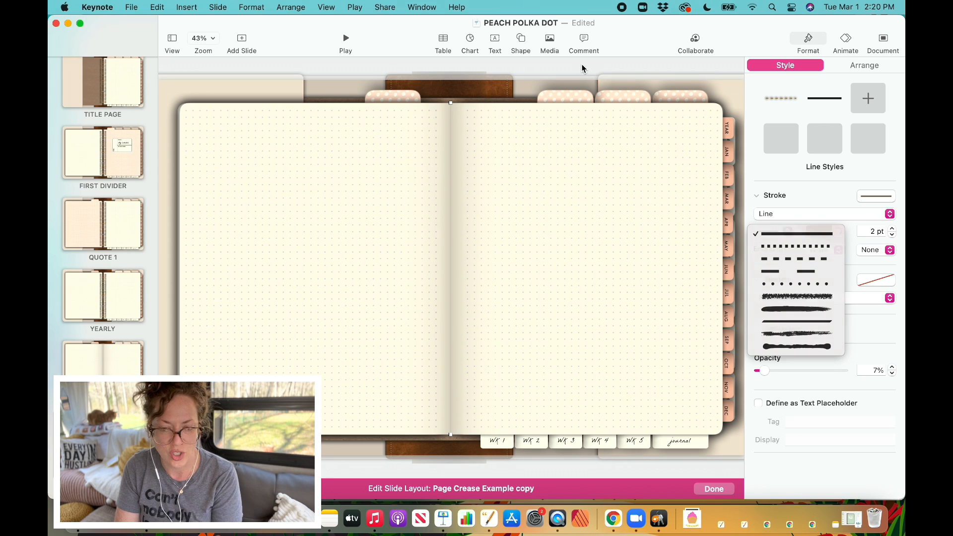
click(795, 232)
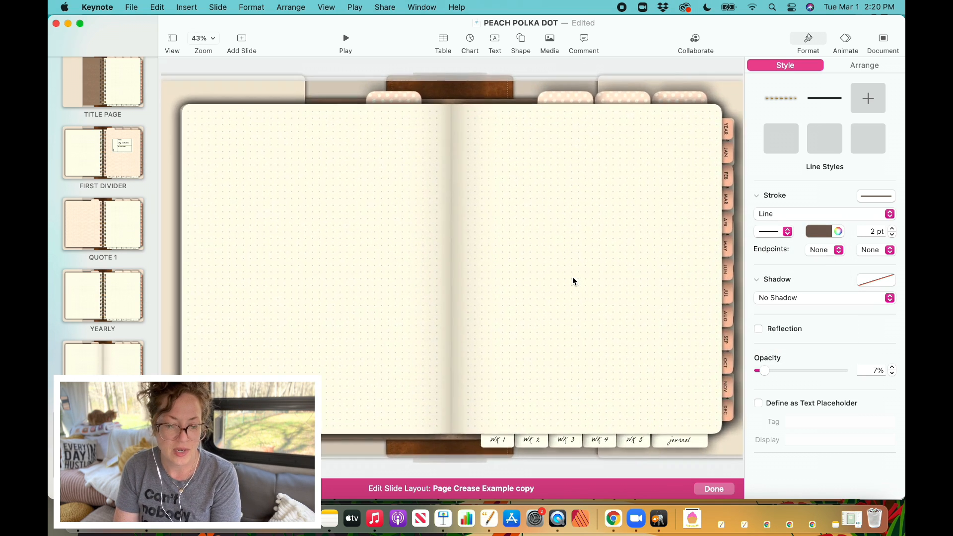